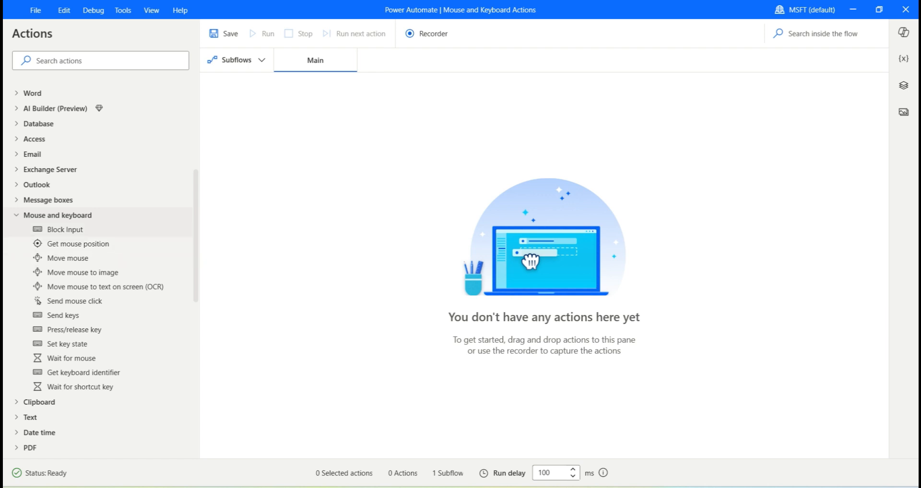
Add a Block Input action set to block keyboard and mouse, and save it
left_click_drag(65, 229, 360, 120)
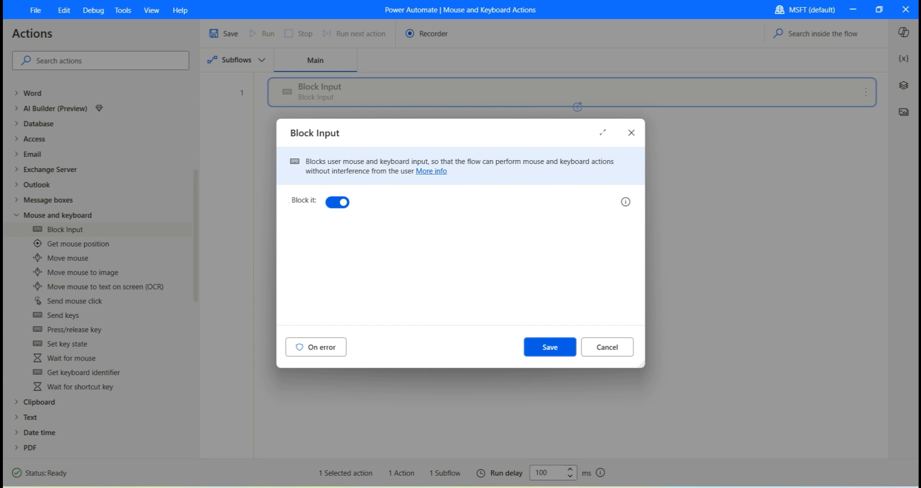
left_click(548, 347)
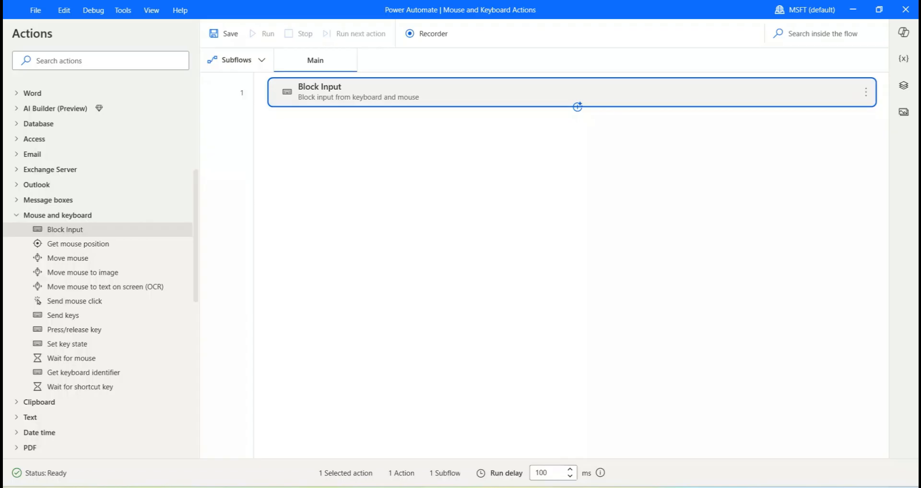
Add a Wait action with a 10-second duration and save it
type("w")
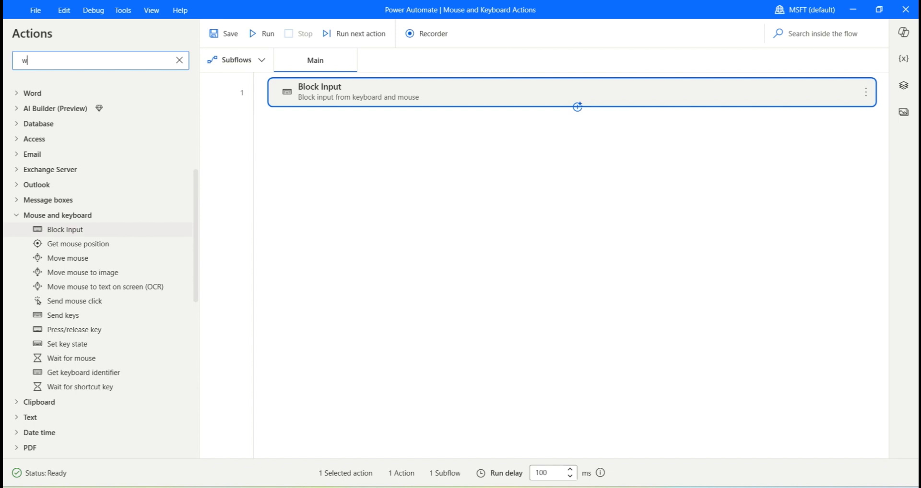
type("ait")
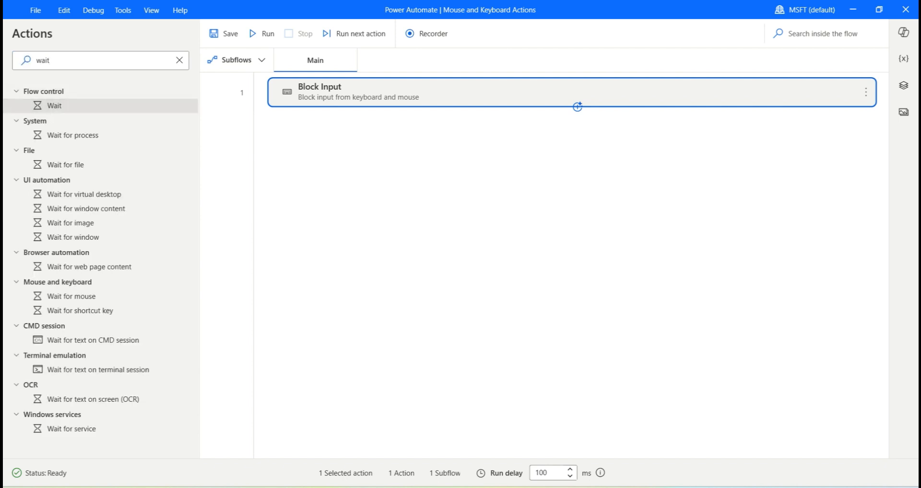
double_click(53, 106)
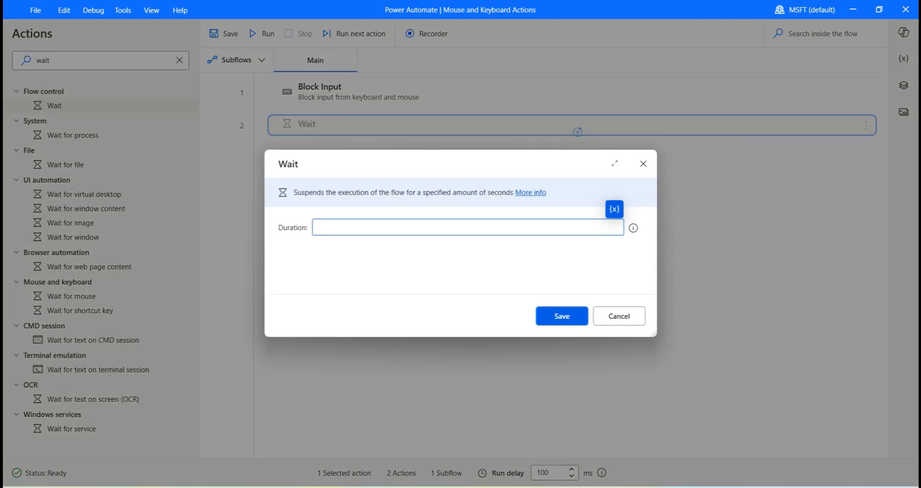
type("10")
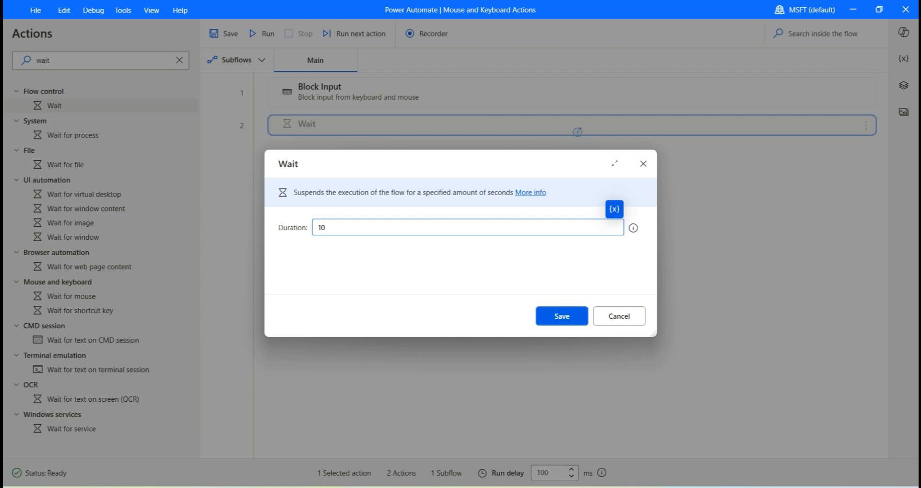
left_click(561, 316)
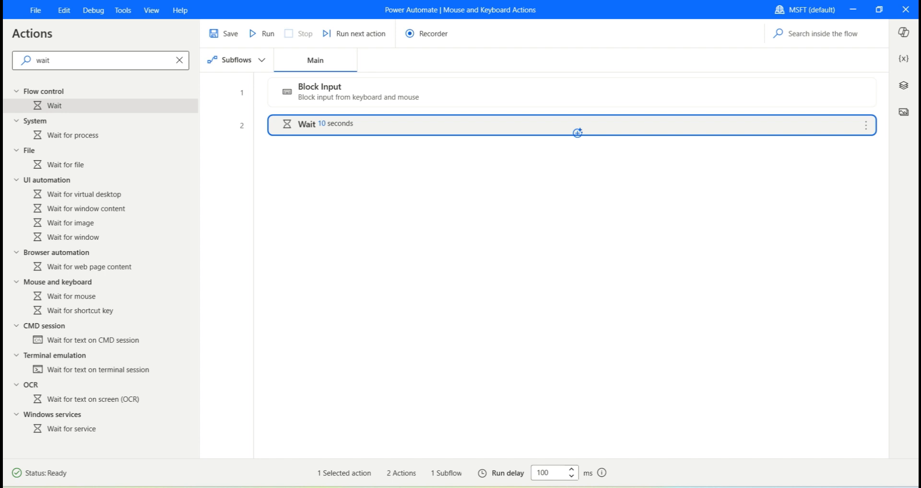
Add another Block Input action with 'Block it' switched off to unblock input, and save it
key("Backspace")
type("block")
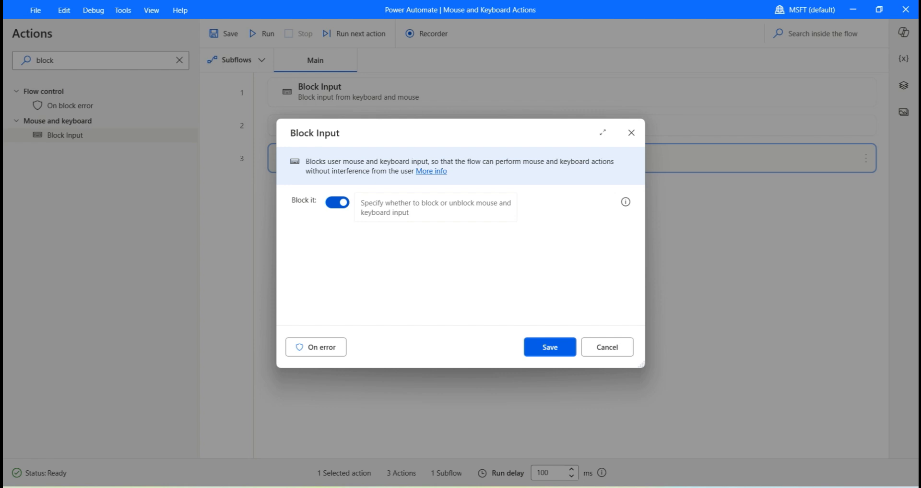
left_click(337, 203)
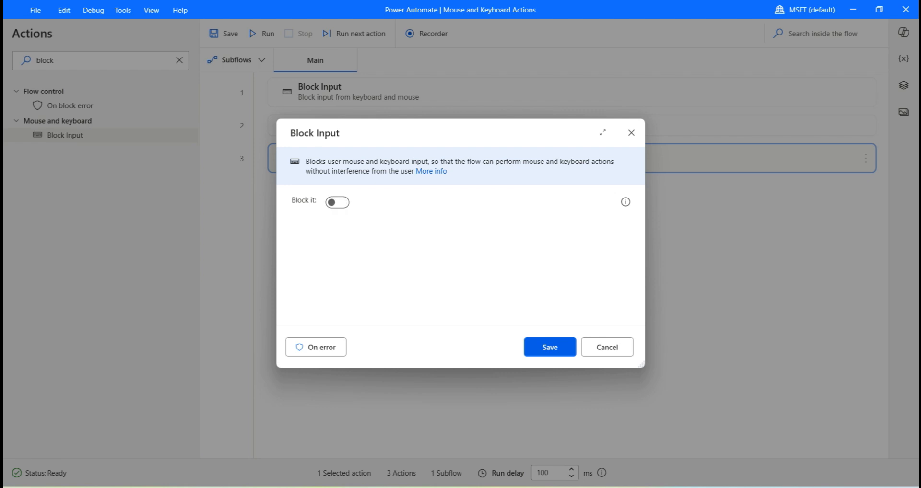
left_click(549, 347)
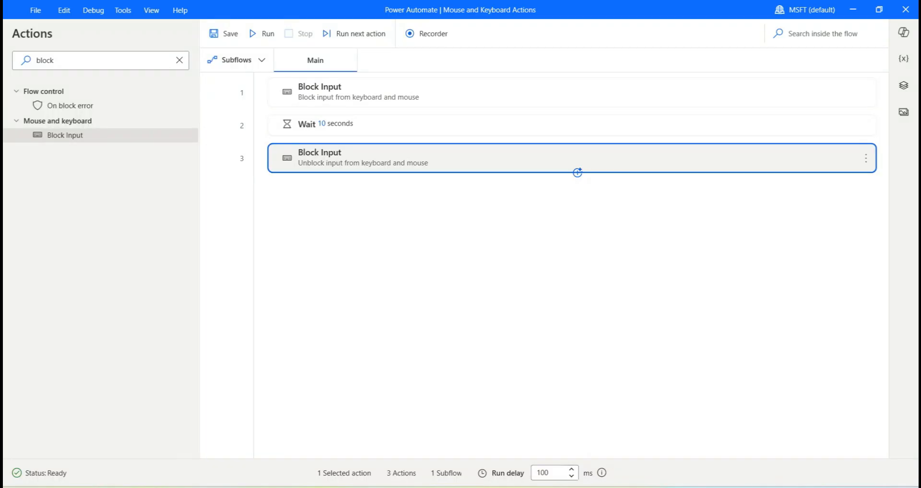
Run the flow, add a Wait action of 5 seconds, and run the flow again
left_click(262, 34)
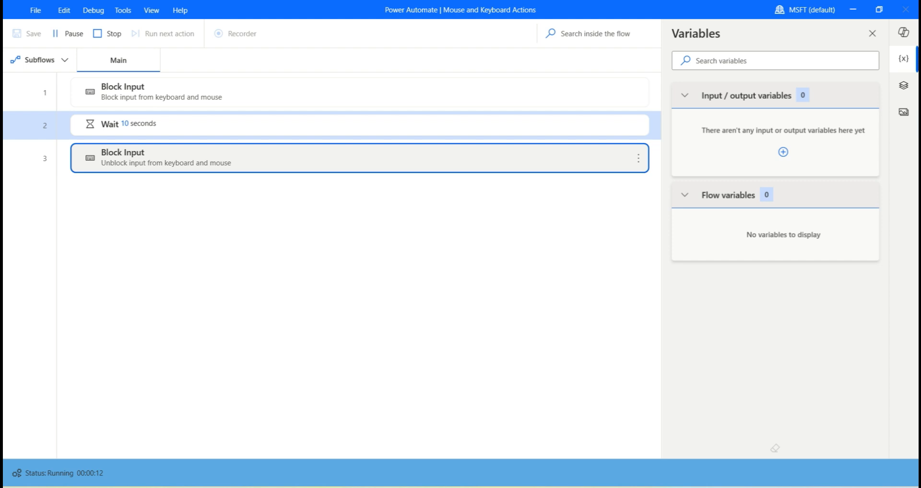
left_click(114, 34)
type("w")
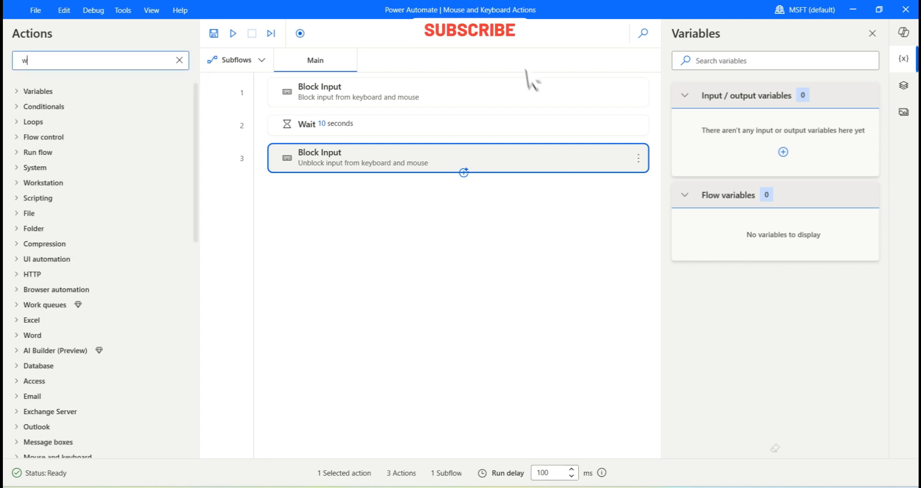
type("ait")
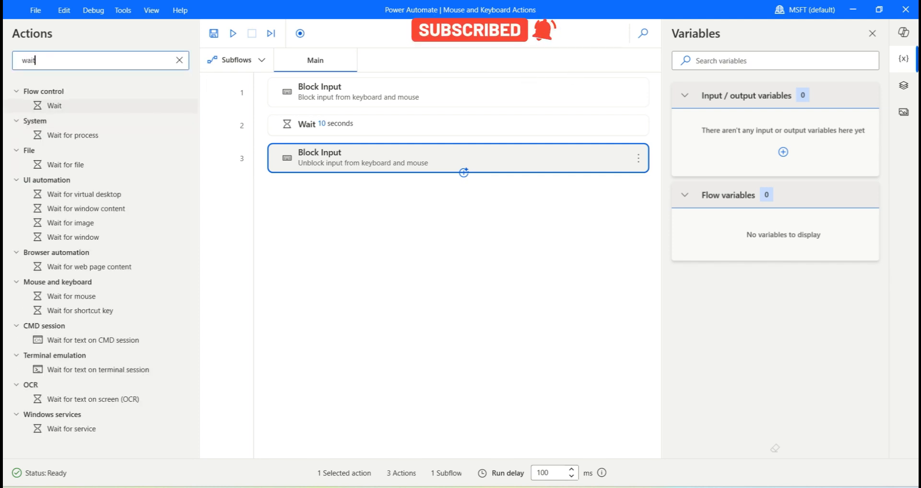
double_click(53, 106)
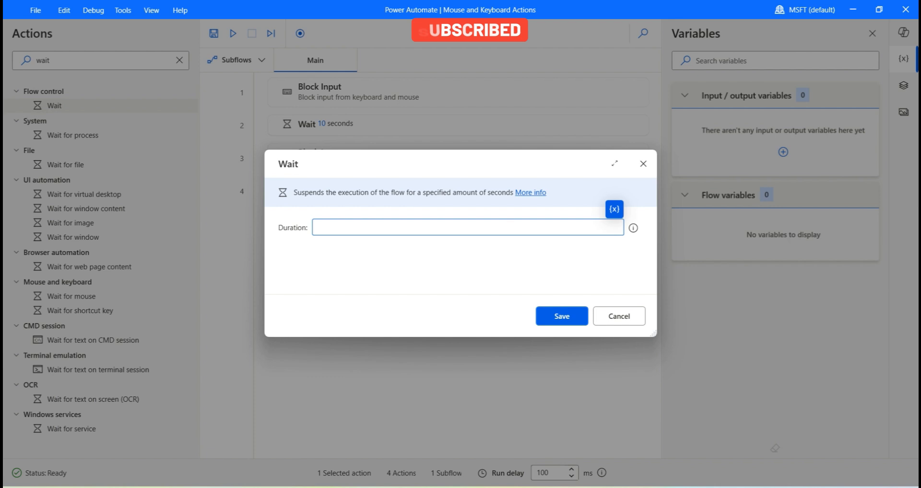
left_click(560, 317)
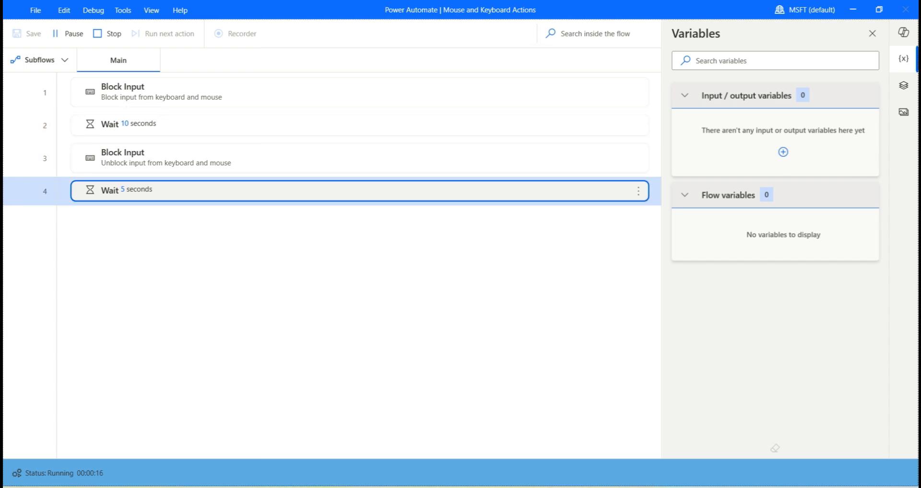
left_click(107, 34)
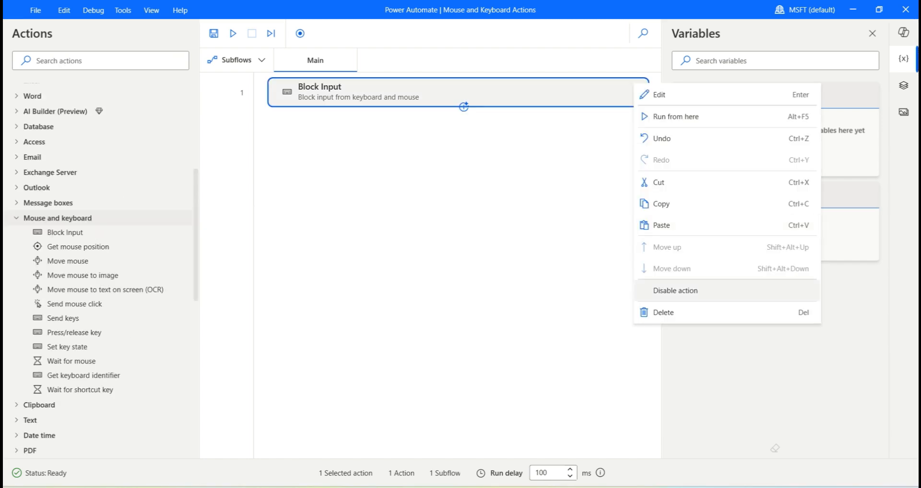
Delete the Block Input step and add Get mouse position storing MousePosX and MousePosY
left_click(663, 312)
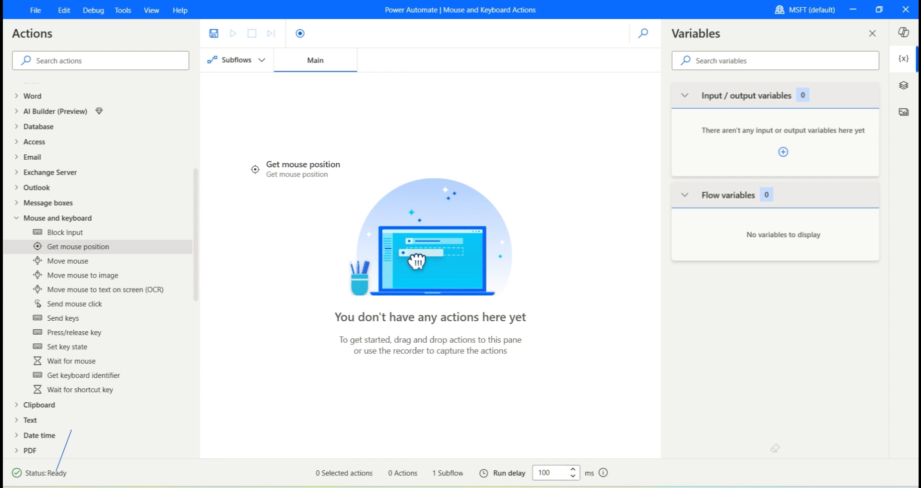
left_click_drag(77, 246, 459, 92)
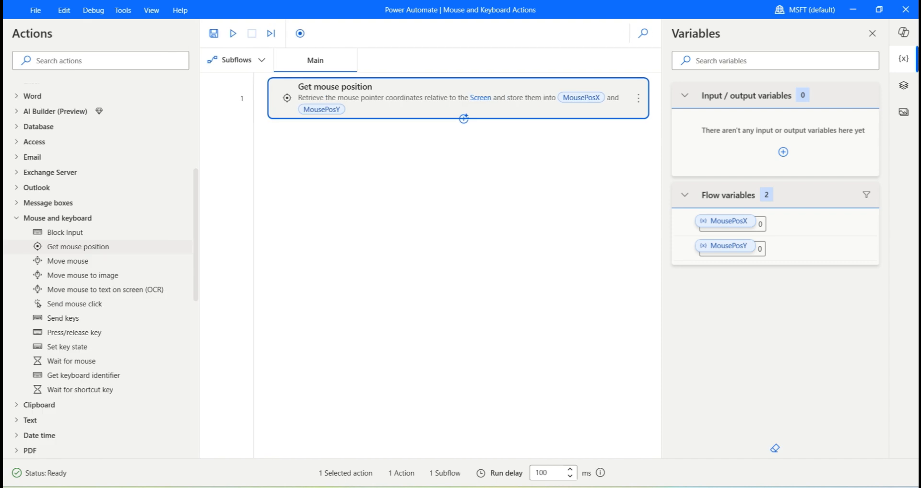
Run the flow twice so MousePosX and MousePosY capture coordinates, ending at 1897 and 973
left_click(232, 33)
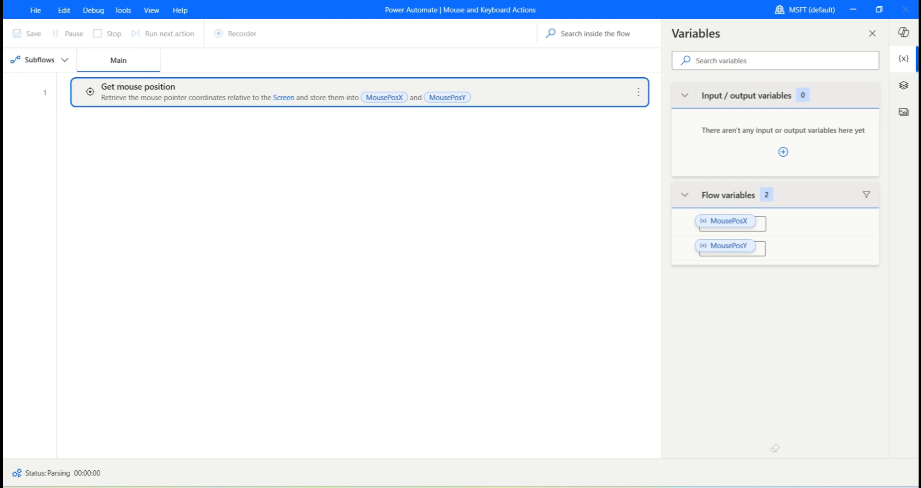
left_click(167, 34)
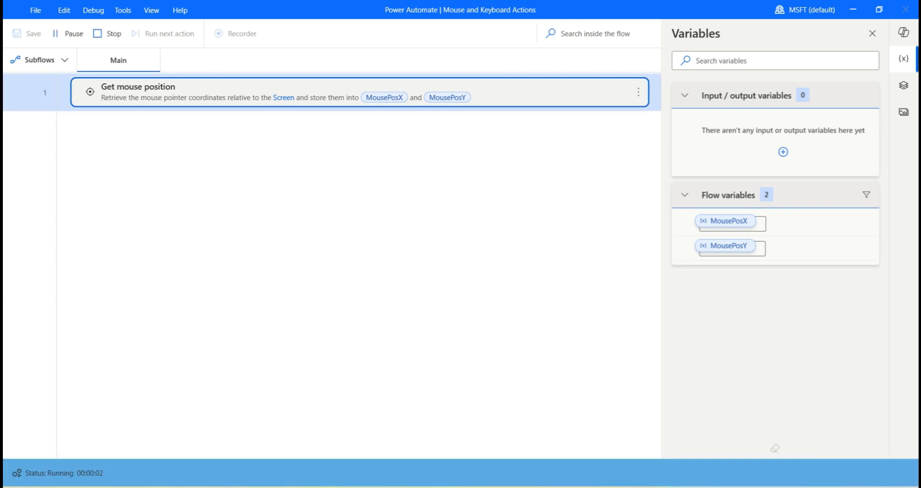
left_click(114, 34)
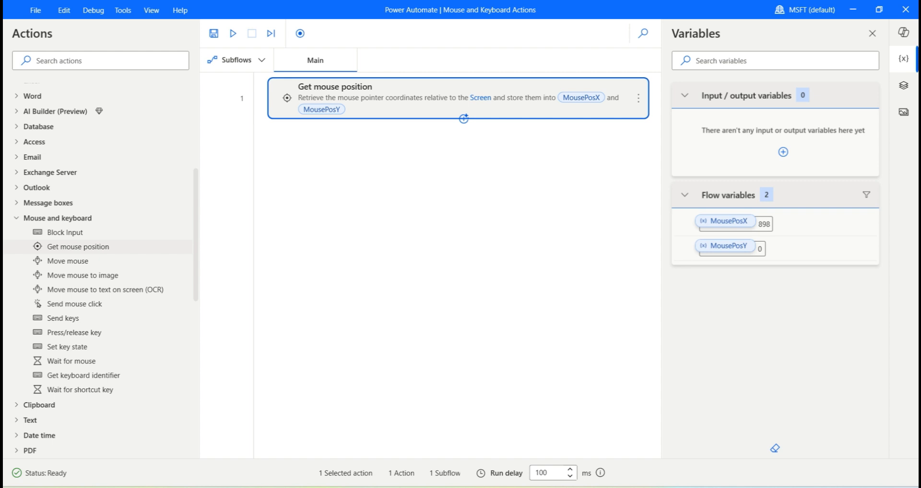
left_click(232, 33)
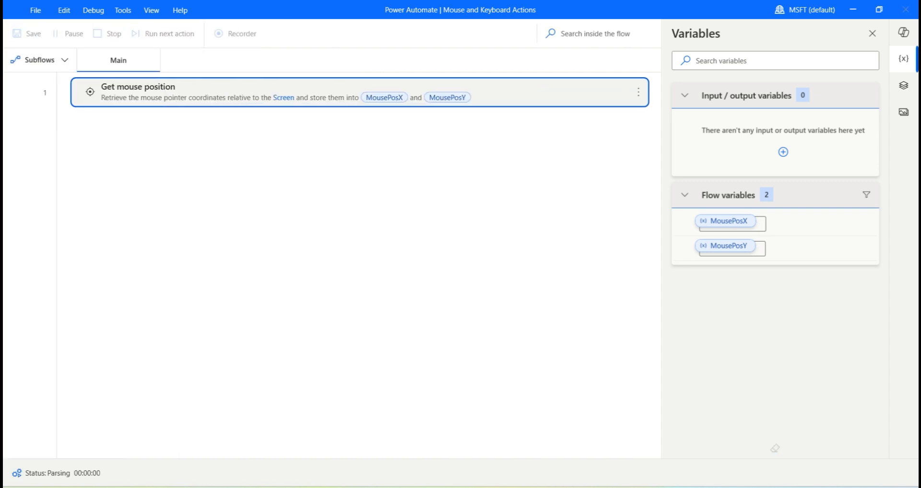
left_click(167, 34)
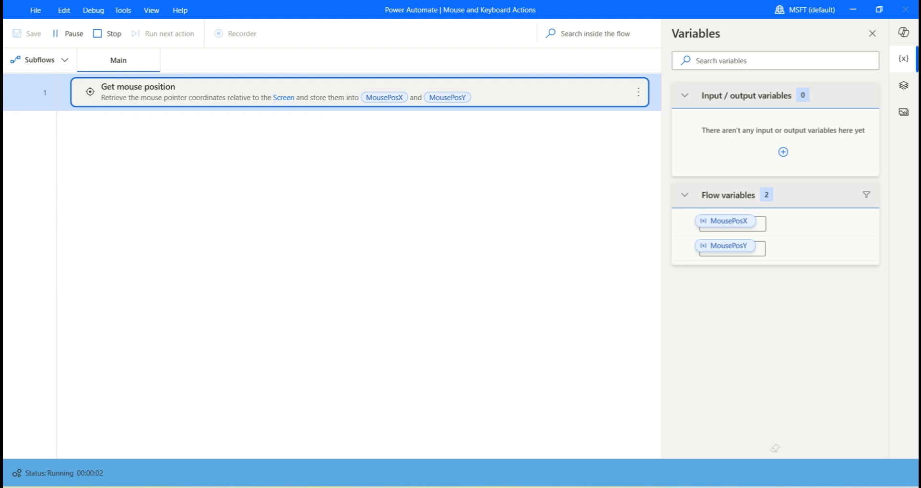
left_click(114, 33)
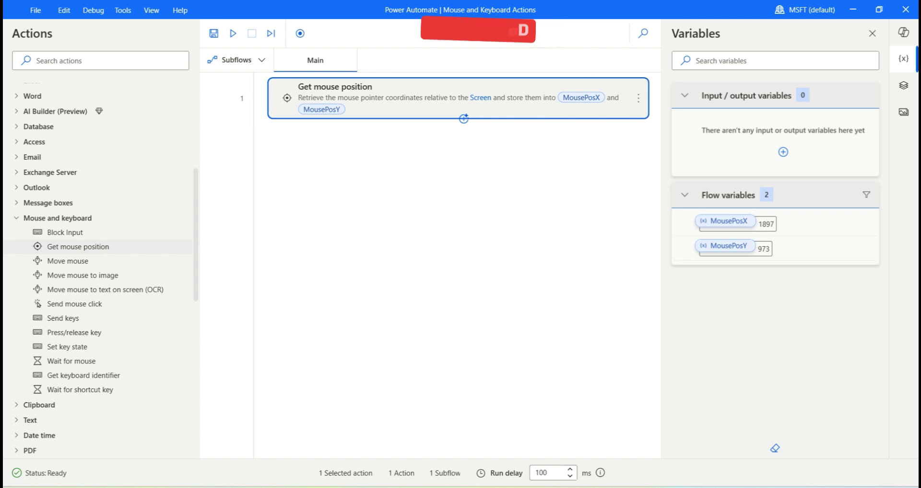
mouse_move(68, 261)
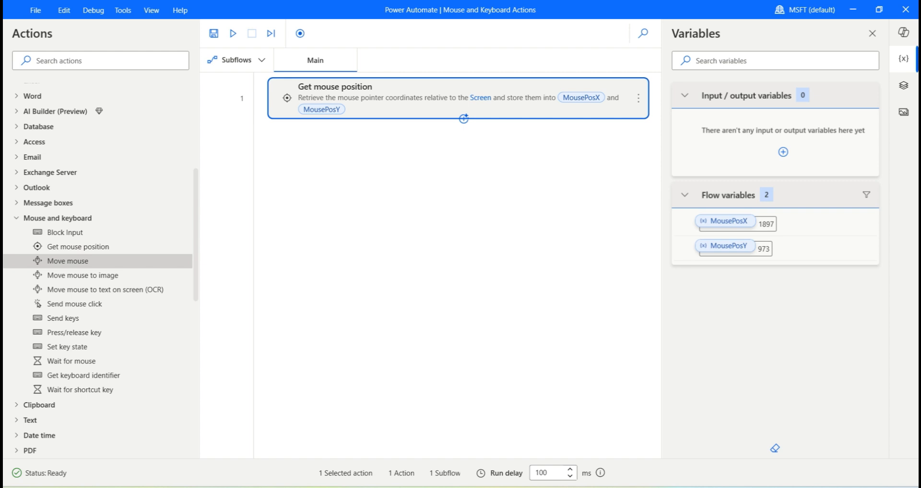
Add a Move mouse action after Get mouse position and bring up its parameters
double_click(67, 261)
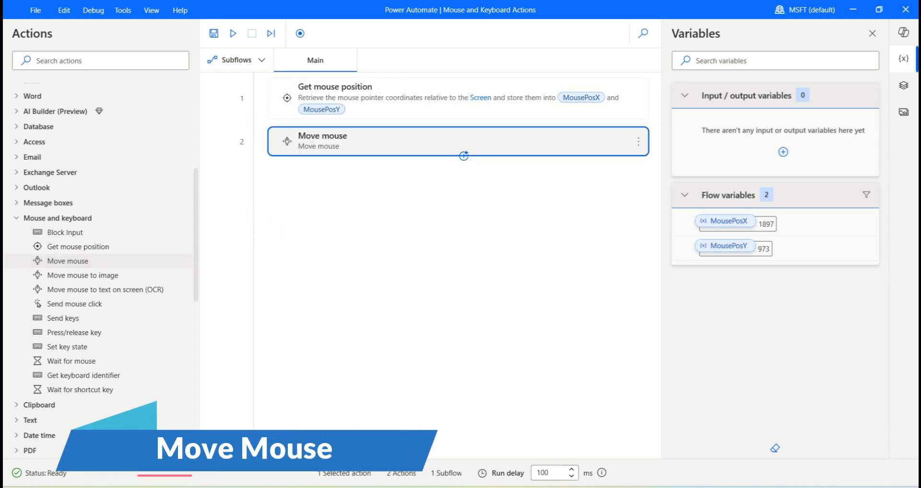
double_click(323, 141)
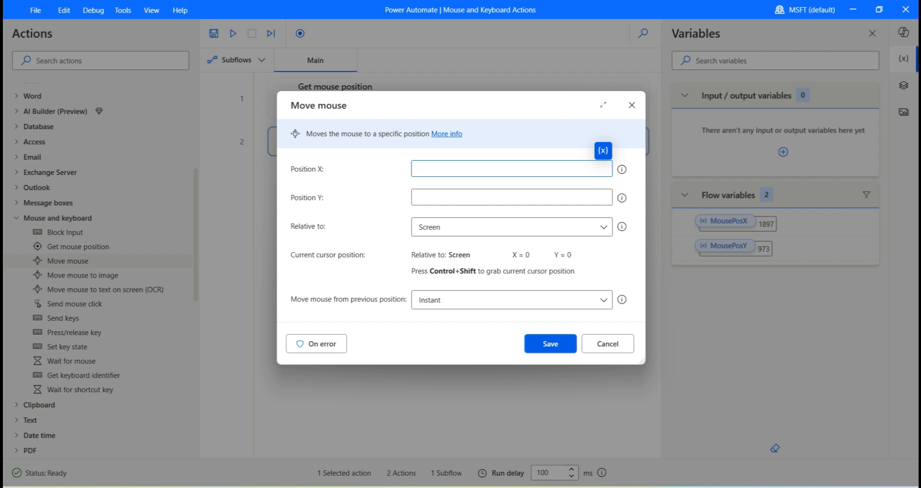
left_click(510, 168)
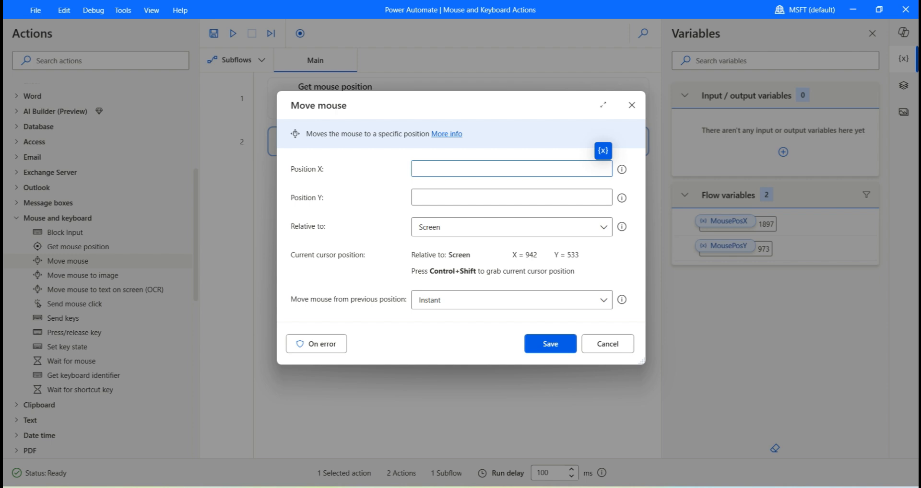
left_click(511, 169)
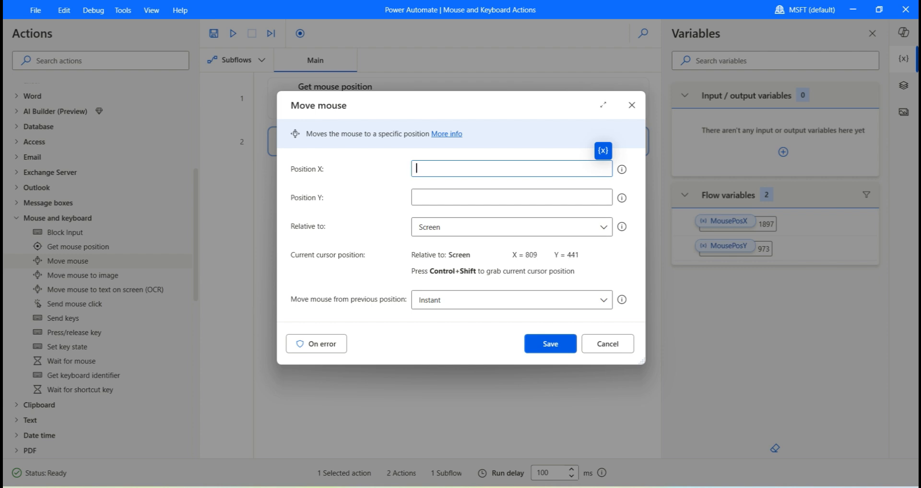
mouse_move(179, 13)
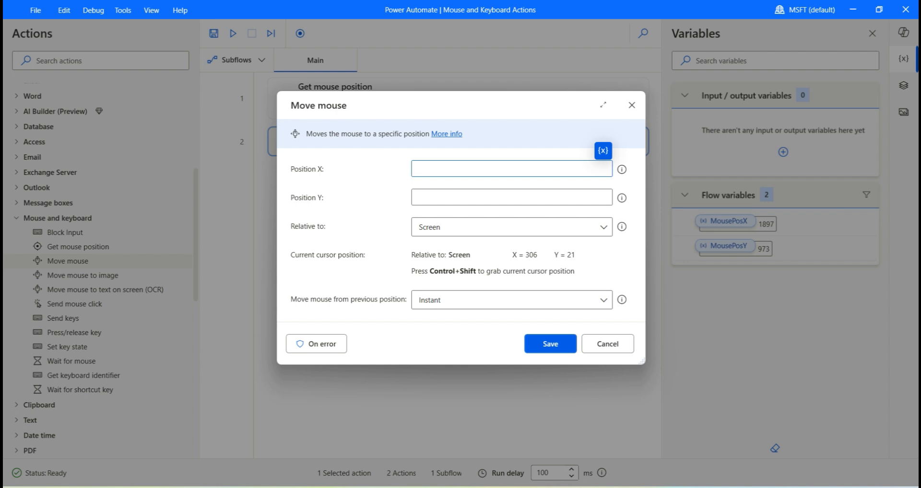
left_click(510, 169)
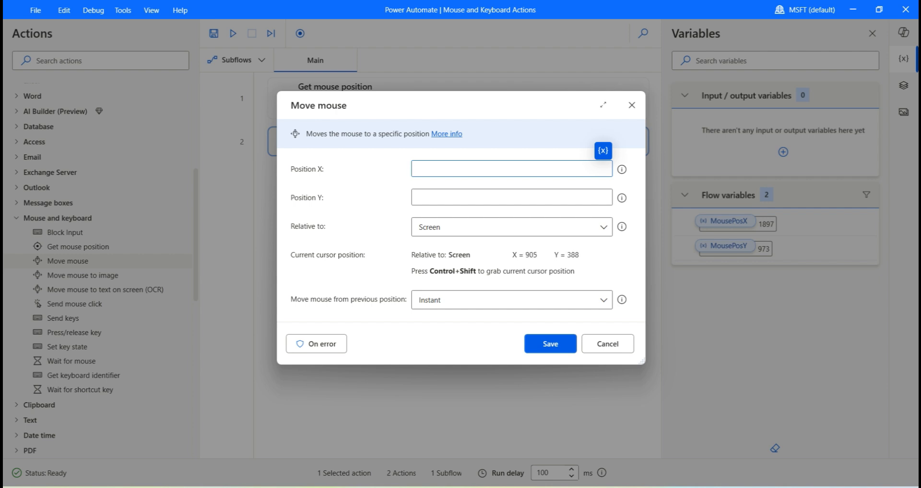
Set Move mouse to position 306, 21 relative to Screen with Instant movement, and save
type("306")
left_click(512, 196)
type("21")
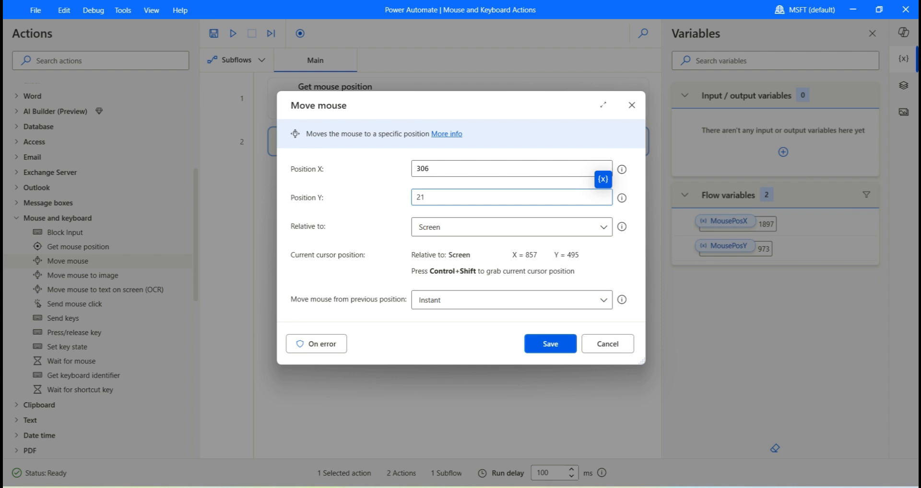
left_click(509, 227)
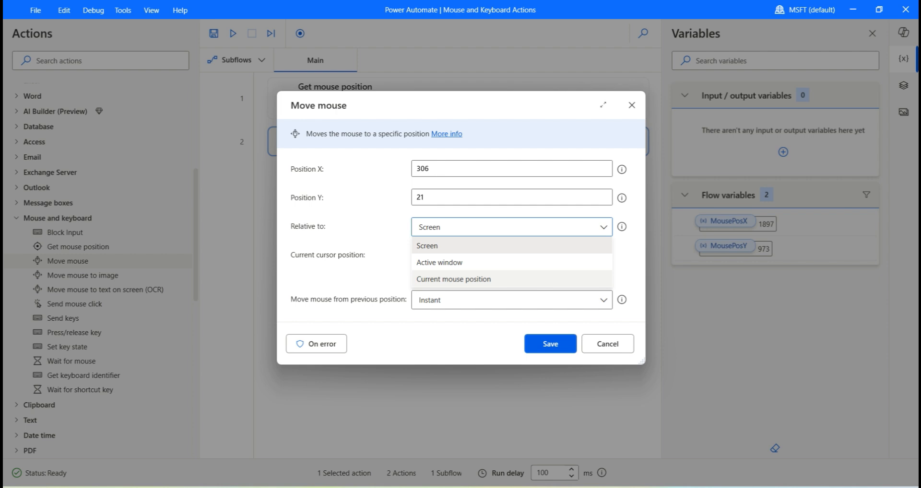
left_click(426, 246)
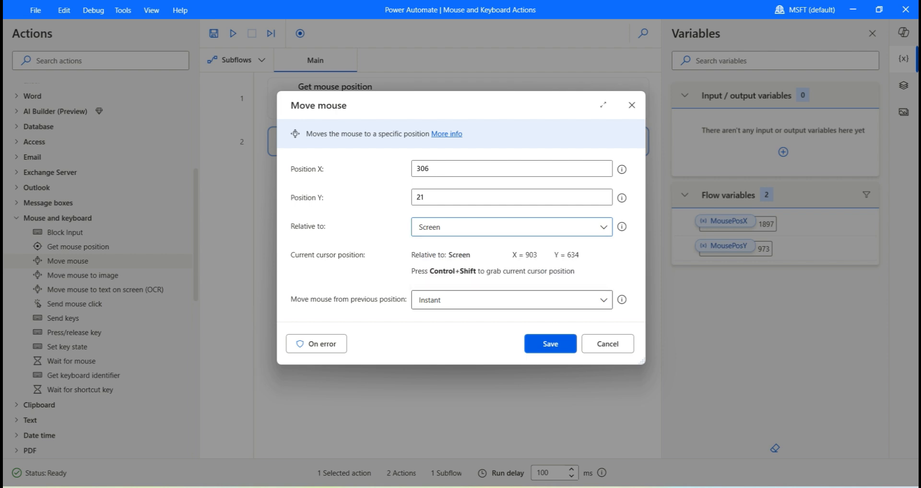
left_click(510, 299)
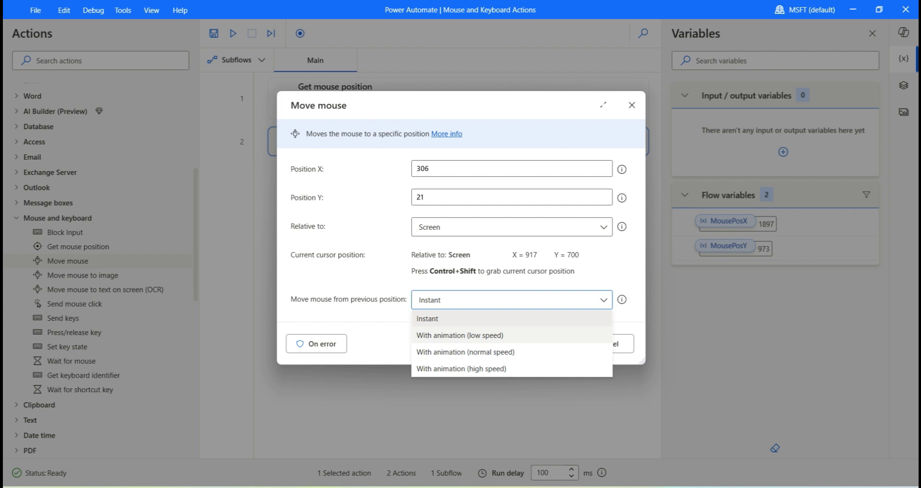
mouse_move(465, 352)
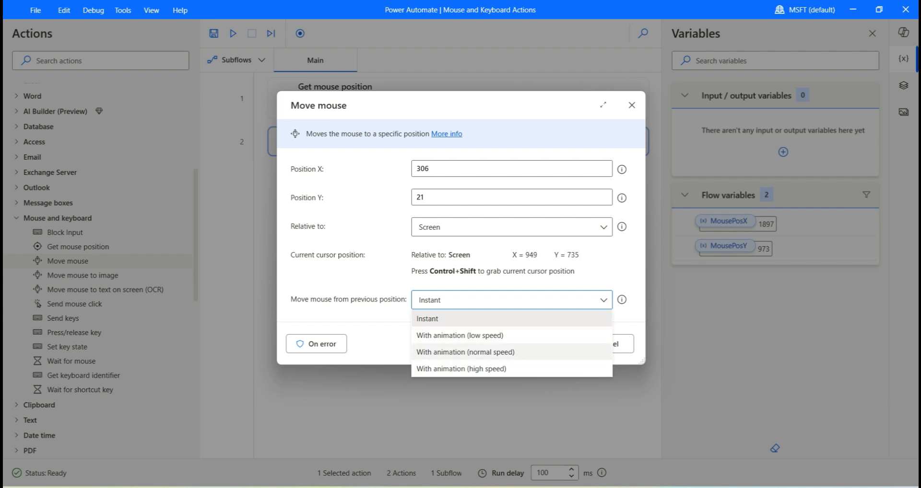
left_click(465, 352)
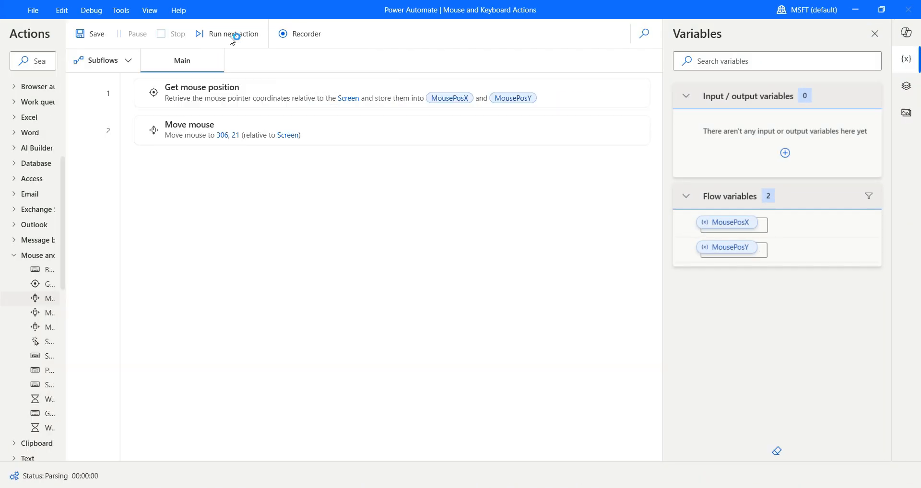
Run the flow to test the mouse move, then select the Move mouse step for removal
left_click(232, 34)
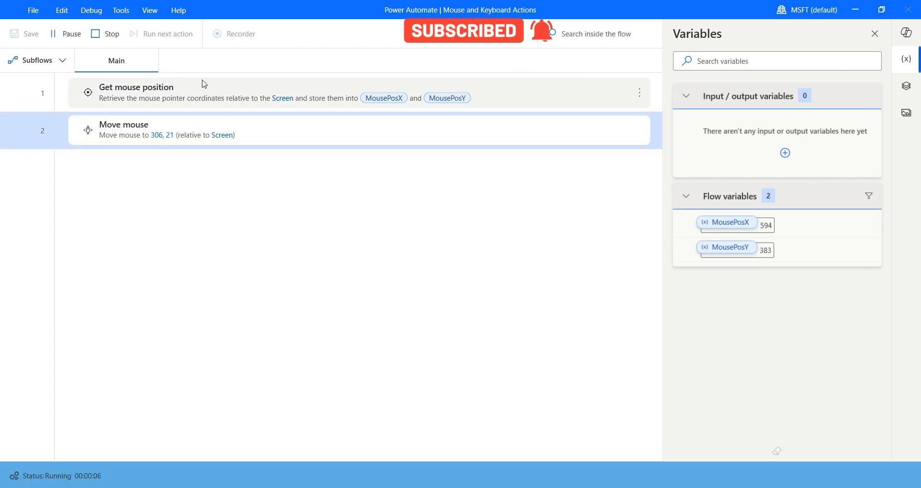
left_click(150, 9)
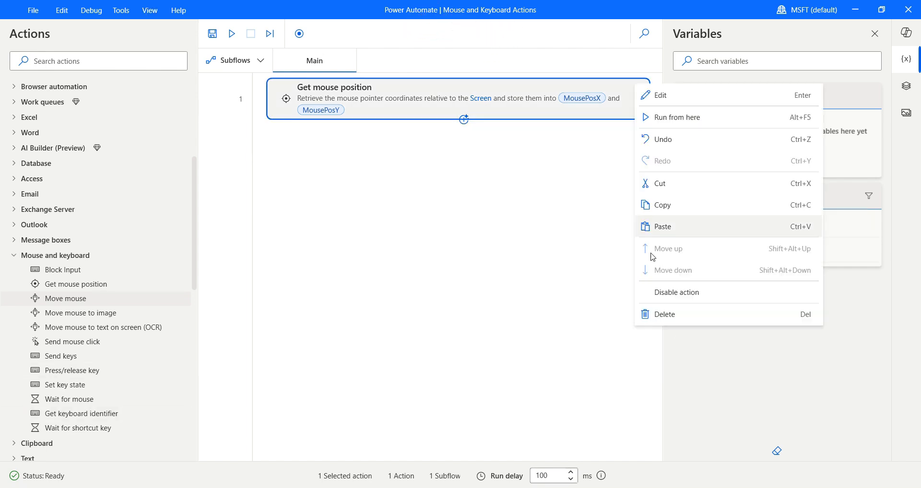
Delete Get mouse position and add a Move mouse to image action with no image yet
left_click(664, 315)
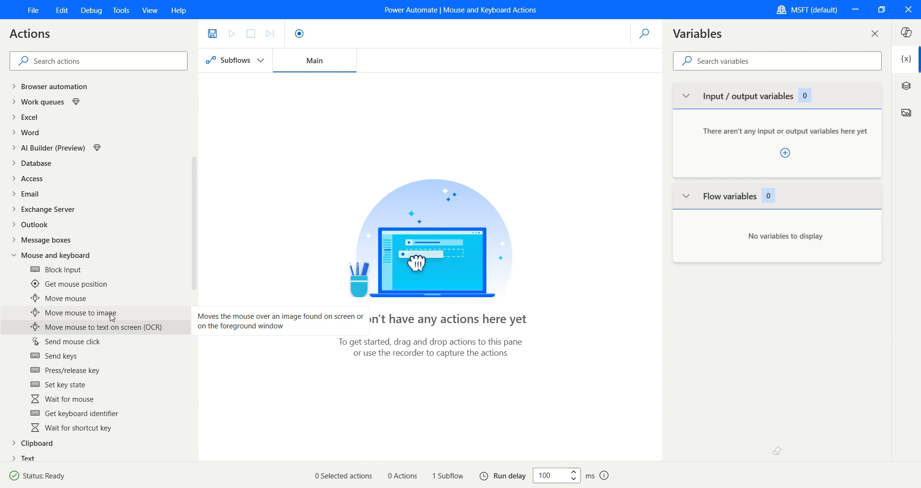
left_click_drag(81, 313, 459, 92)
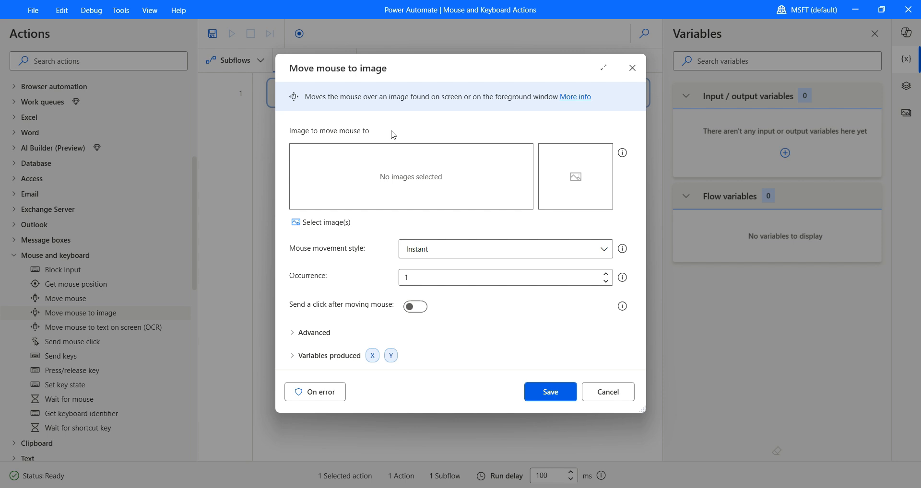
mouse_move(540, 377)
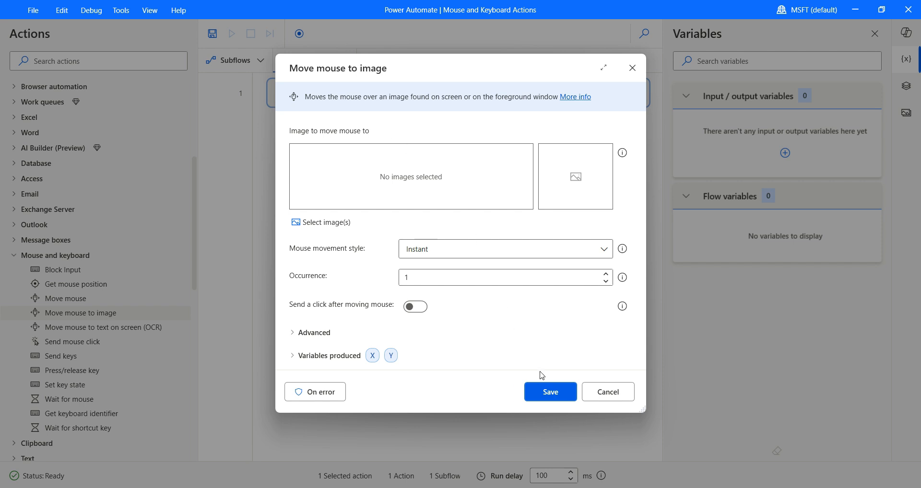
mouse_move(560, 361)
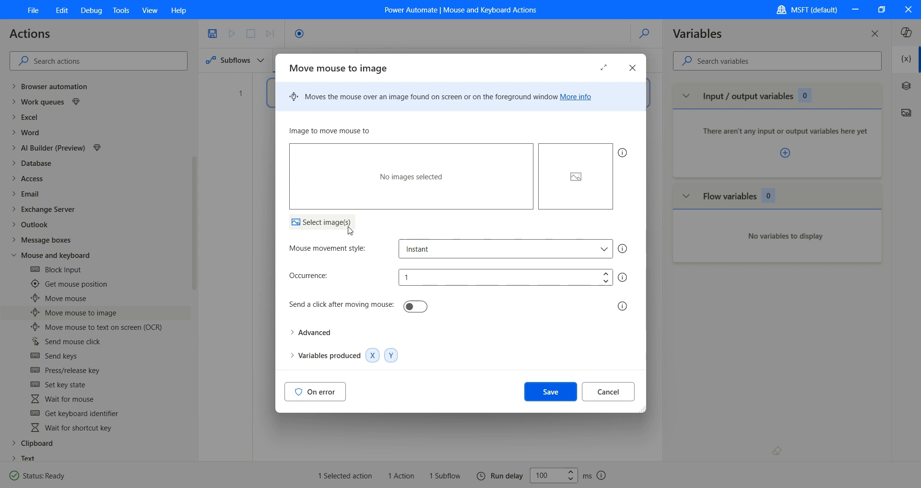
From Select image(s), start a Capture image in 5 seconds to grab the Google logo
left_click(320, 222)
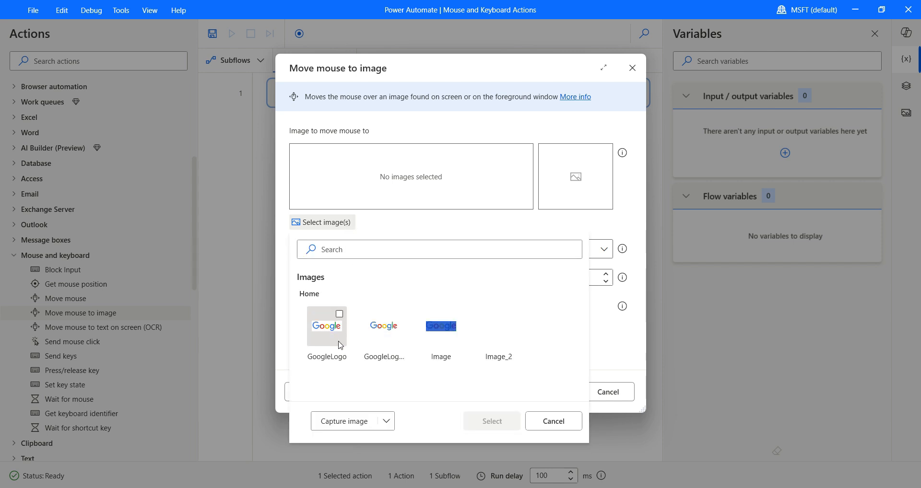
mouse_move(404, 377)
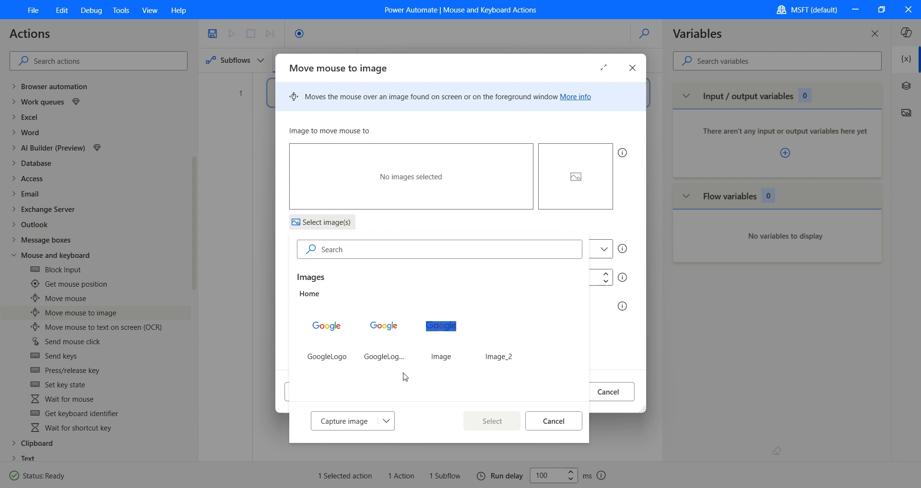
left_click(387, 421)
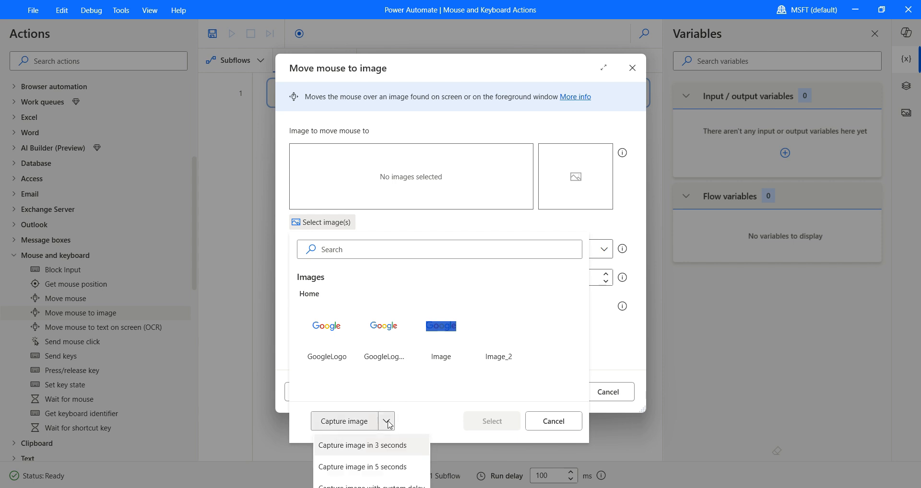
mouse_move(388, 466)
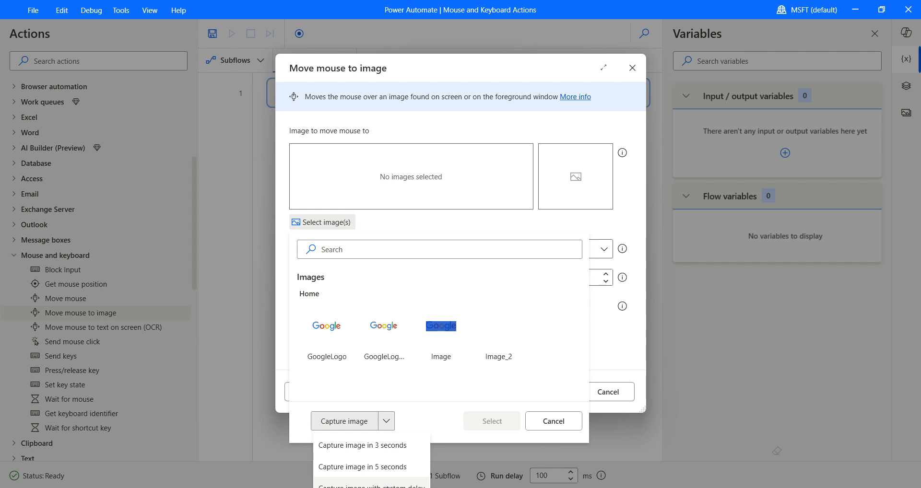
mouse_move(363, 466)
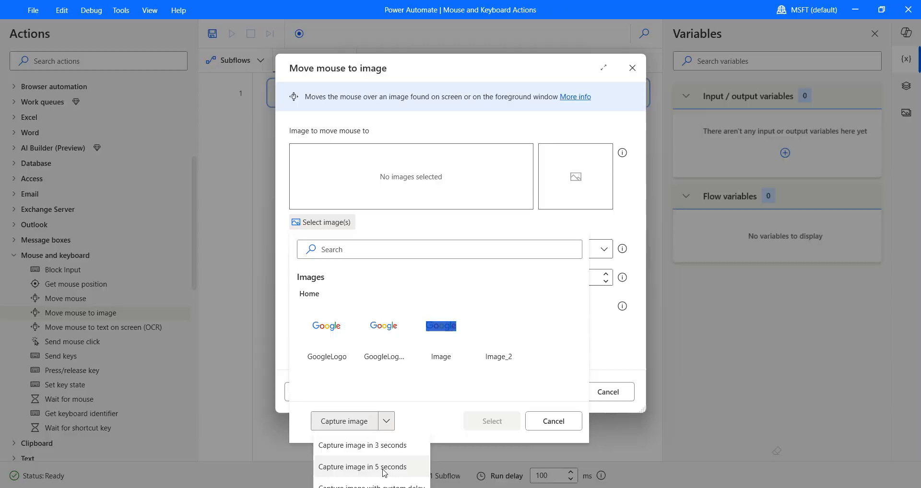
left_click(363, 466)
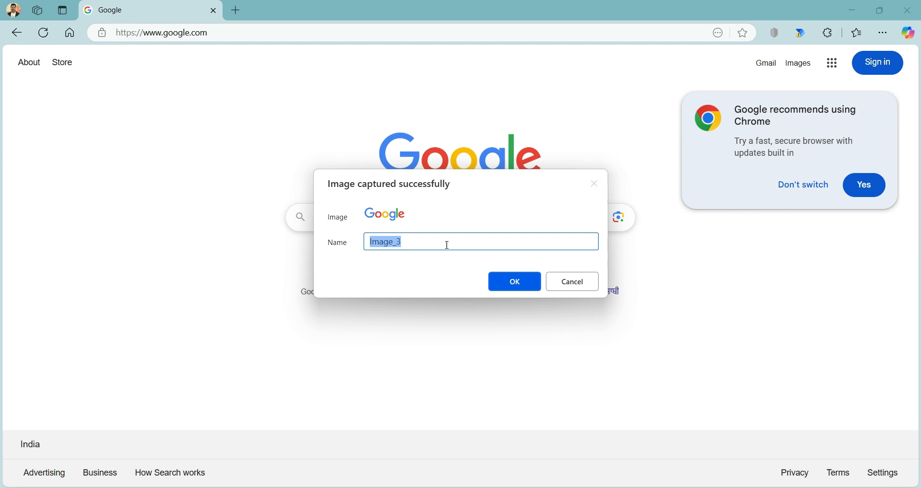
Name the captured Google logo image GoogleLogo_2 and confirm
type("GoogleLogo")
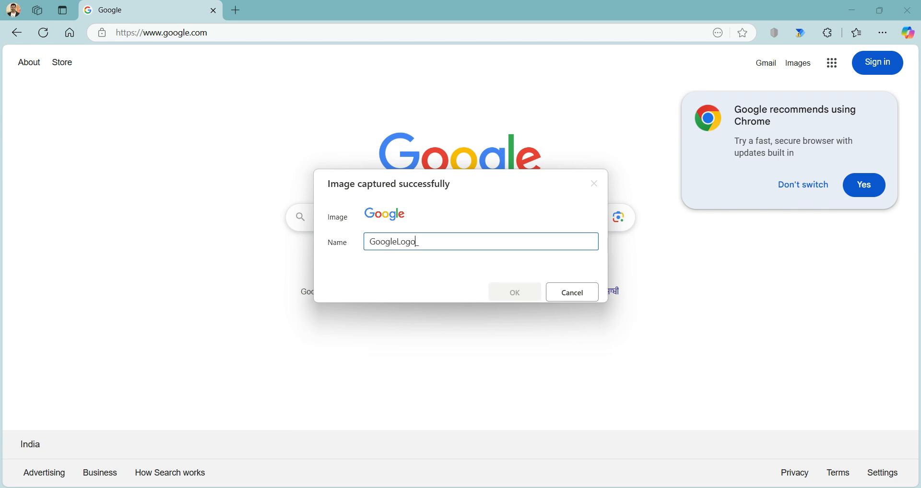
type("_2")
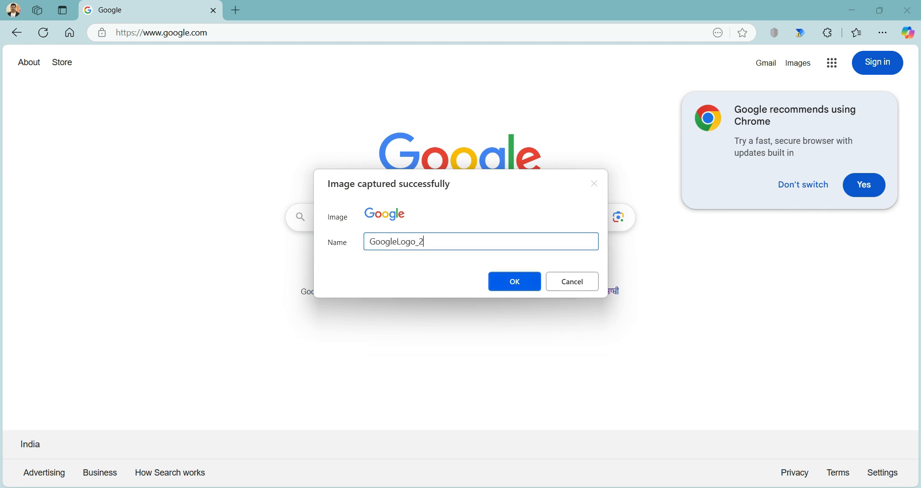
left_click(513, 281)
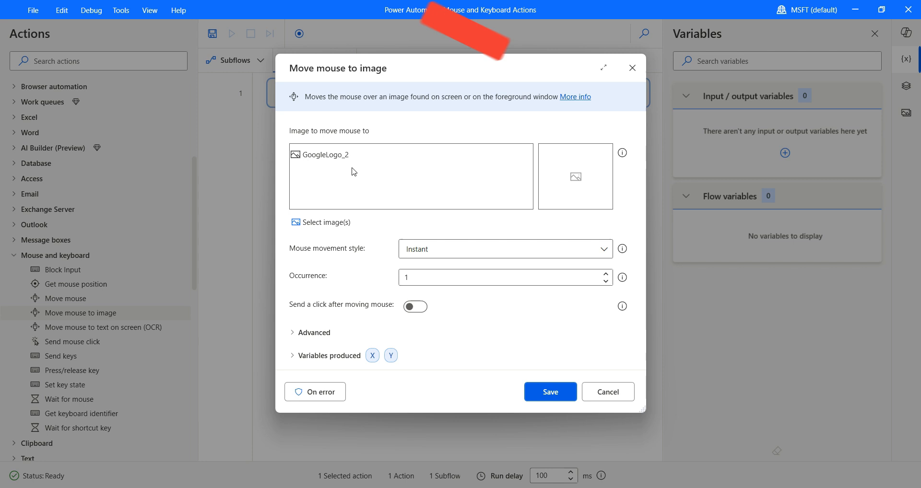
Set mouse movement to With animation (high speed) and leave 'Send a click after moving mouse' off
left_click(504, 248)
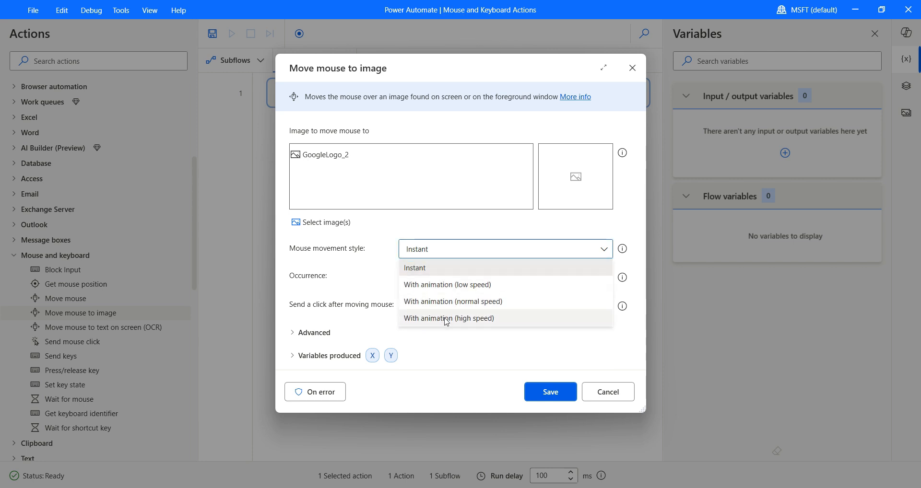
left_click(448, 318)
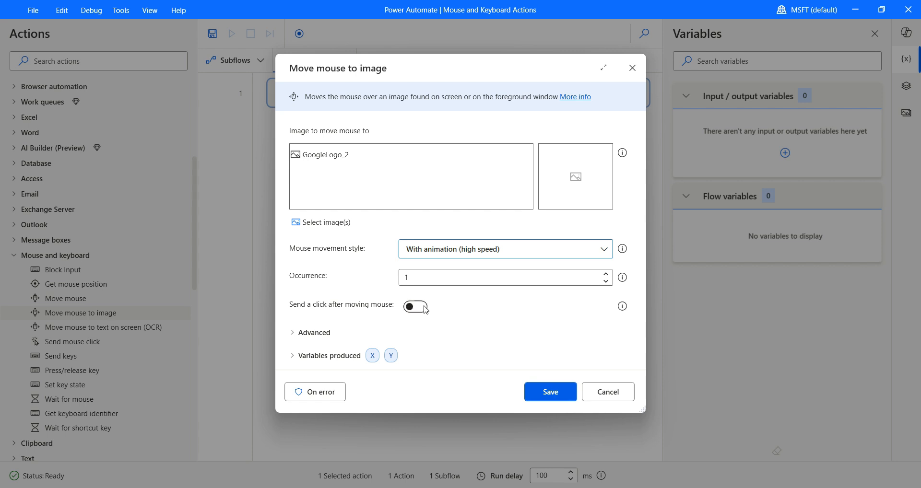
left_click(414, 306)
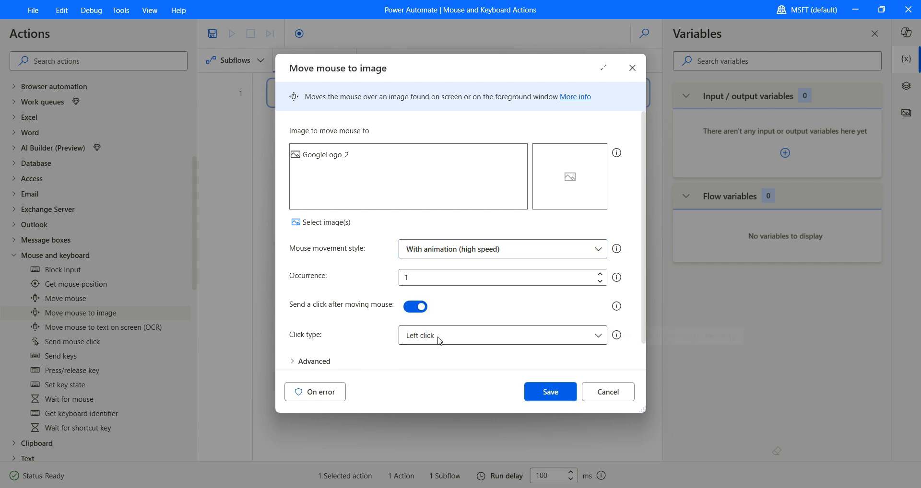
left_click(499, 334)
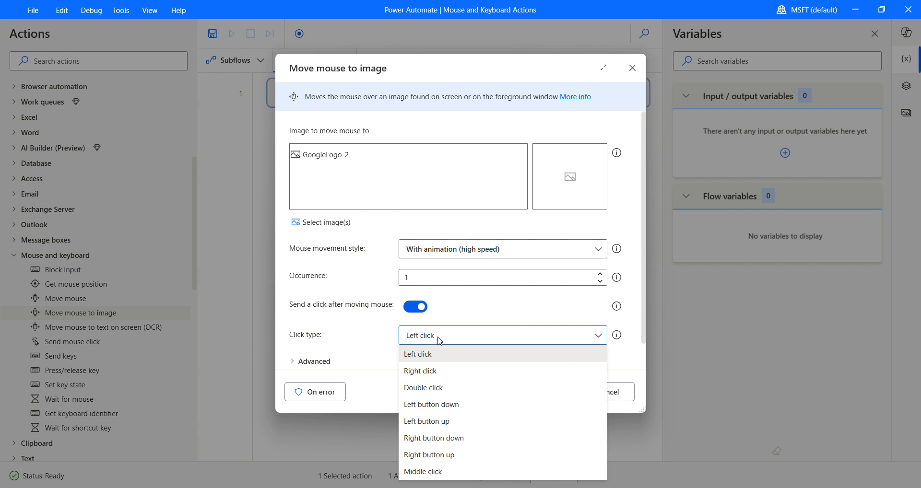
mouse_move(441, 370)
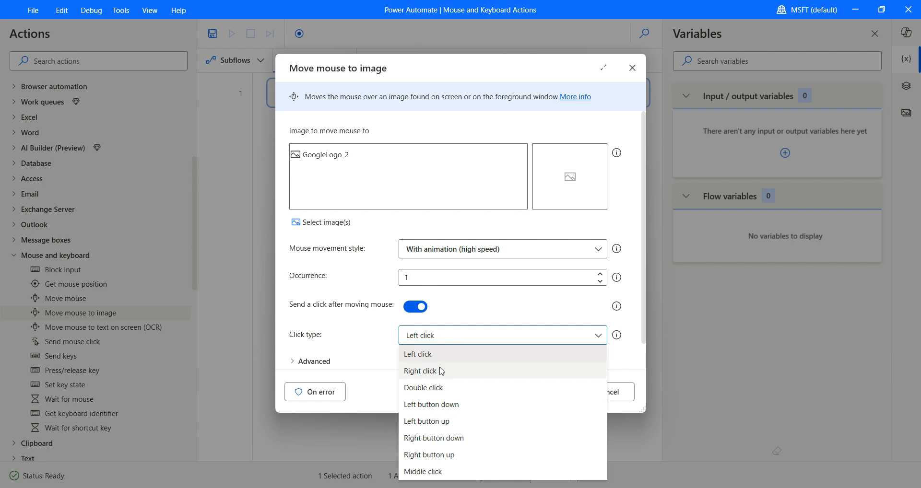
mouse_move(449, 458)
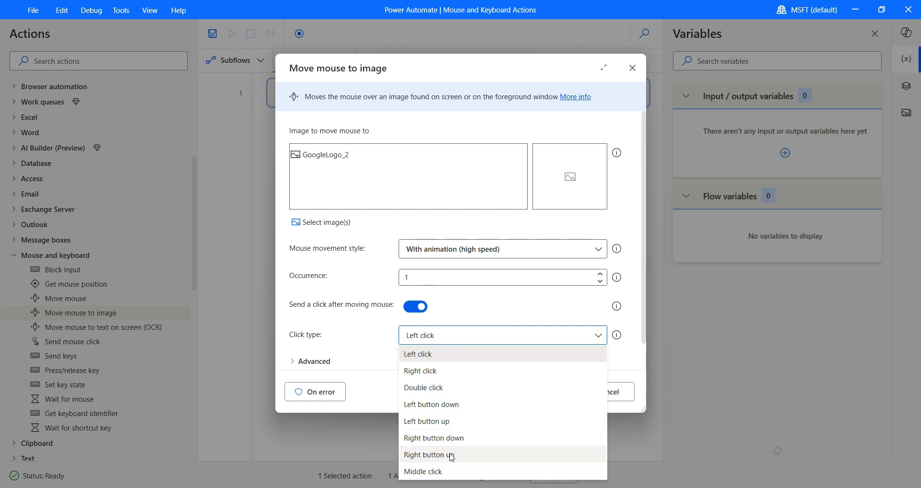
mouse_move(414, 310)
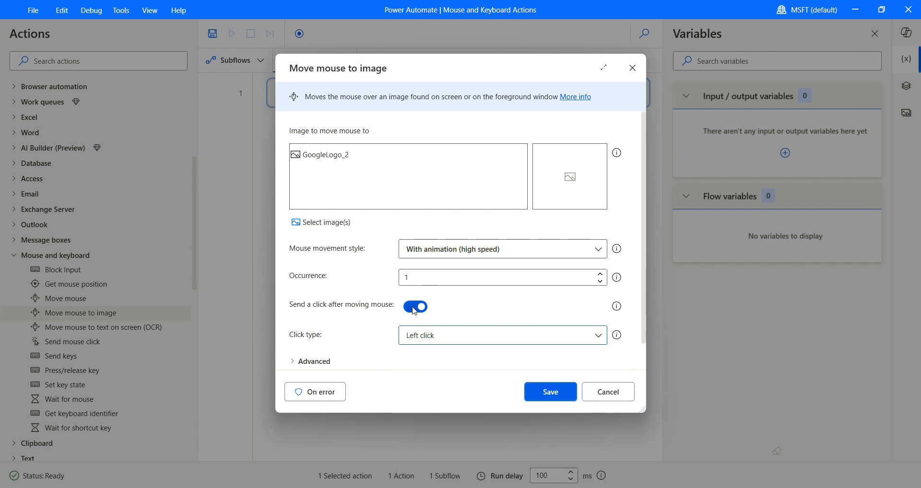
left_click(415, 306)
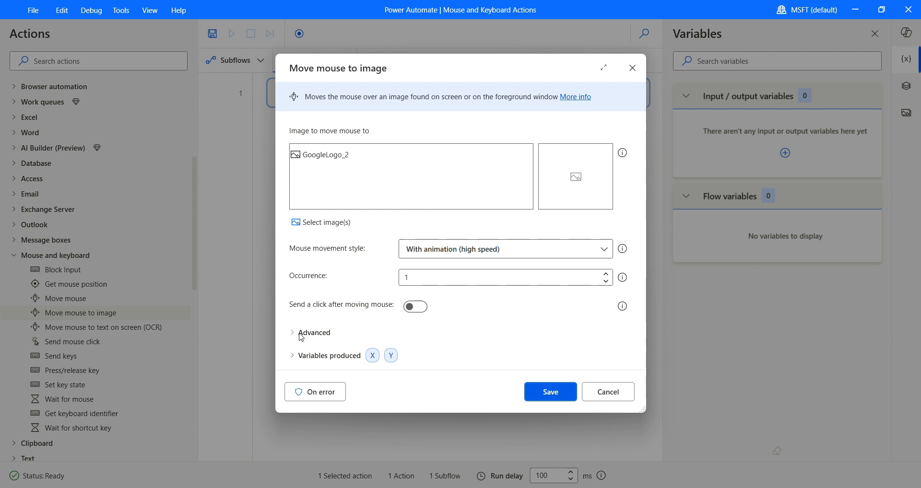
left_click(314, 332)
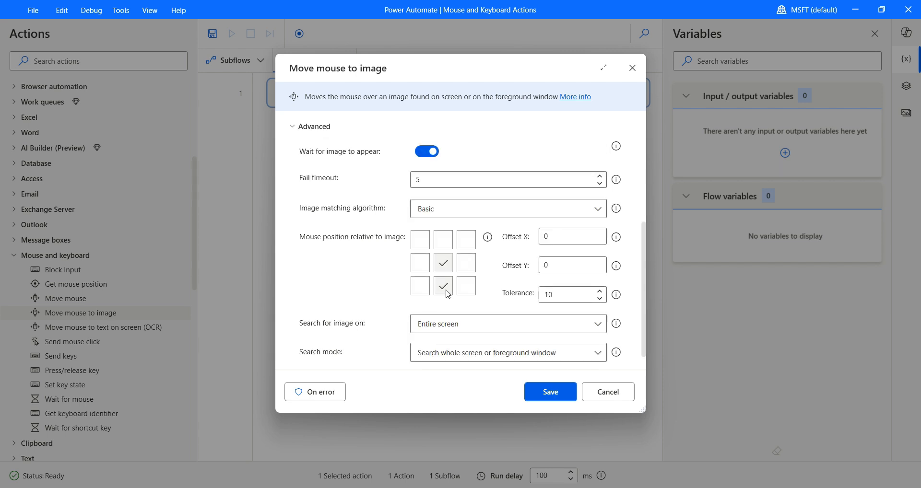
left_click(443, 287)
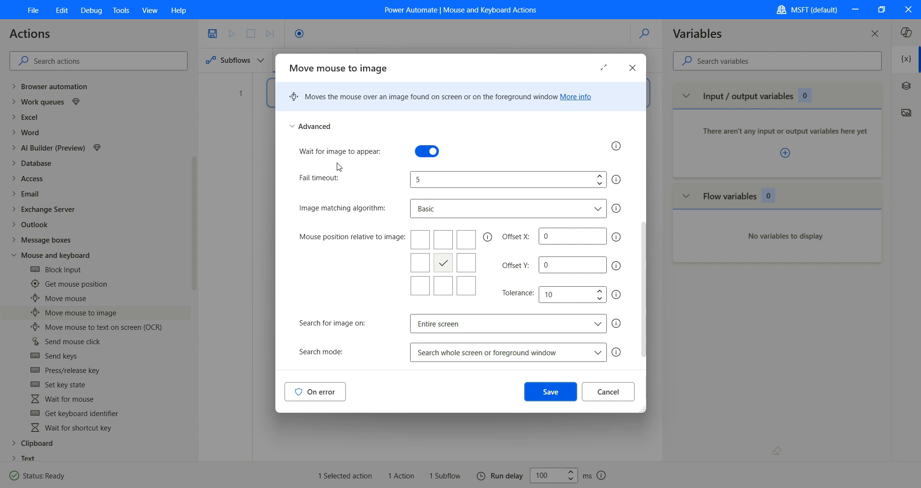
mouse_move(383, 165)
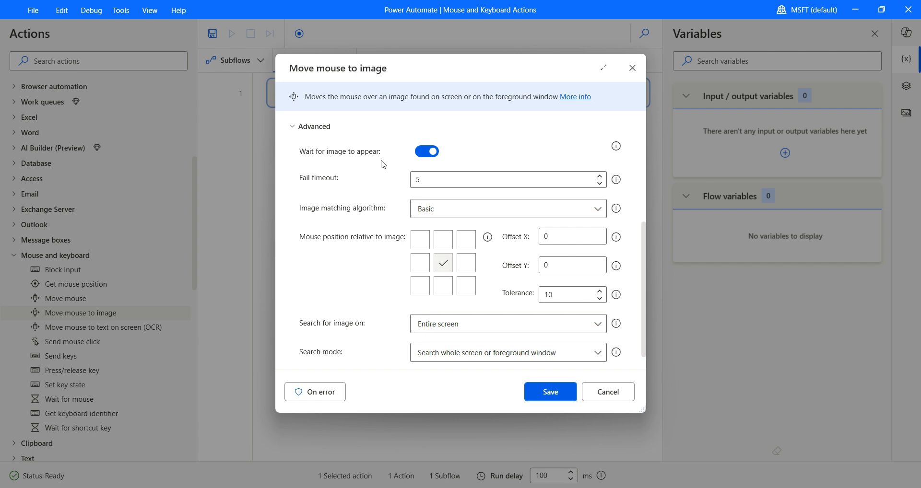
mouse_move(358, 198)
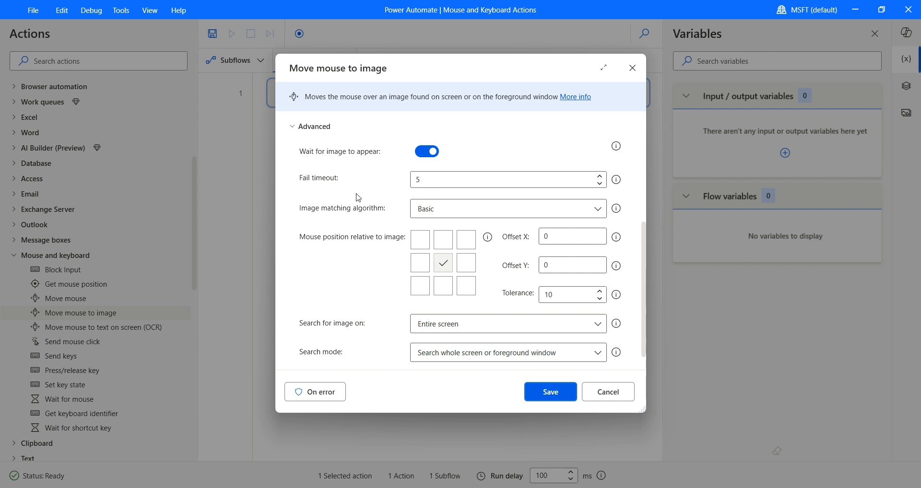
left_click(506, 180)
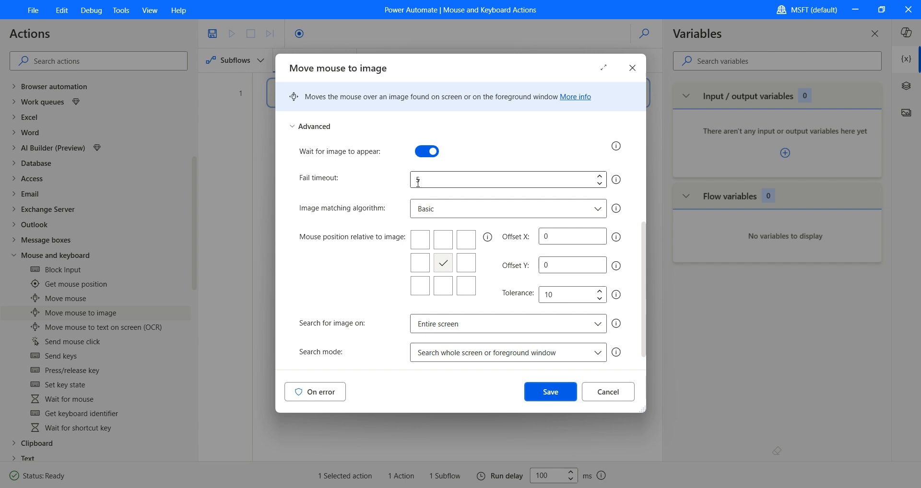
mouse_move(444, 263)
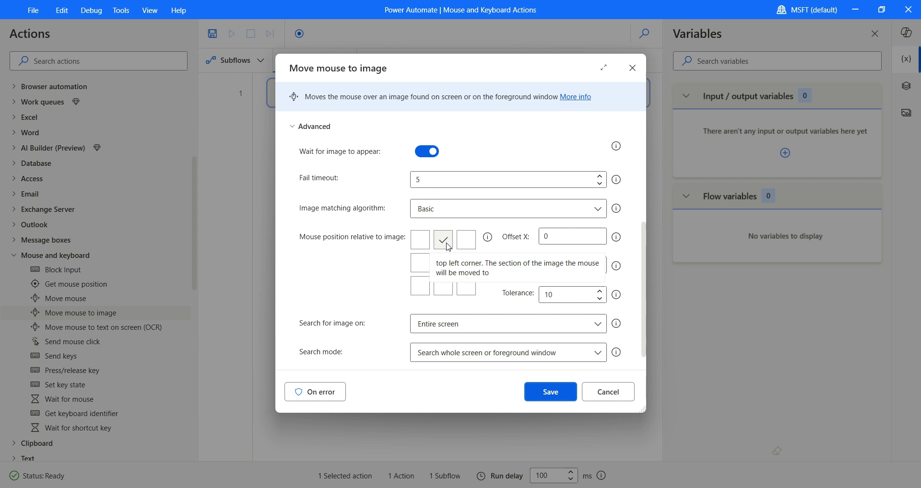
left_click(444, 263)
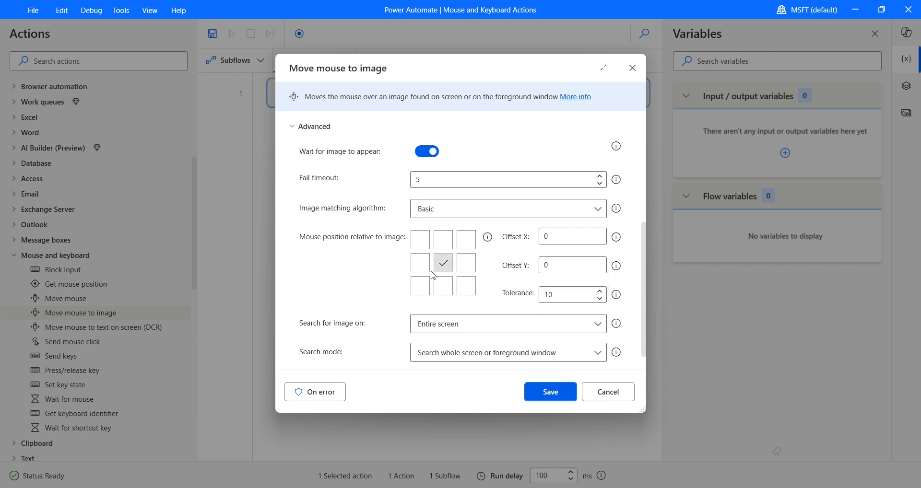
mouse_move(442, 285)
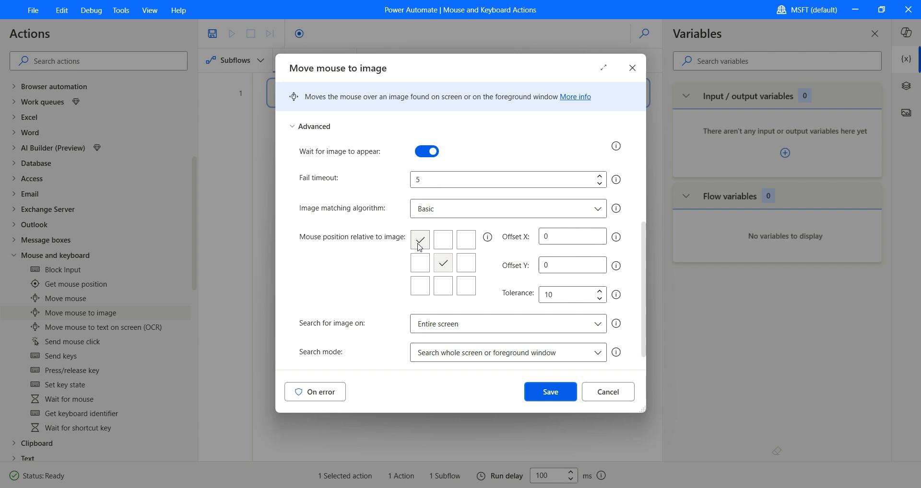
left_click(420, 240)
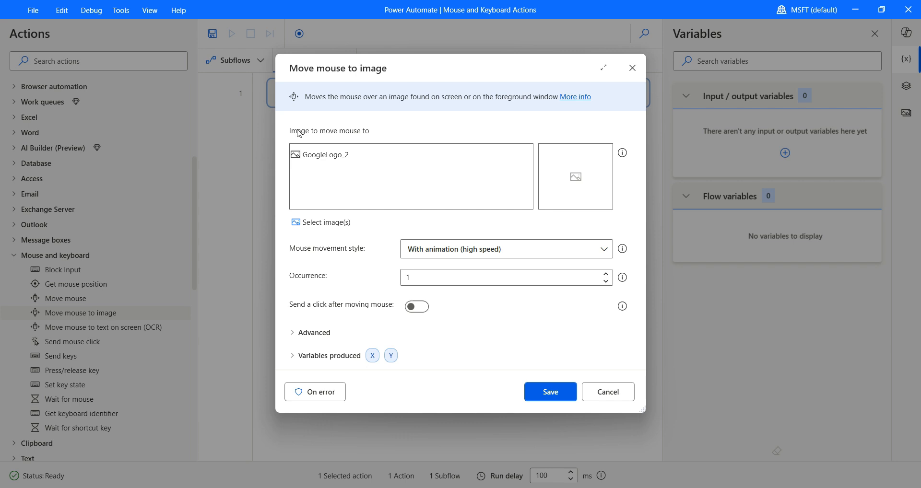
mouse_move(412, 360)
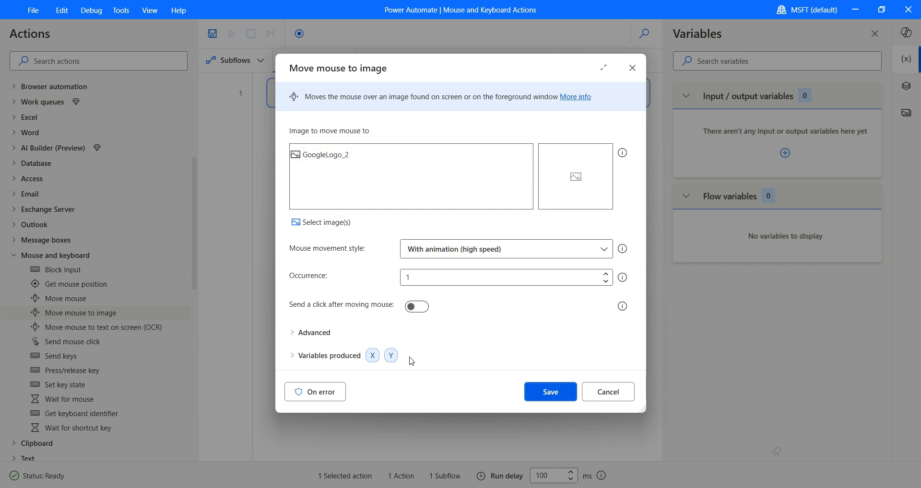
mouse_move(390, 355)
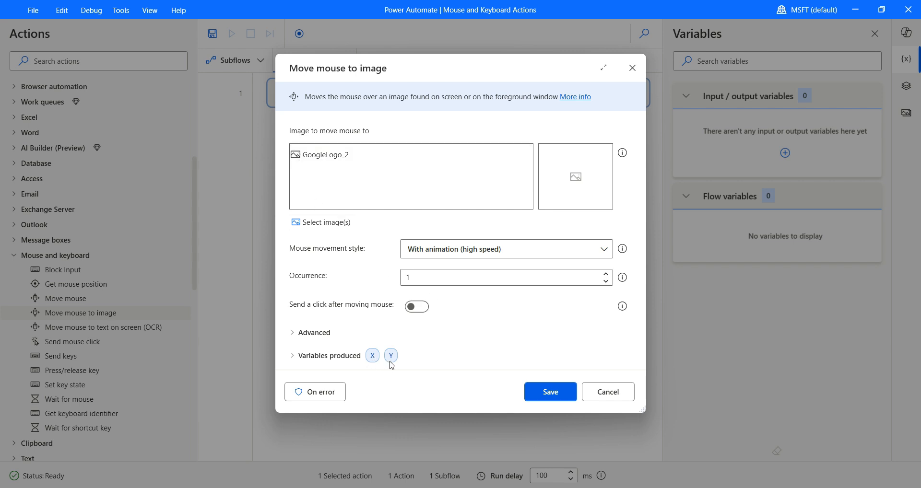
mouse_move(463, 353)
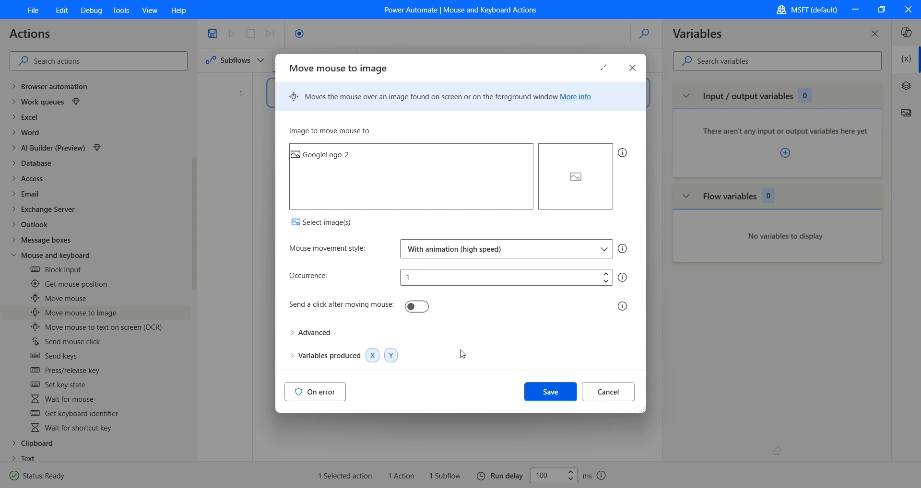
mouse_move(549, 393)
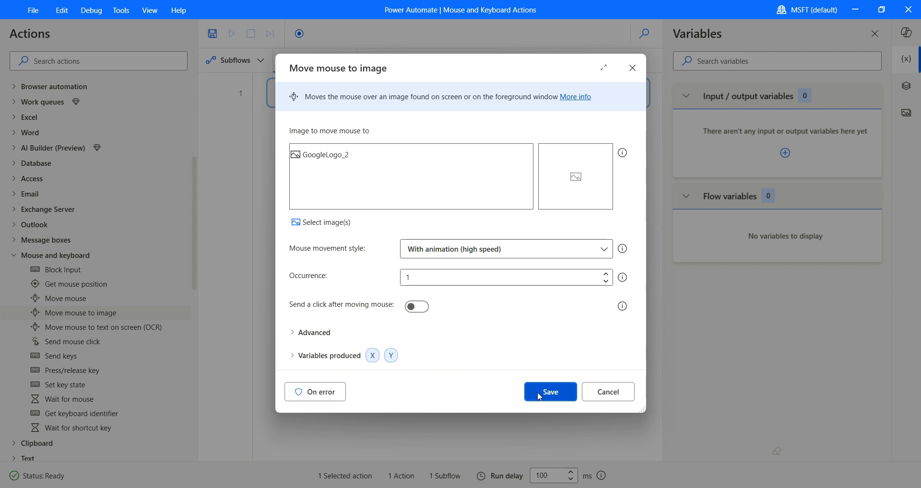
Save the Move mouse to image step, creating flow variables X and Y
left_click(549, 392)
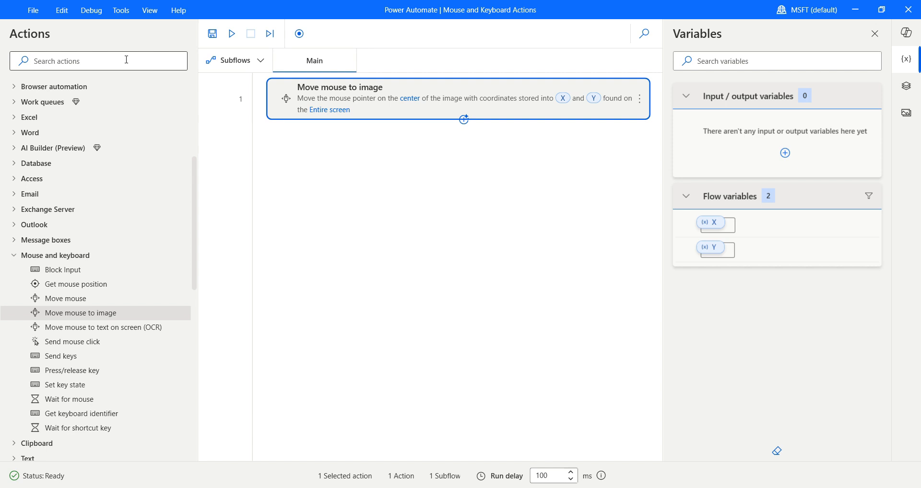
Find and add the Launch new Microsoft Edge action from Search actions
type("launch")
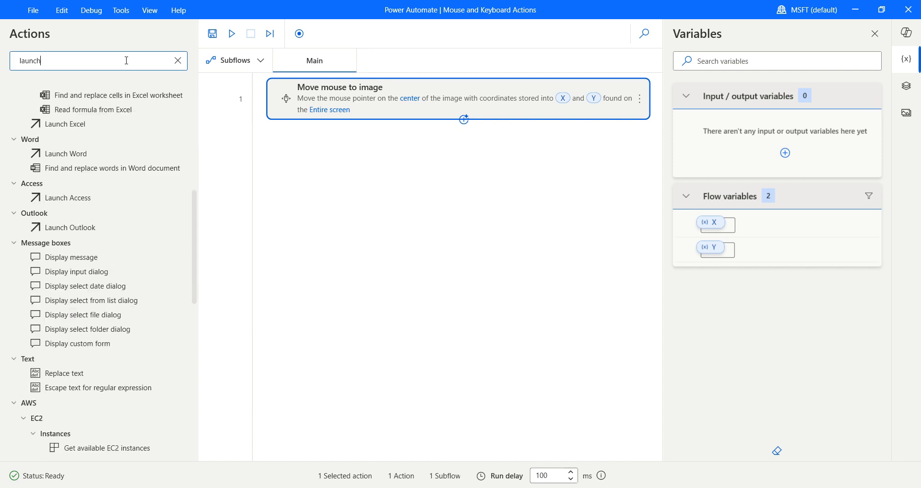
scroll("up", 3)
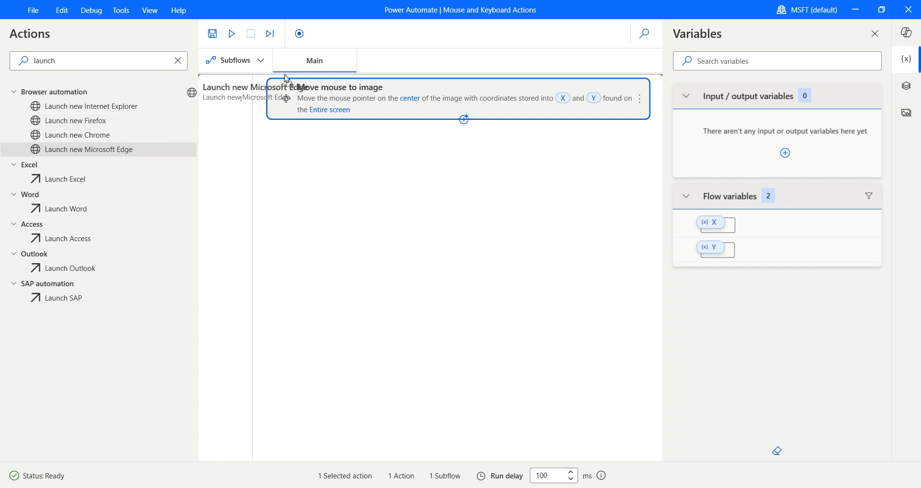
double_click(92, 150)
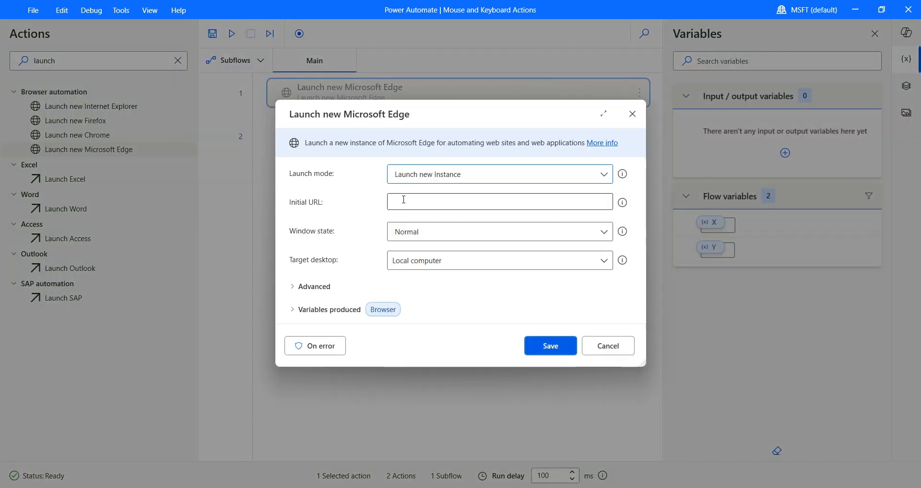
type("https://")
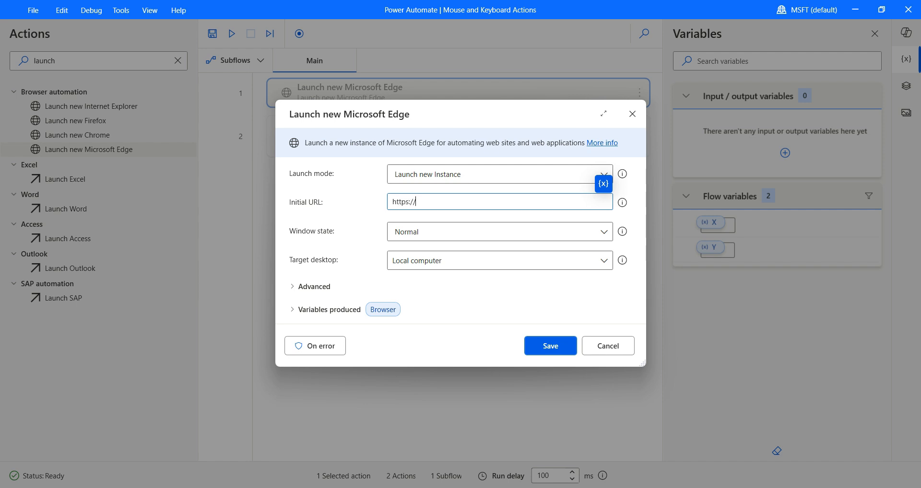
type("www.google.com")
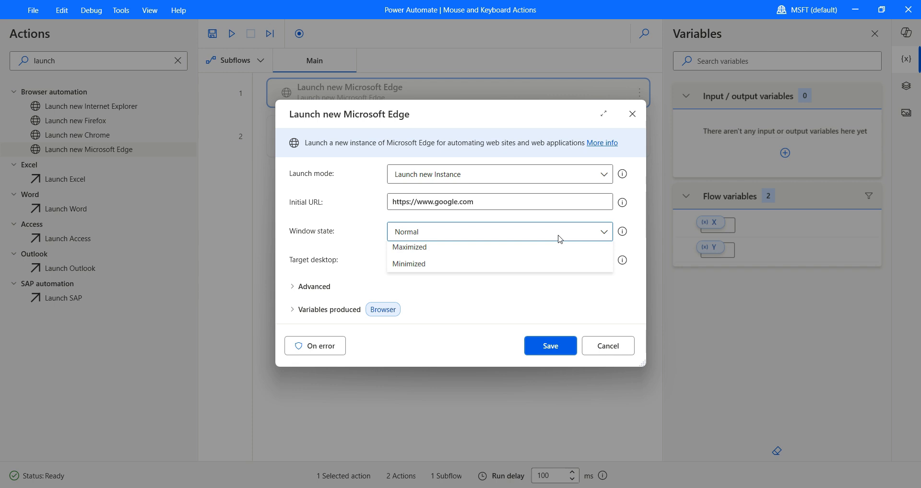
left_click(410, 247)
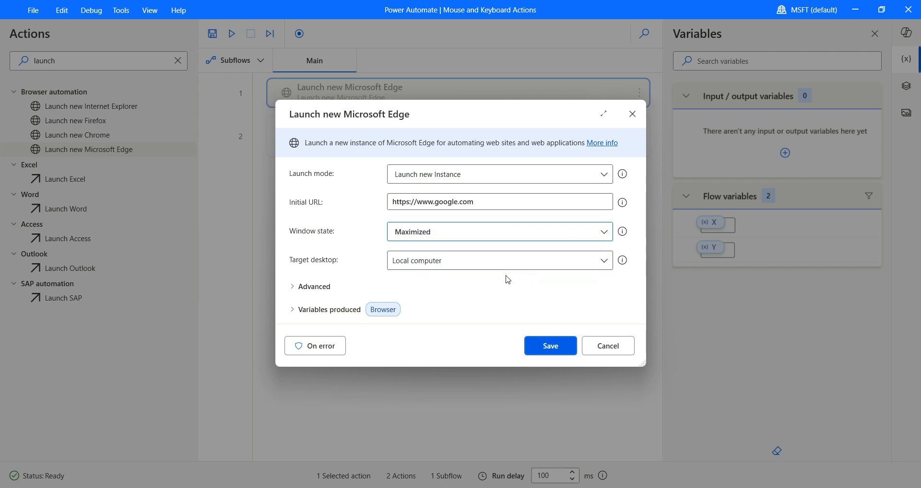
left_click(313, 286)
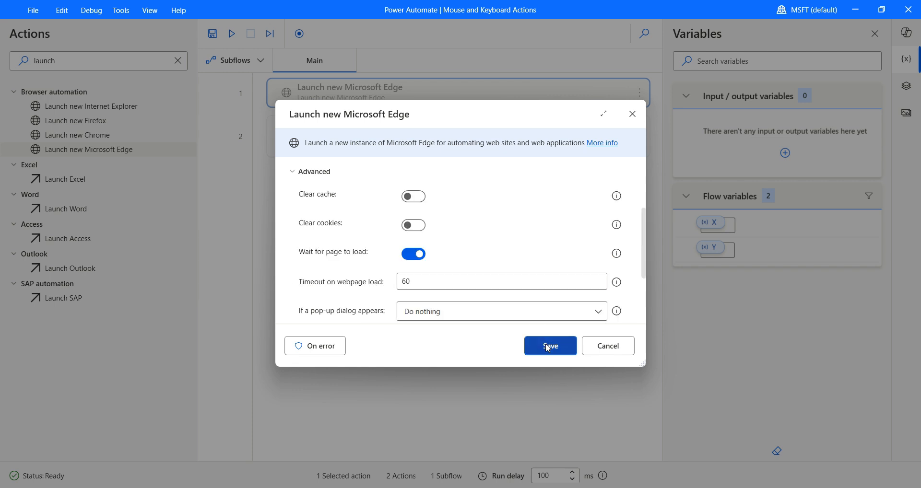
left_click(549, 346)
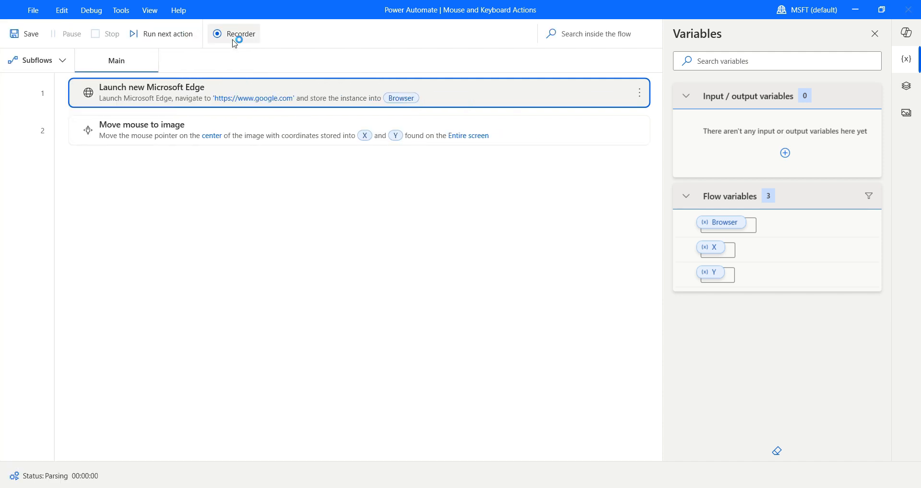
mouse_move(241, 33)
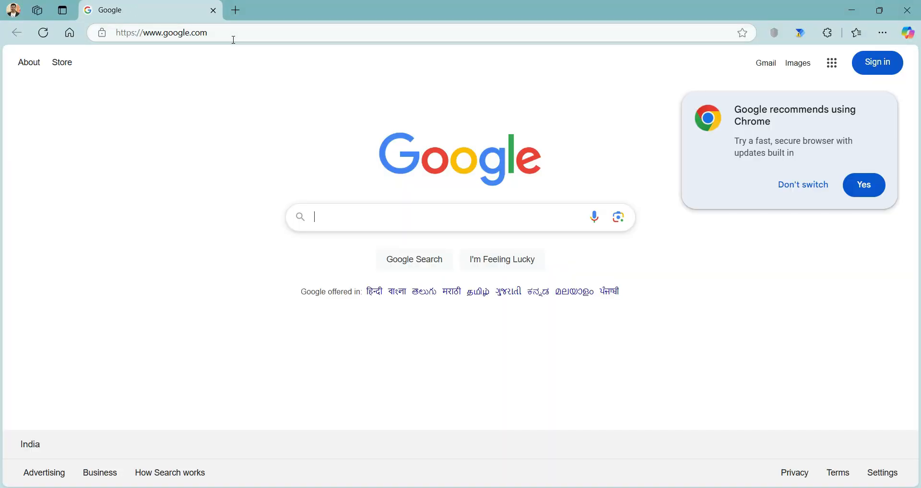
mouse_move(288, 72)
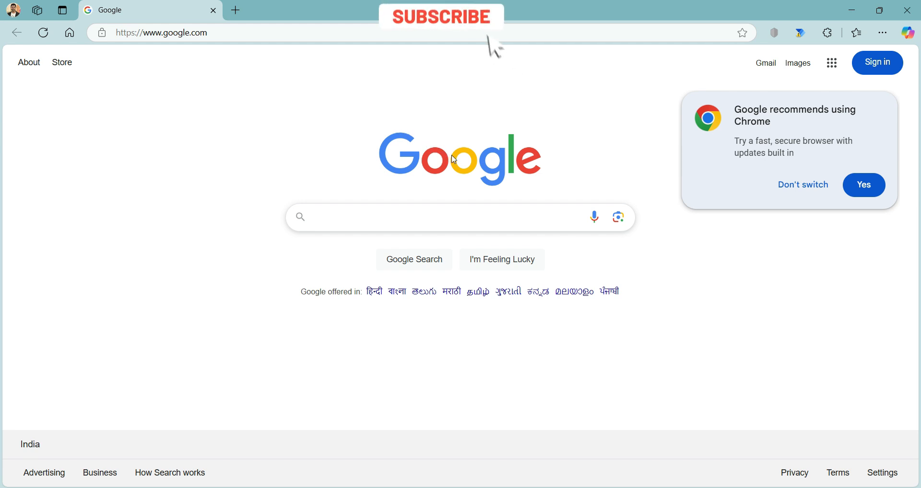
Run the flow so Edge opens Google and X=960, Y=333 are filled, then return to the designer
left_click(441, 16)
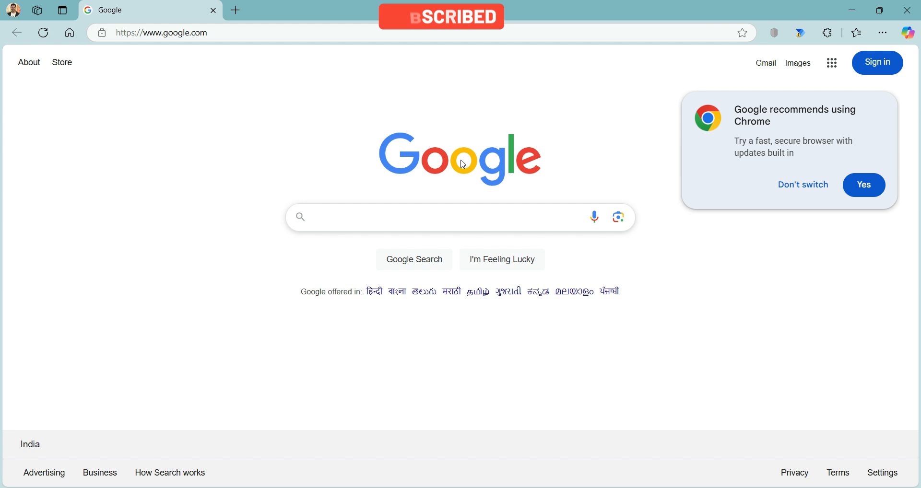
left_click(459, 217)
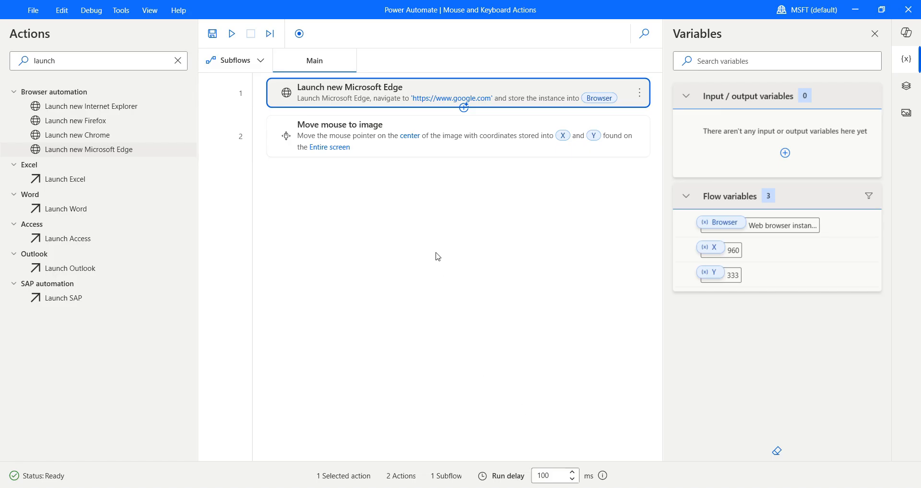
mouse_move(252, 333)
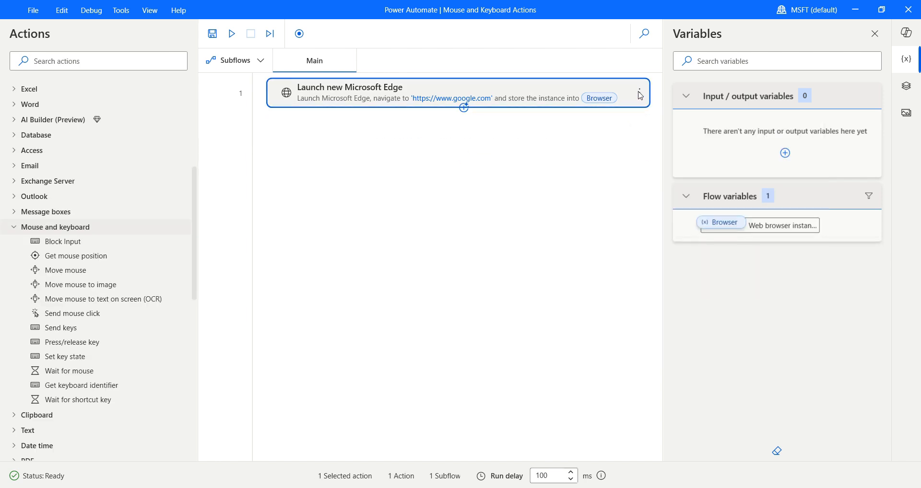
Delete the existing actions and add a Move mouse to text on screen (OCR) action to Main
key("Delete")
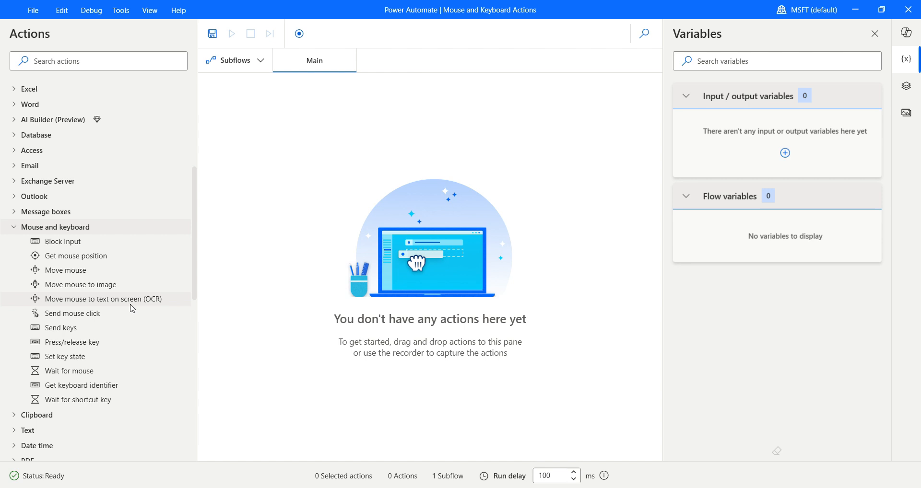
left_click_drag(104, 299, 344, 171)
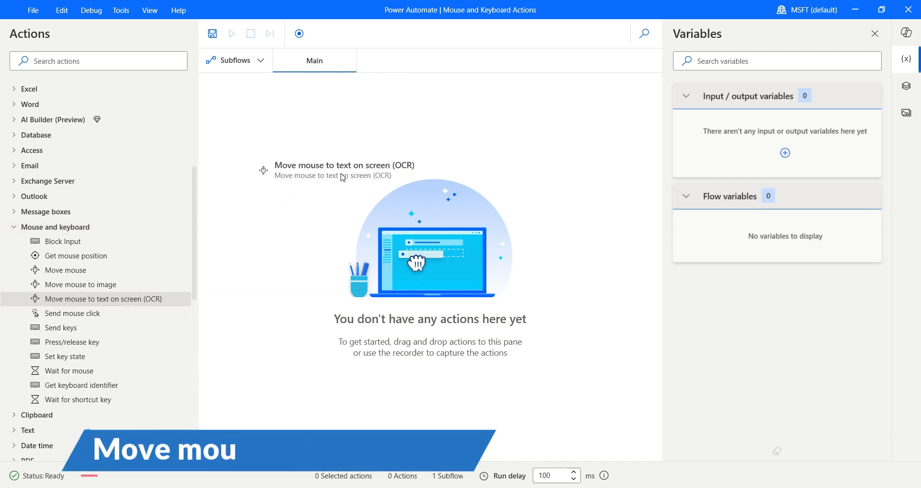
double_click(105, 299)
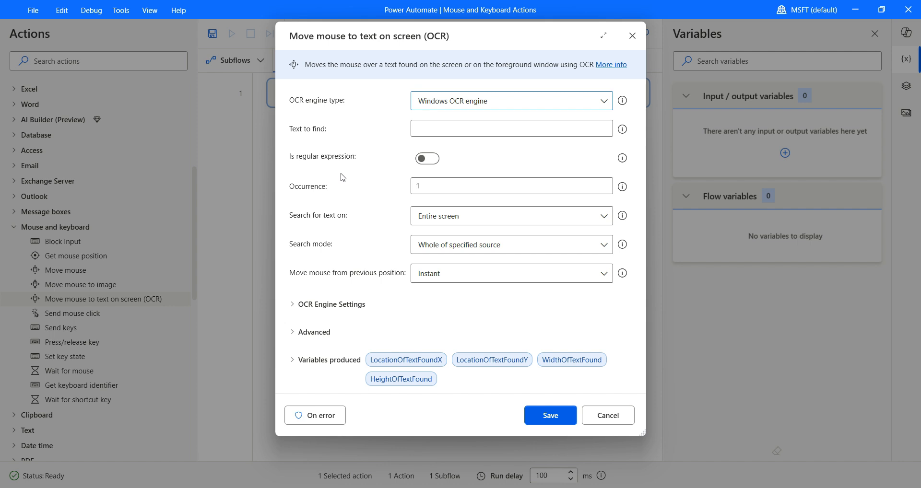
mouse_move(428, 105)
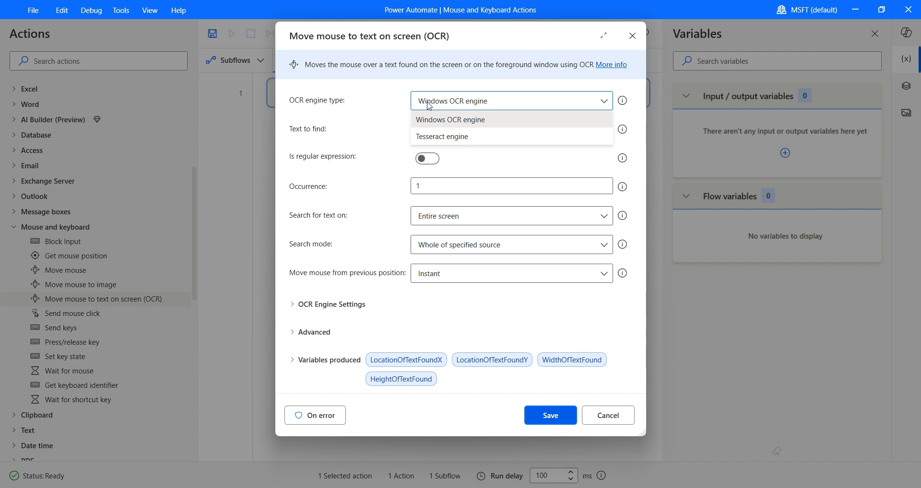
mouse_move(429, 122)
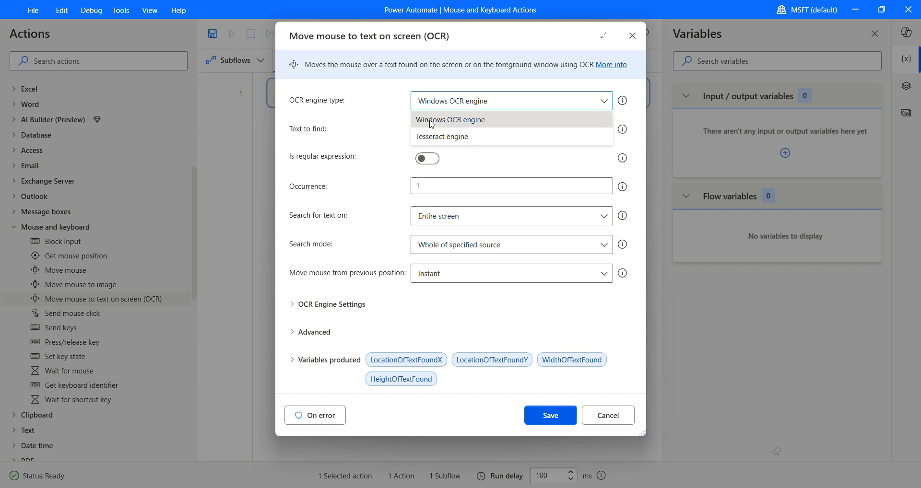
Keep Windows OCR engine as the OCR engine type for the text-finding action
left_click(450, 120)
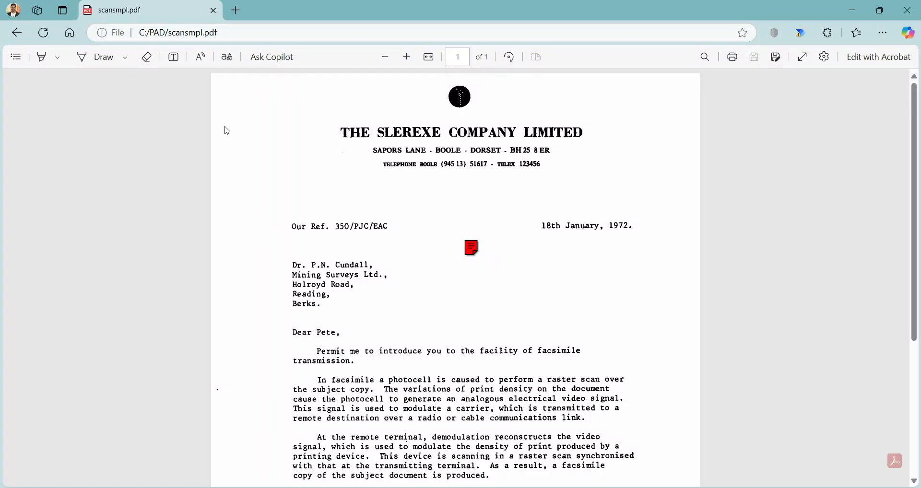
mouse_move(379, 141)
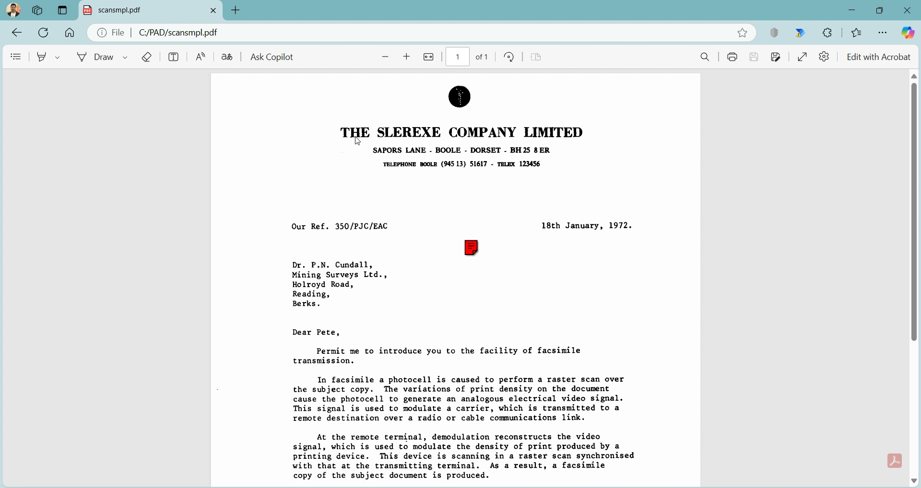
mouse_move(397, 142)
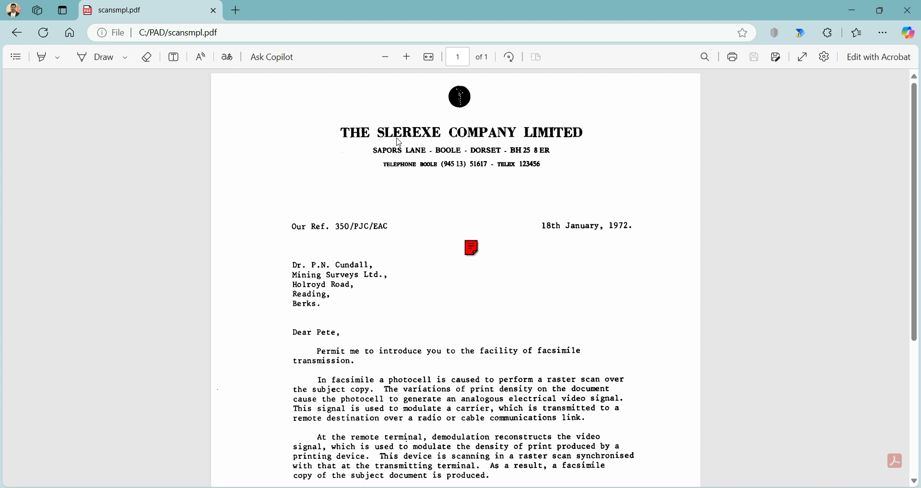
mouse_move(429, 138)
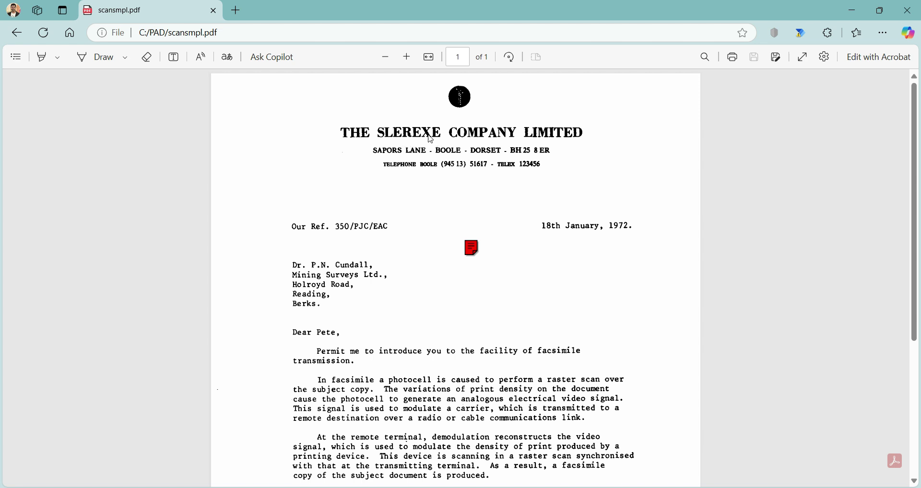
mouse_move(414, 129)
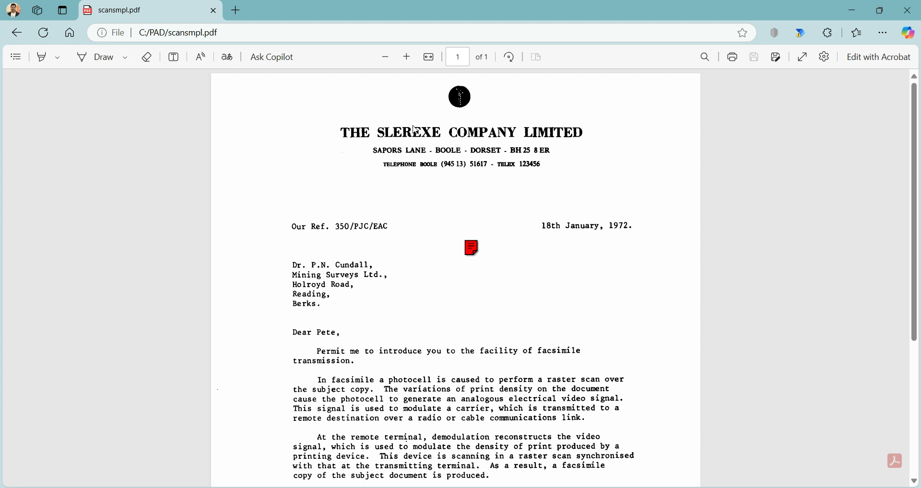
mouse_move(415, 137)
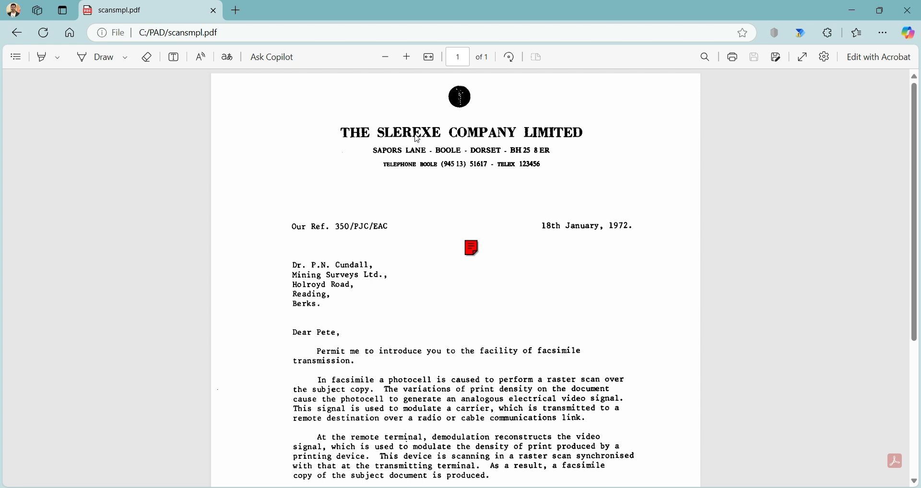
mouse_move(443, 171)
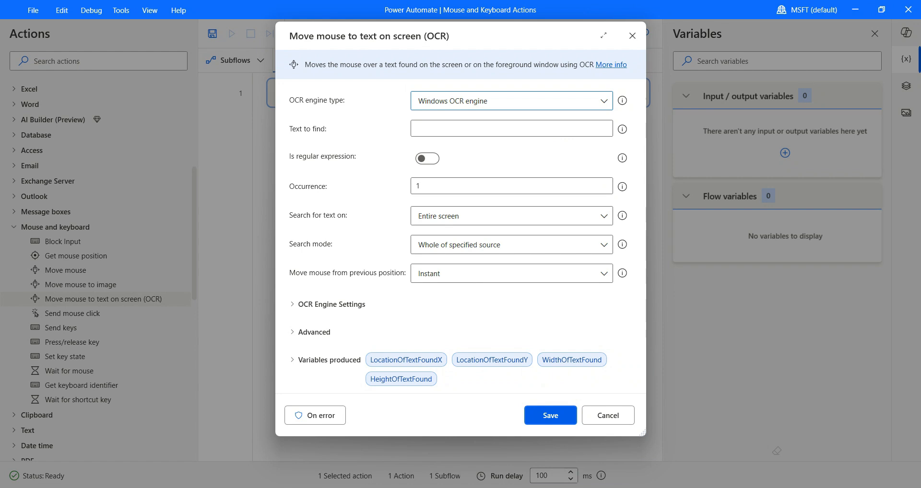
mouse_move(550, 415)
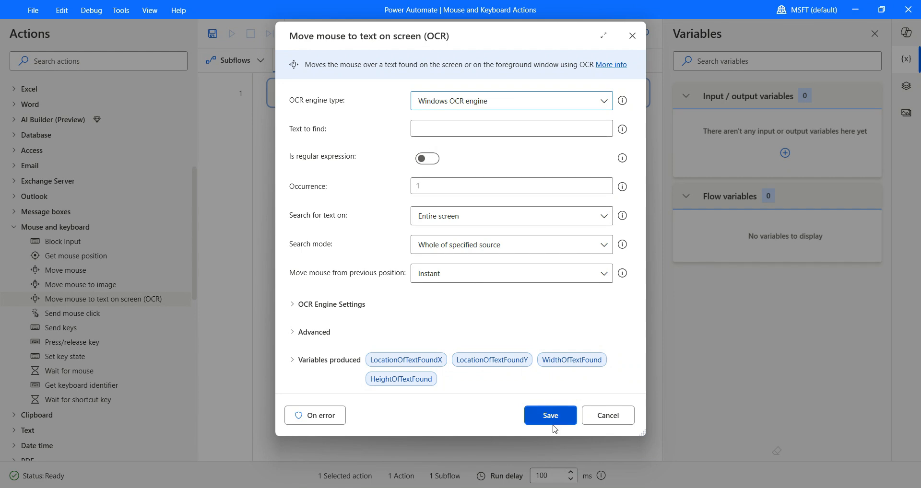
Set Text to find to SLEREXE and keep the search area as Entire screen
type("SLE")
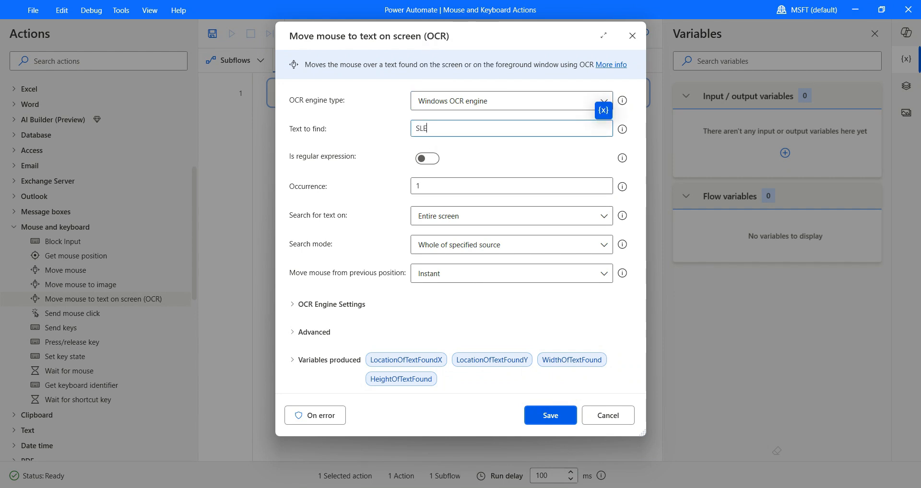
type("REXE")
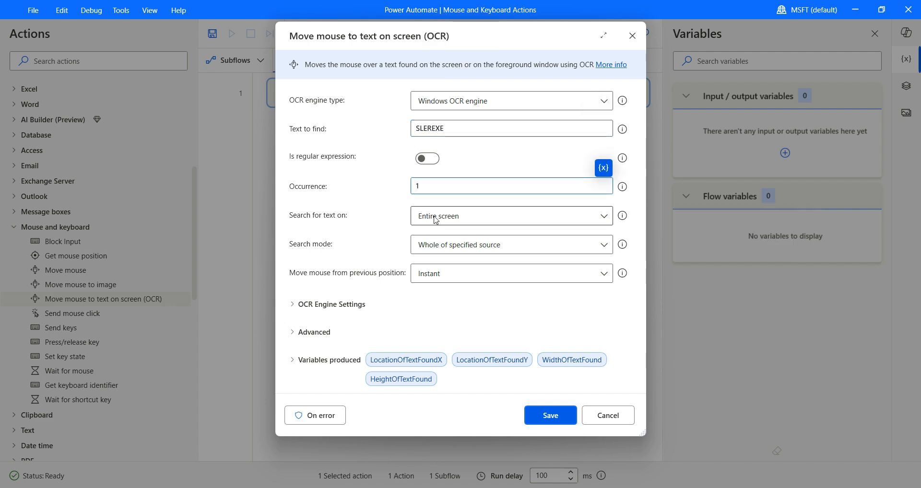
left_click(510, 216)
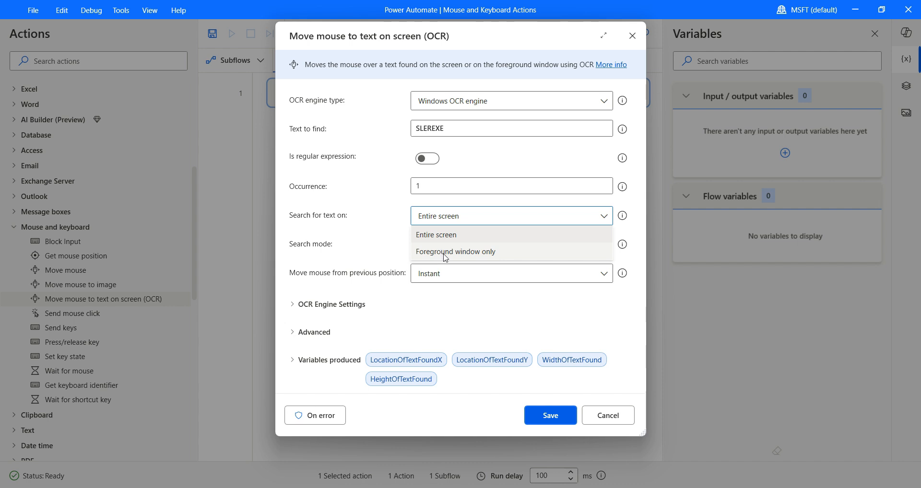
left_click(459, 244)
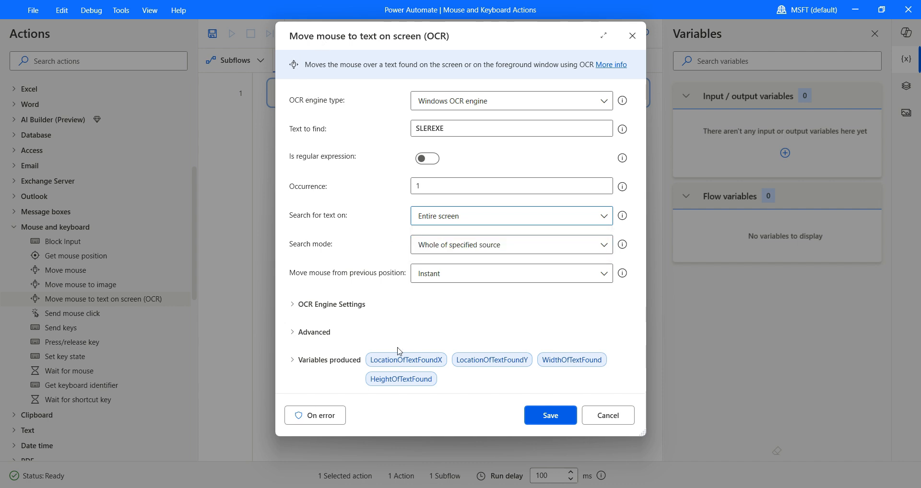
mouse_move(391, 44)
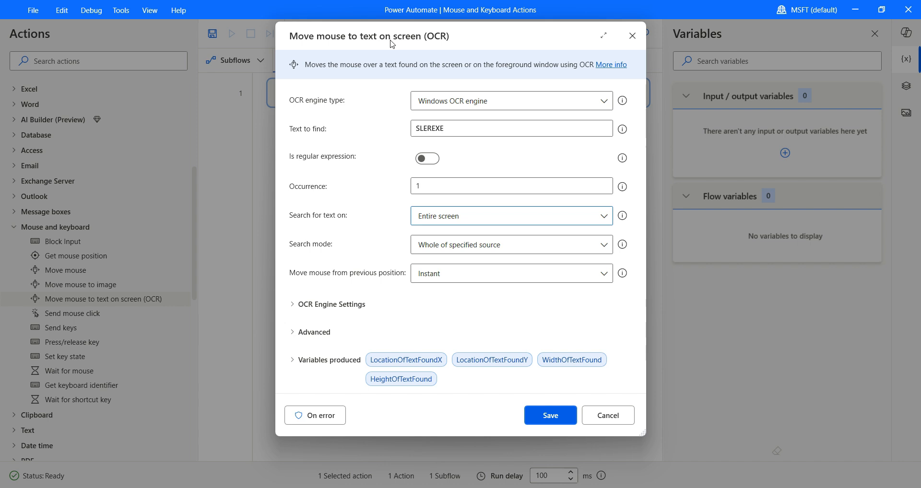
mouse_move(382, 195)
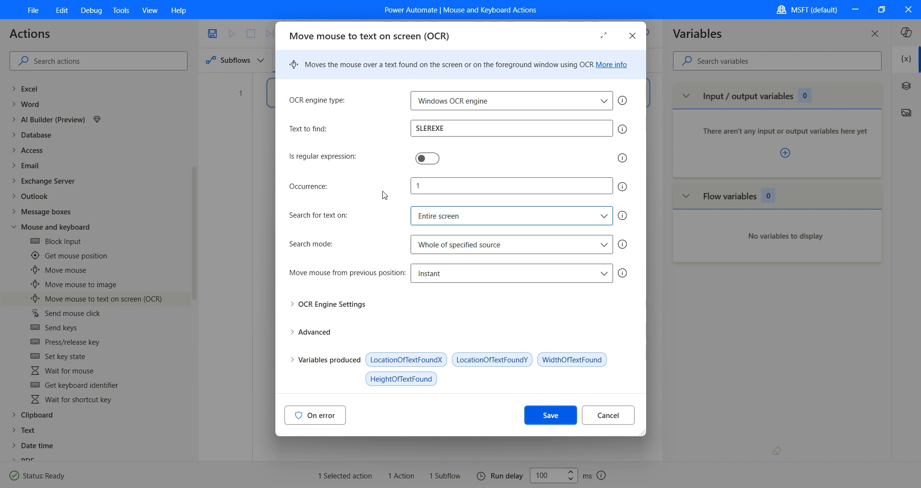
mouse_move(315, 416)
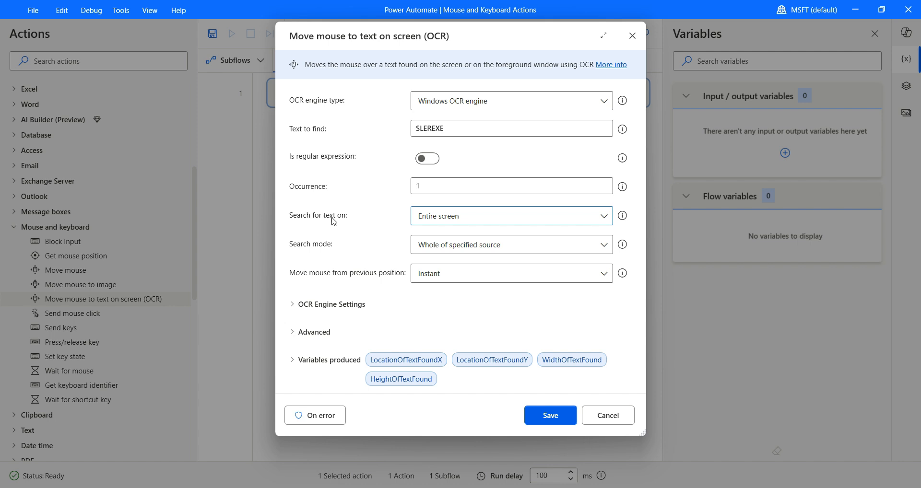
mouse_move(370, 223)
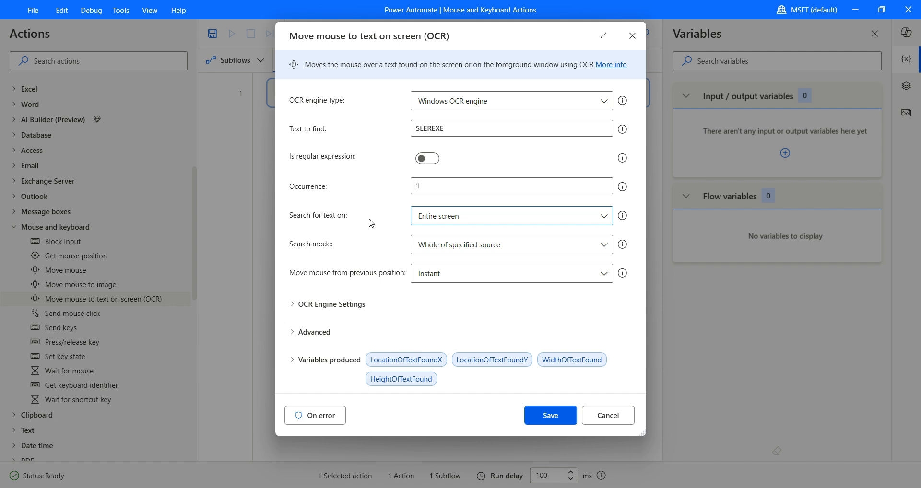
mouse_move(367, 174)
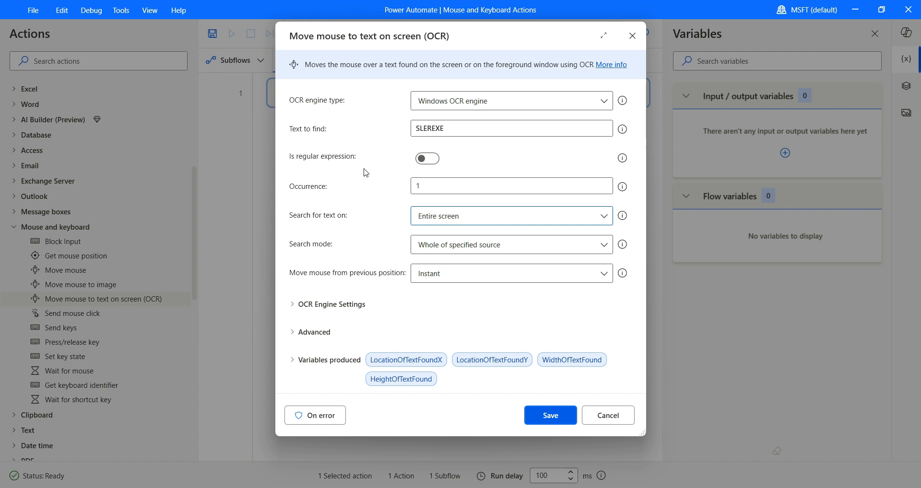
left_click(510, 216)
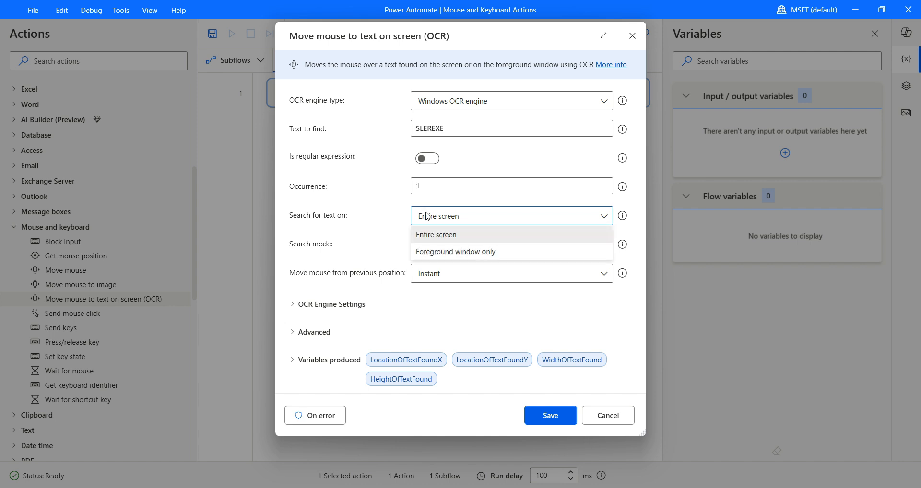
left_click(436, 234)
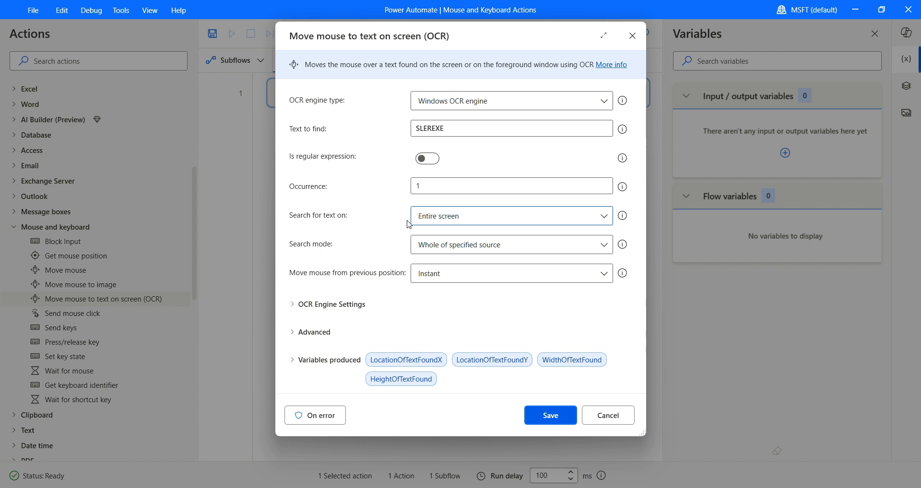
mouse_move(295, 308)
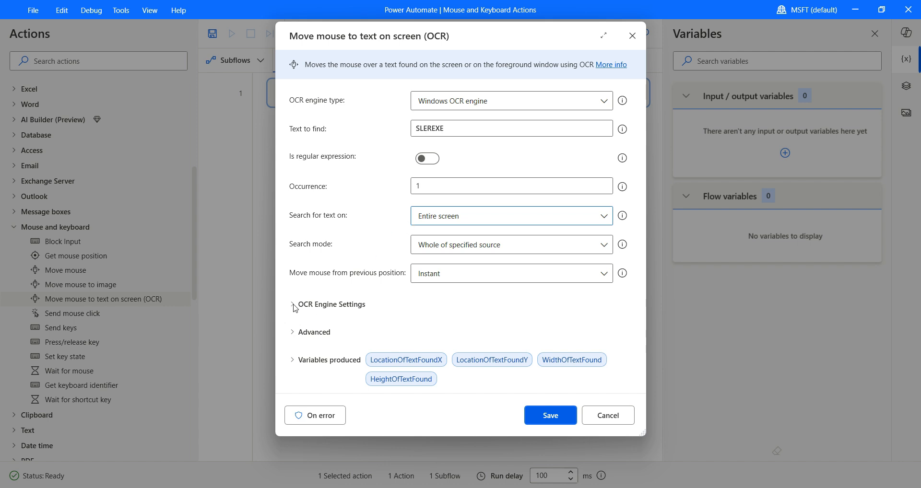
Review the OCR engine settings and the available OCR languages without changing them
left_click(293, 305)
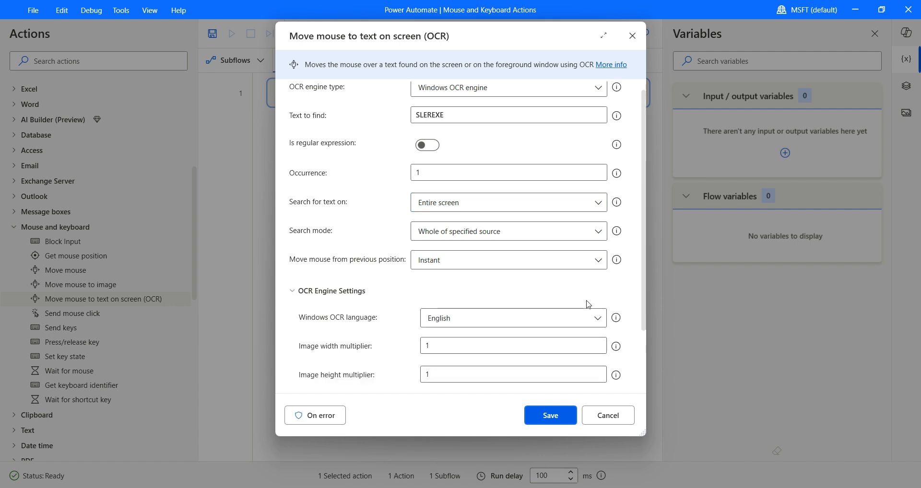
scroll("down", 3)
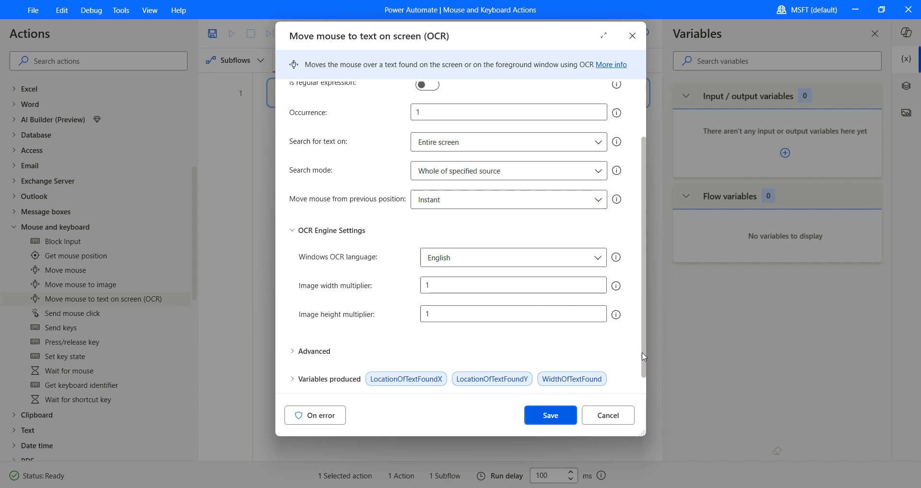
left_click(512, 258)
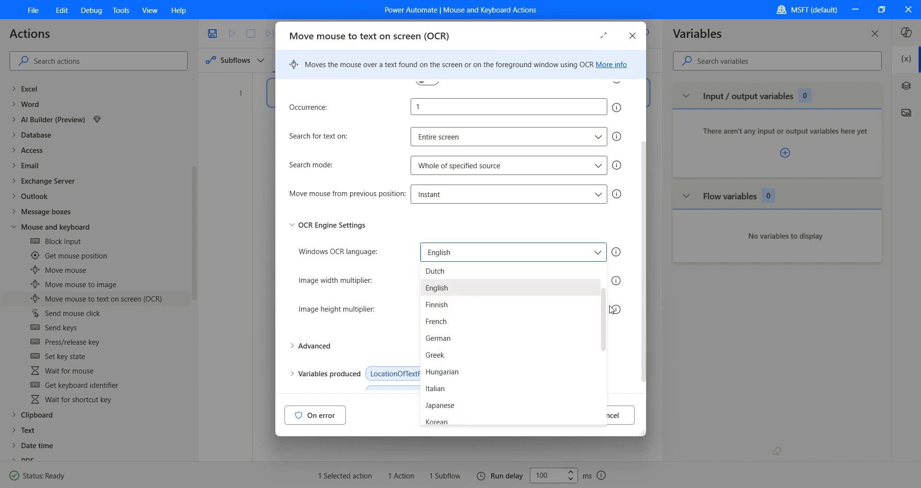
scroll("down", 3)
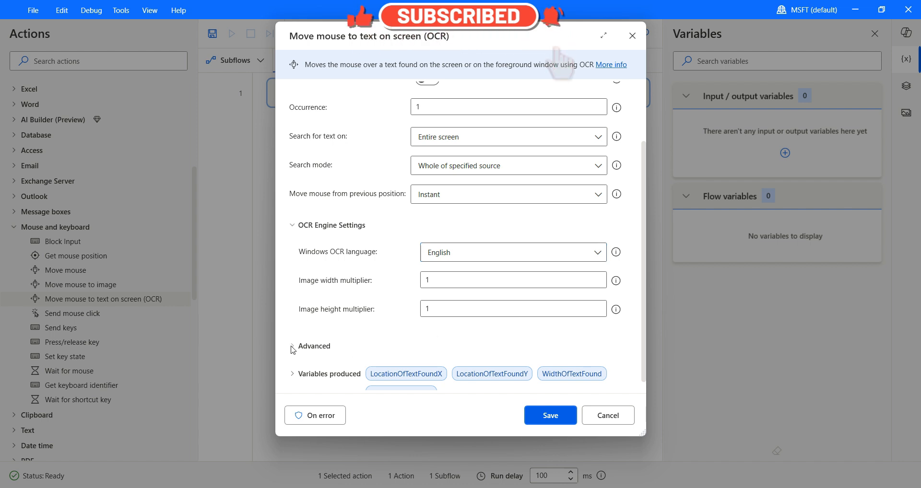
In Advanced, keep the mouse position at the centre of the found text and save the OCR action
left_click(296, 347)
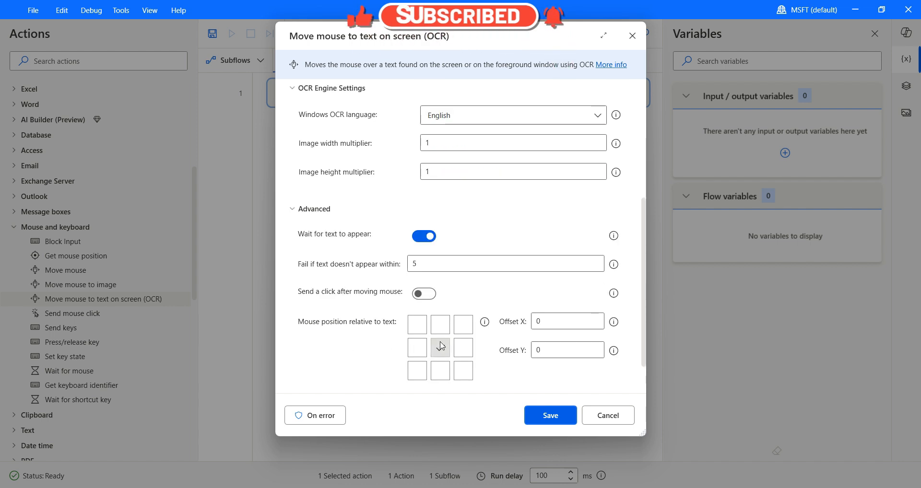
left_click(417, 324)
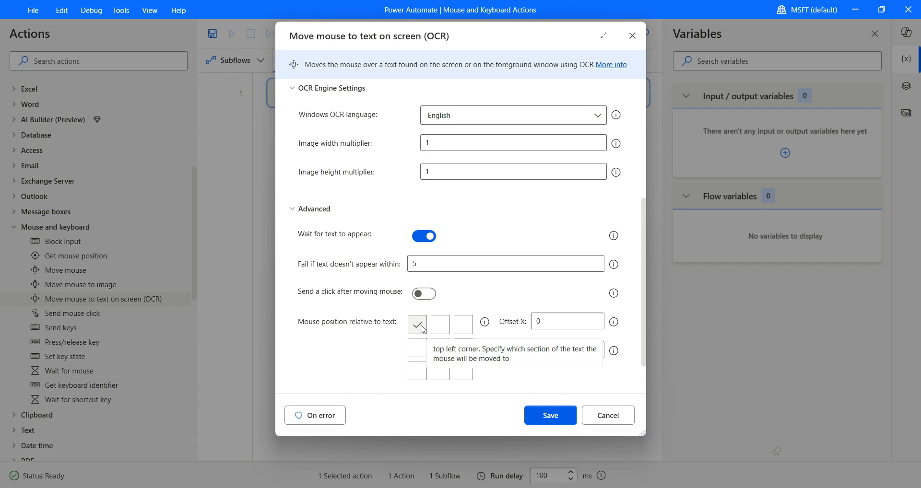
left_click(440, 348)
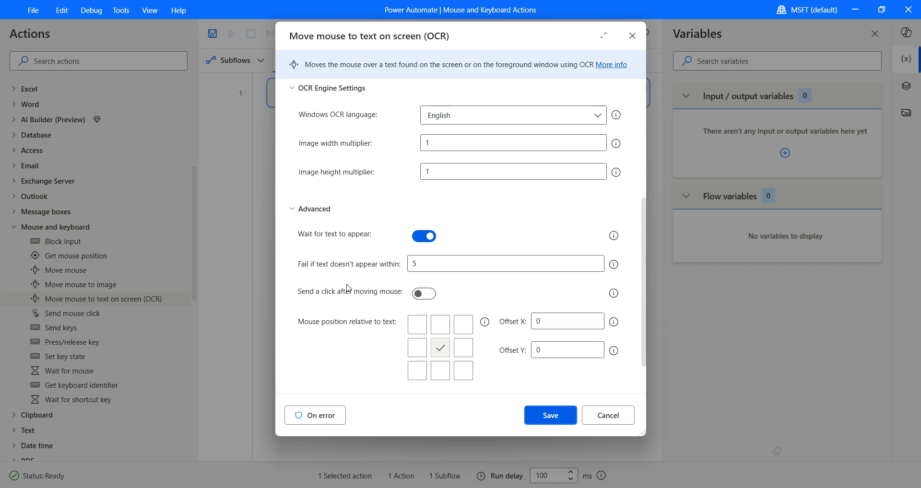
scroll("up", 3)
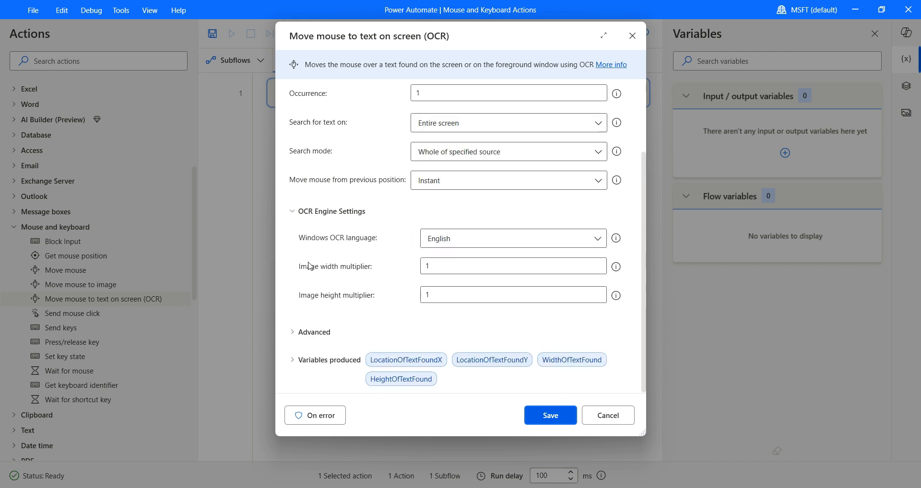
scroll("up", 3)
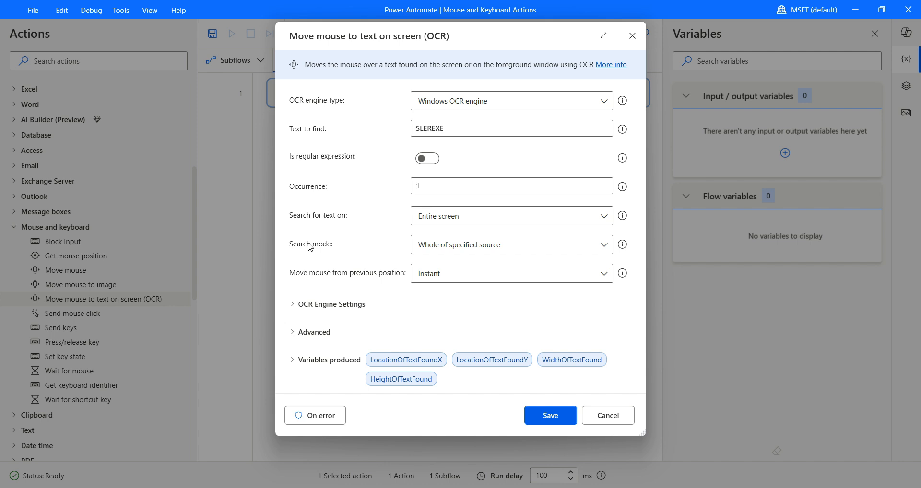
mouse_move(537, 371)
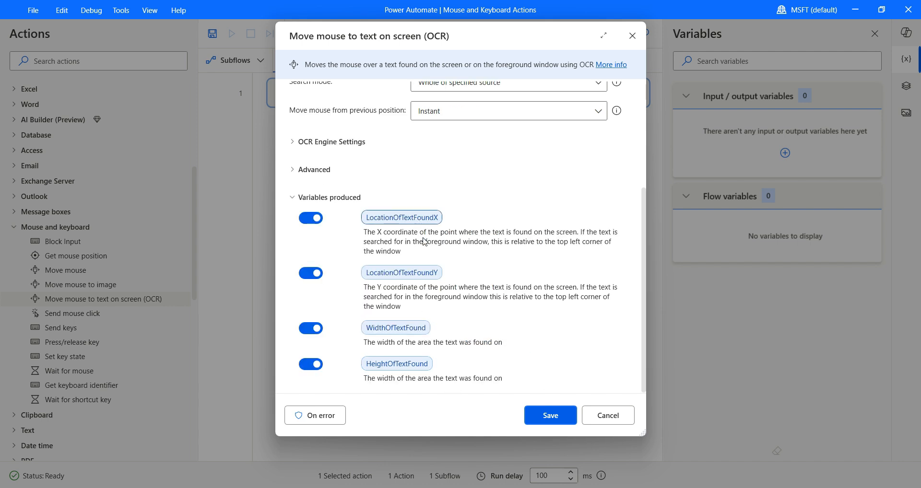
mouse_move(415, 136)
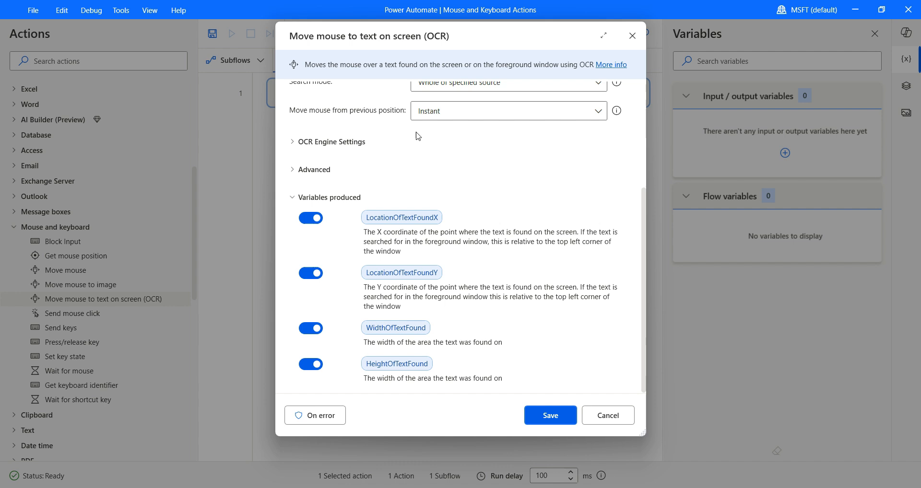
mouse_move(401, 376)
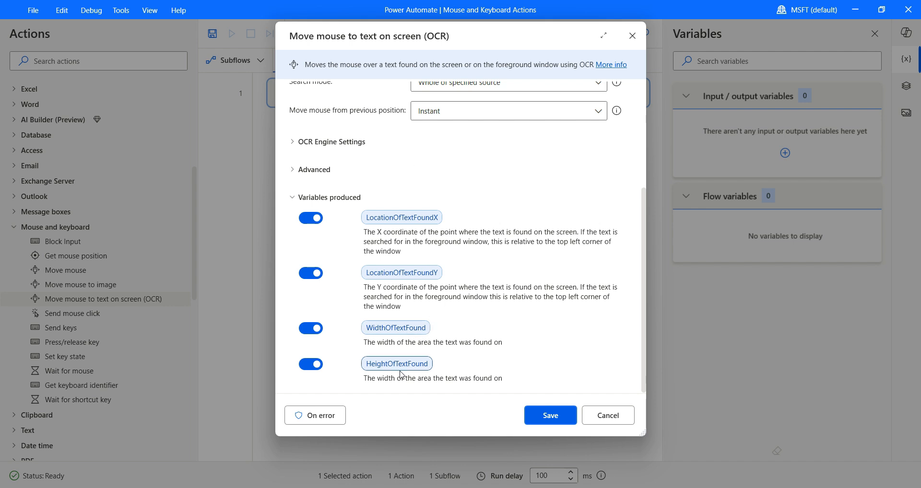
mouse_move(550, 416)
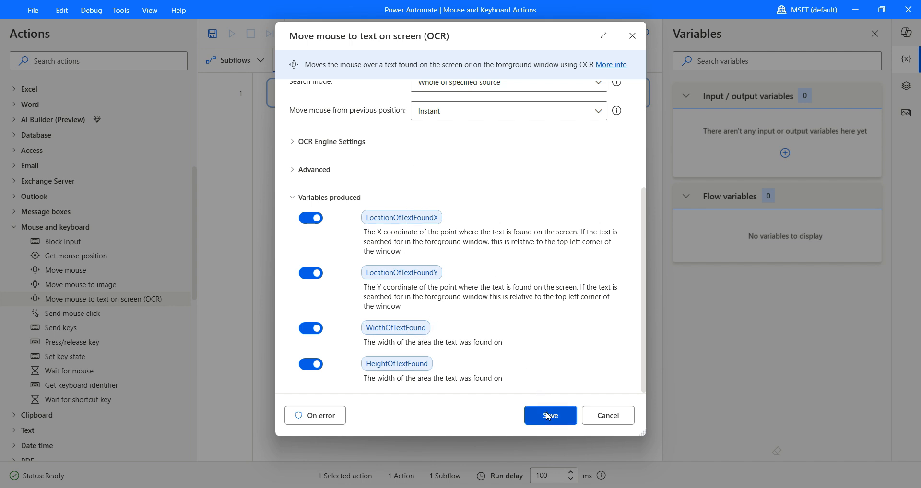
left_click(549, 415)
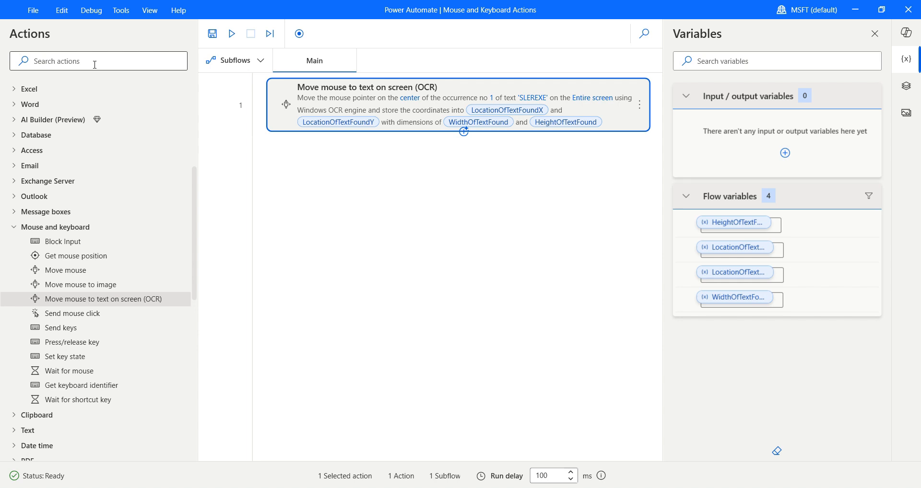
Add a Launch new Microsoft Edge action opening file:///C:/PAD/scansmpl.pdf with window state Maximized
left_click(98, 61)
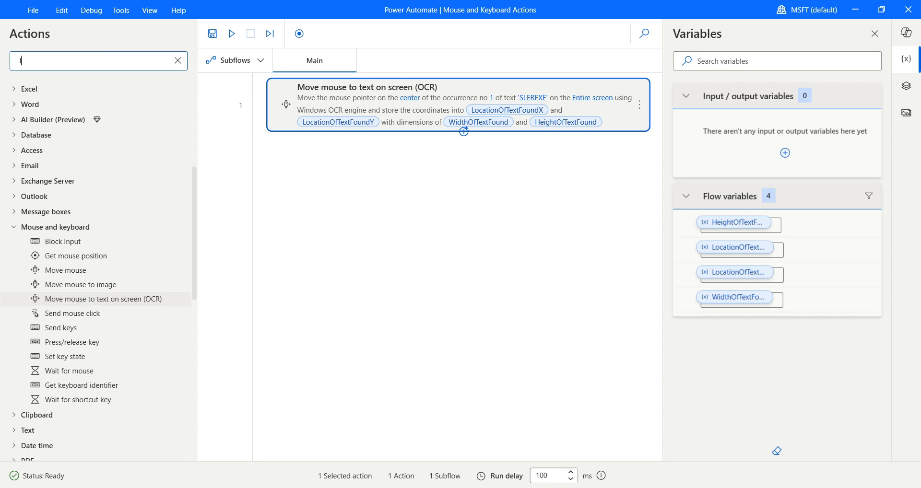
type("launch")
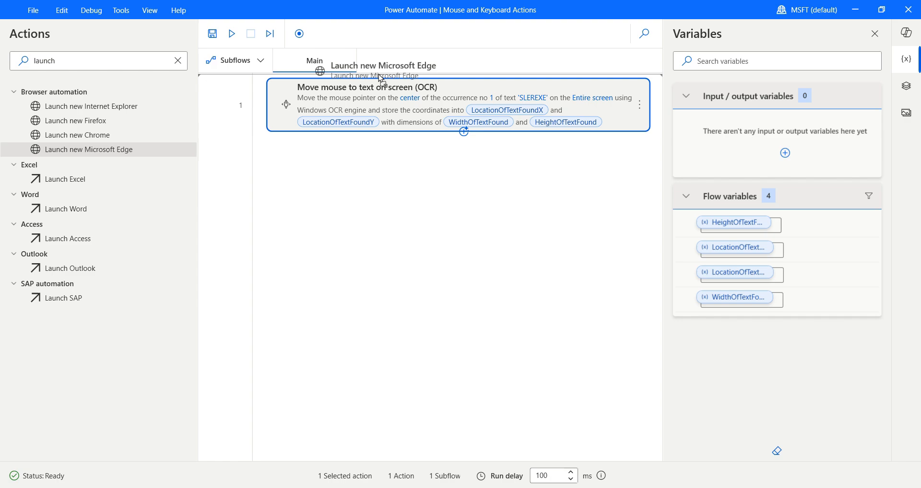
double_click(88, 150)
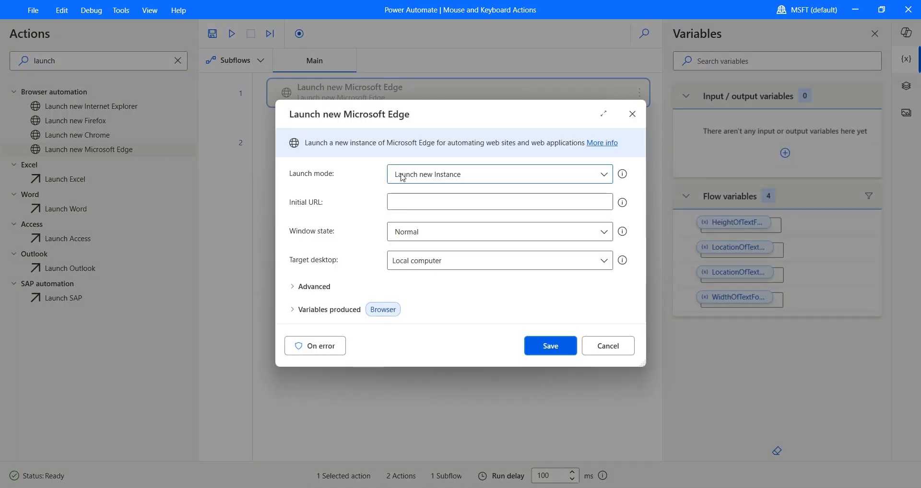
left_click(499, 201)
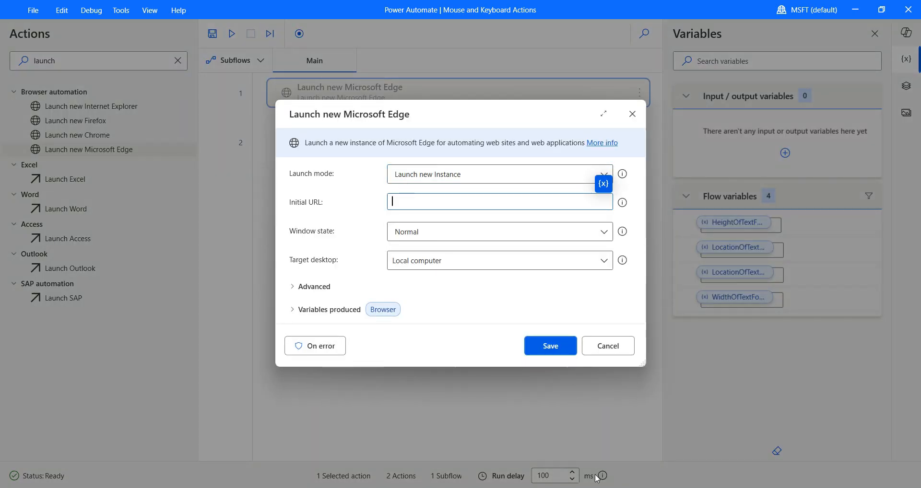
mouse_move(437, 227)
type("file:///C:/PAD/scansmpl.pdf")
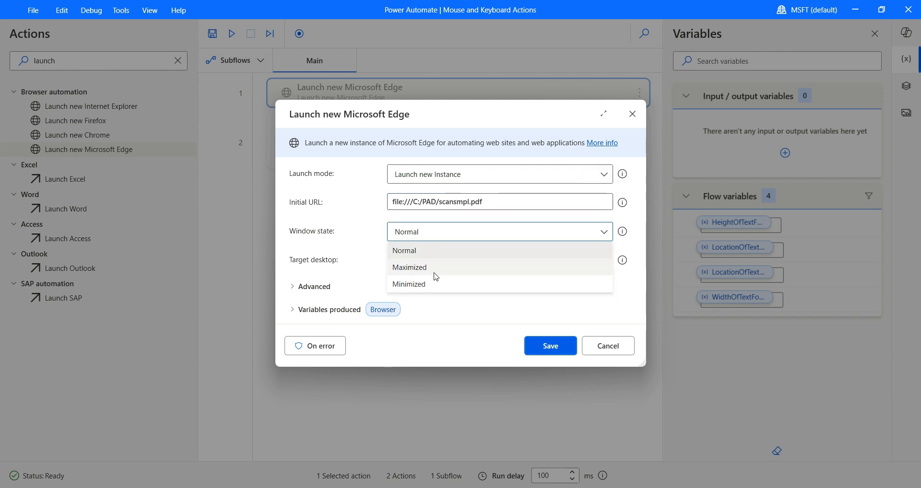
left_click(409, 268)
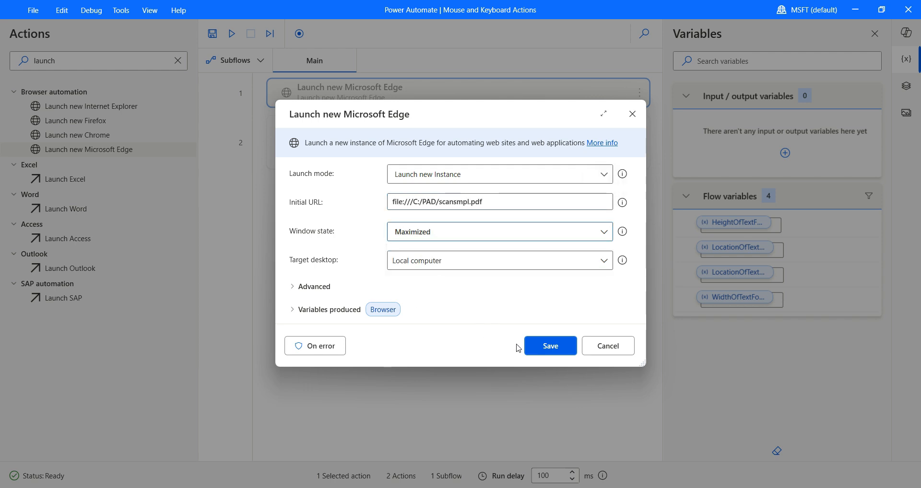
left_click(549, 345)
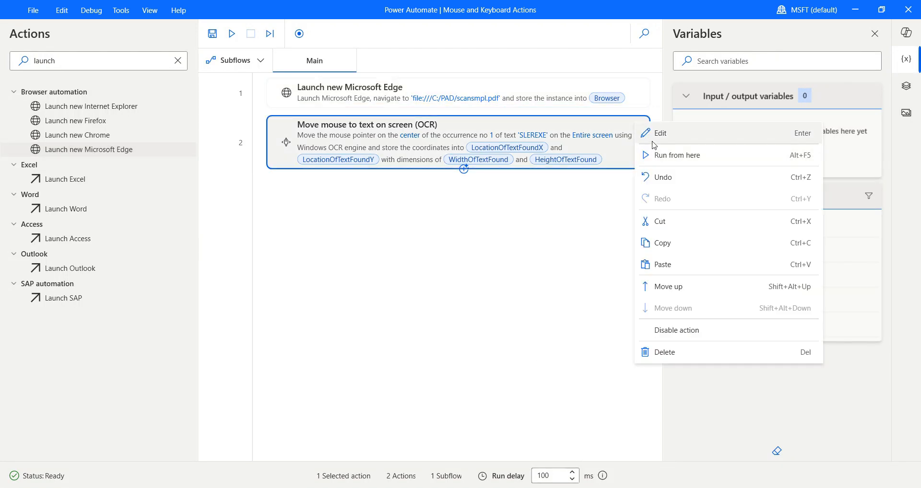
Review the OCR mouse action's speed choices without changes, then run the flow
left_click(660, 132)
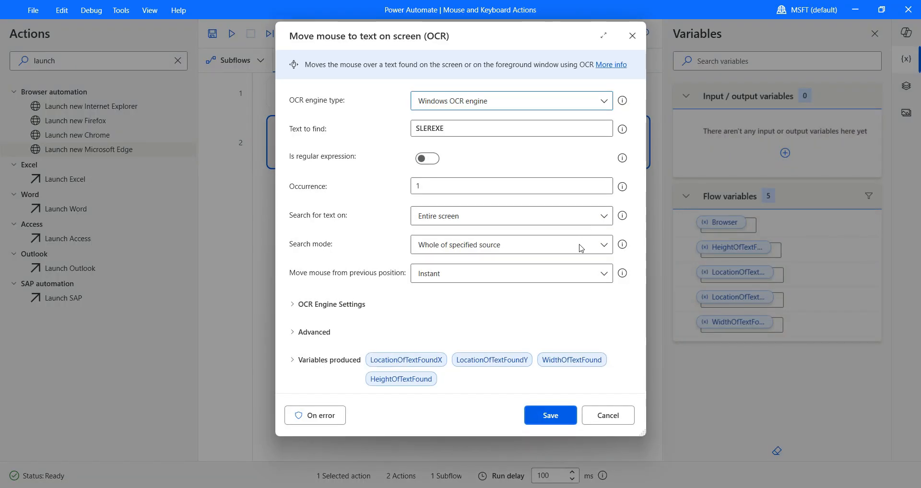
left_click(509, 273)
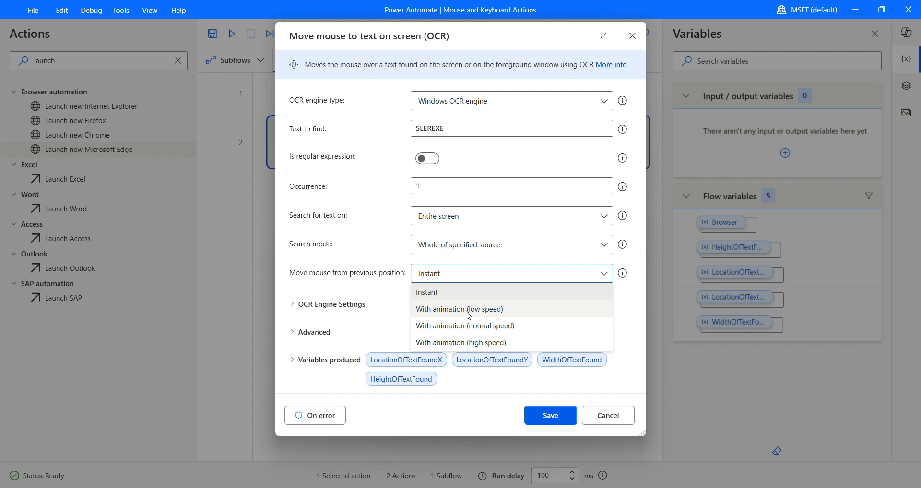
left_click(550, 415)
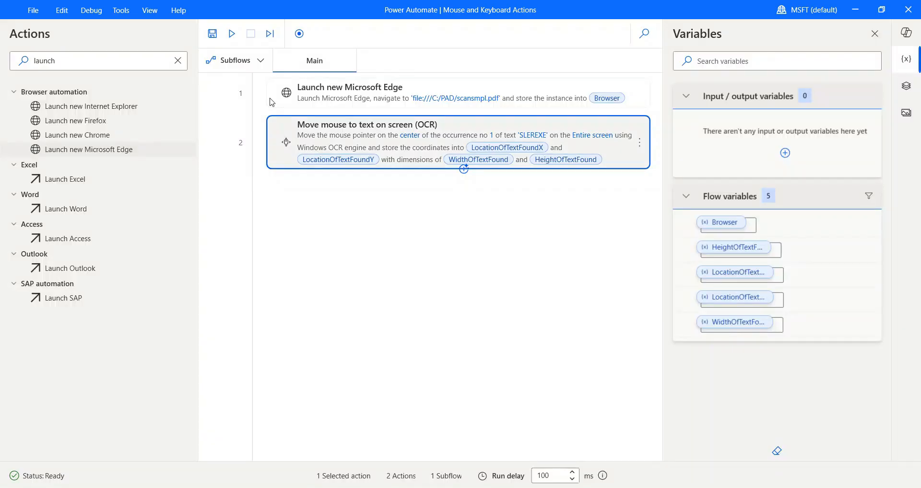
mouse_move(231, 34)
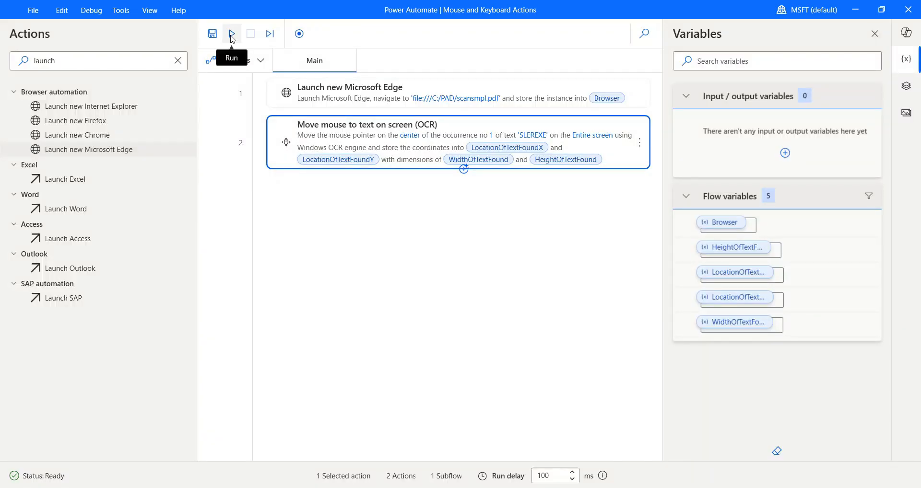
left_click(231, 33)
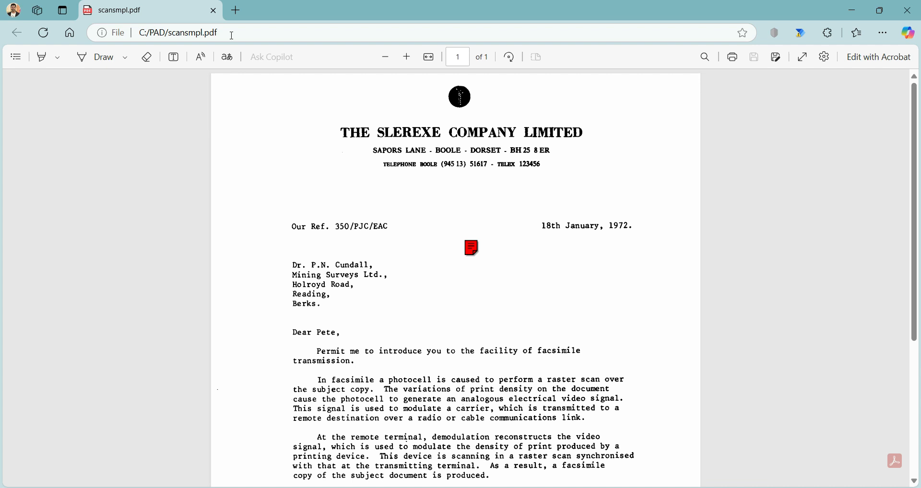
mouse_move(271, 56)
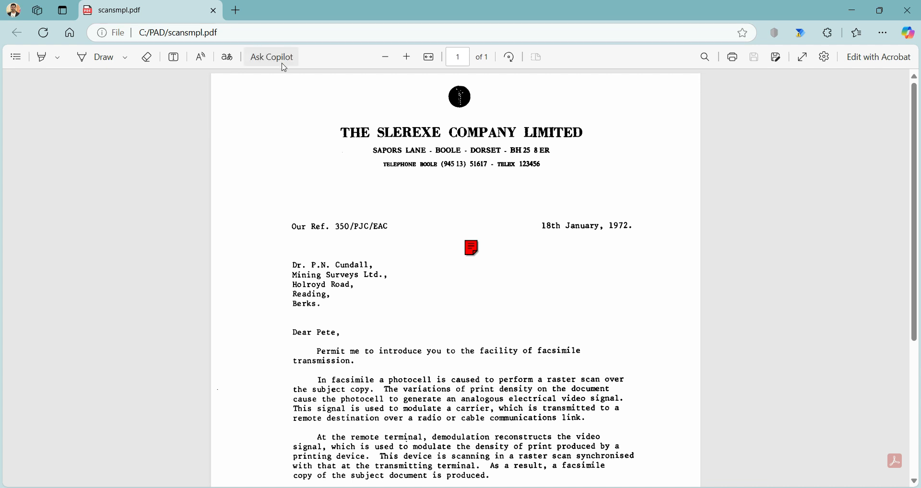
mouse_move(393, 126)
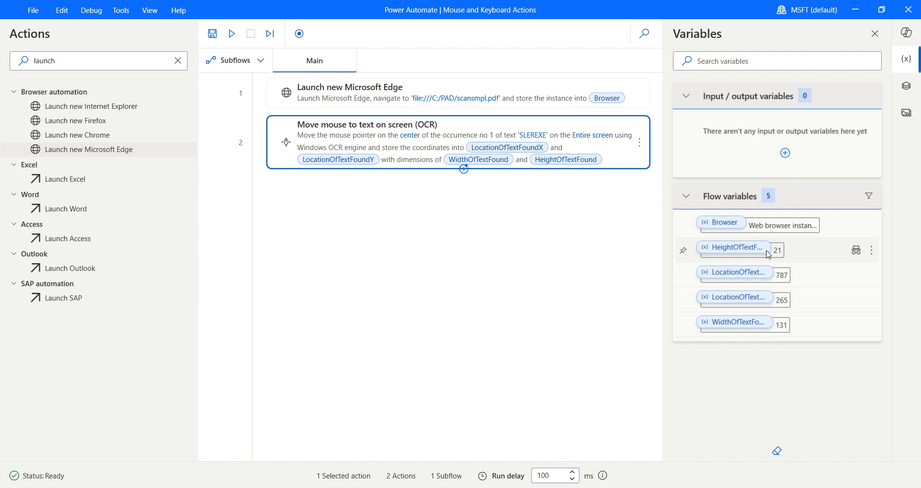
mouse_move(762, 252)
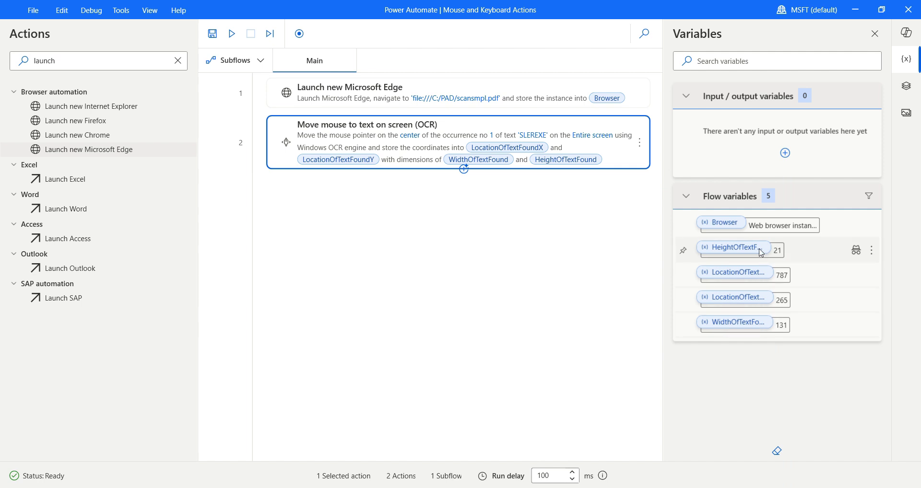
mouse_move(758, 285)
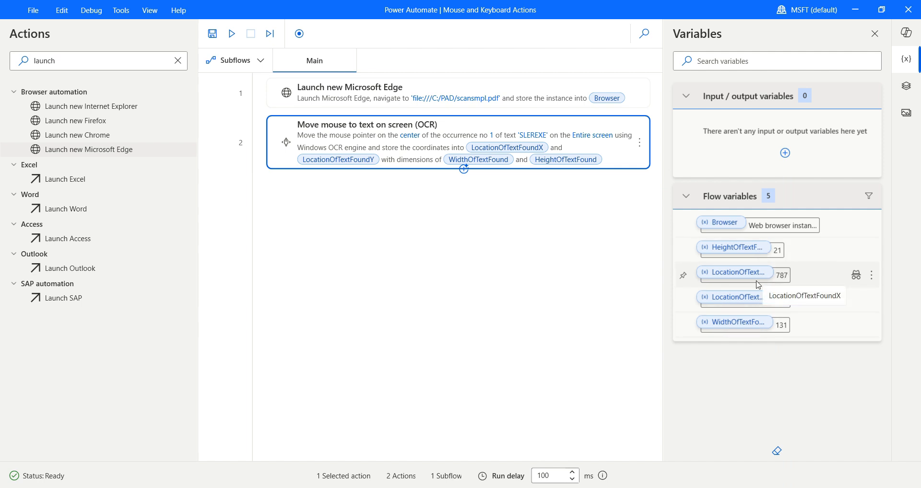
mouse_move(758, 324)
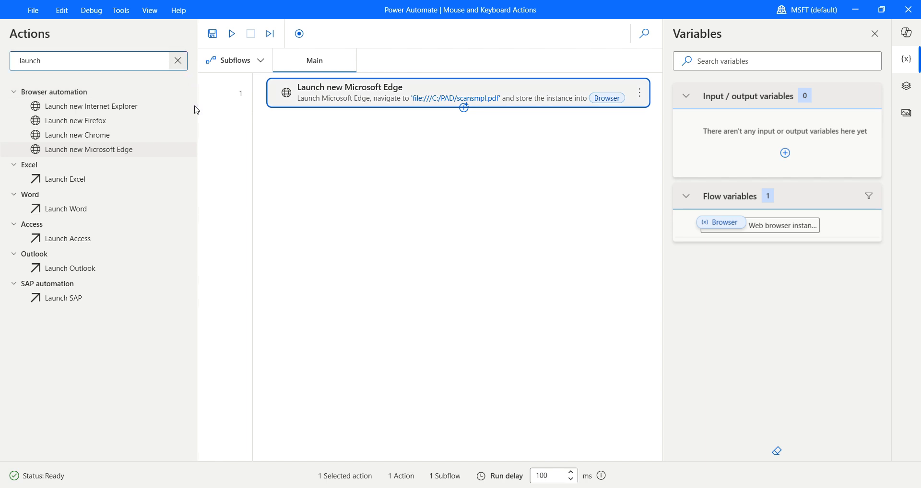
Delete the SLEREXE OCR step and clear the Actions search, leaving only the Edge launch
left_click(179, 60)
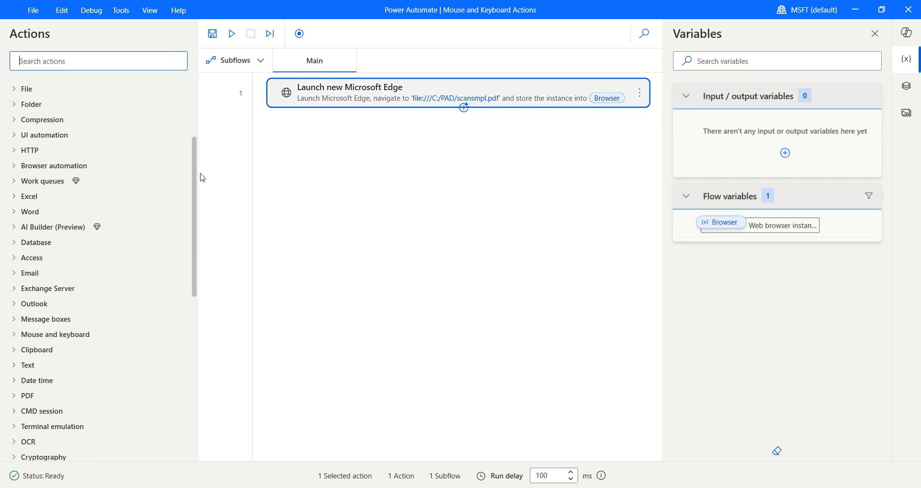
left_click(56, 335)
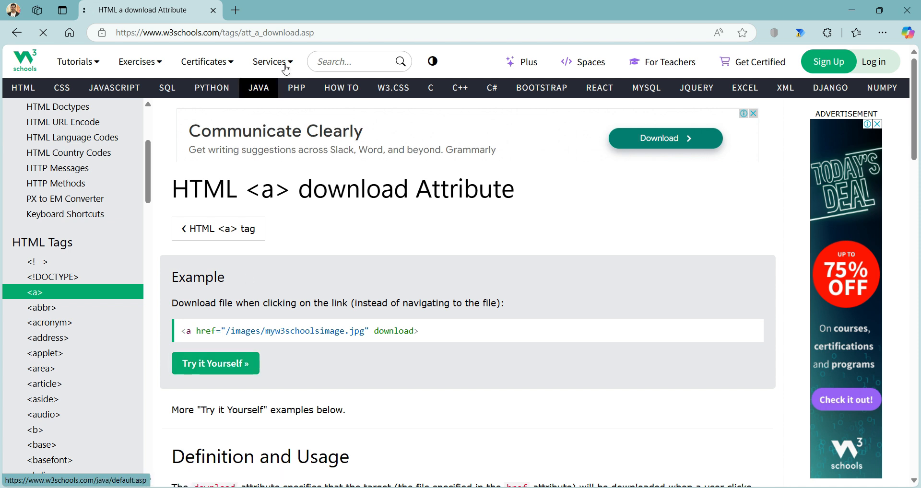
left_click(214, 33)
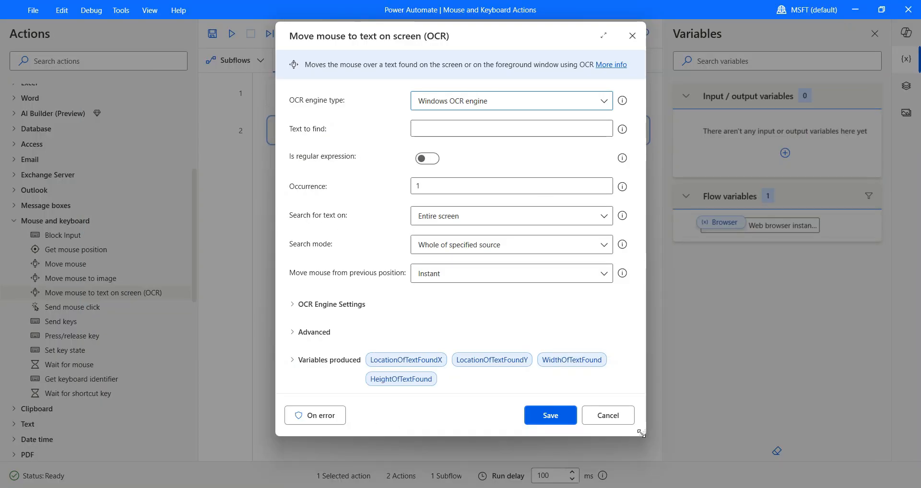
Change the Edge launch's Initial URL to the w3schools download-attribute page
left_click(607, 416)
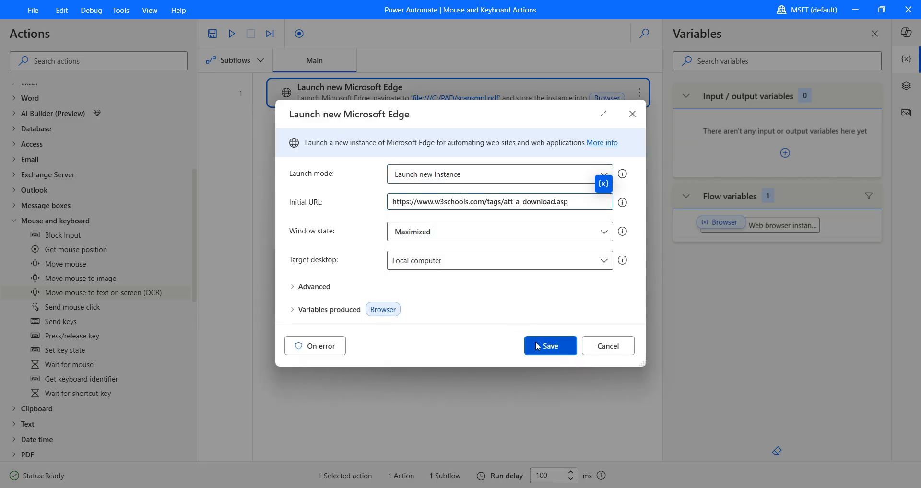
left_click(548, 346)
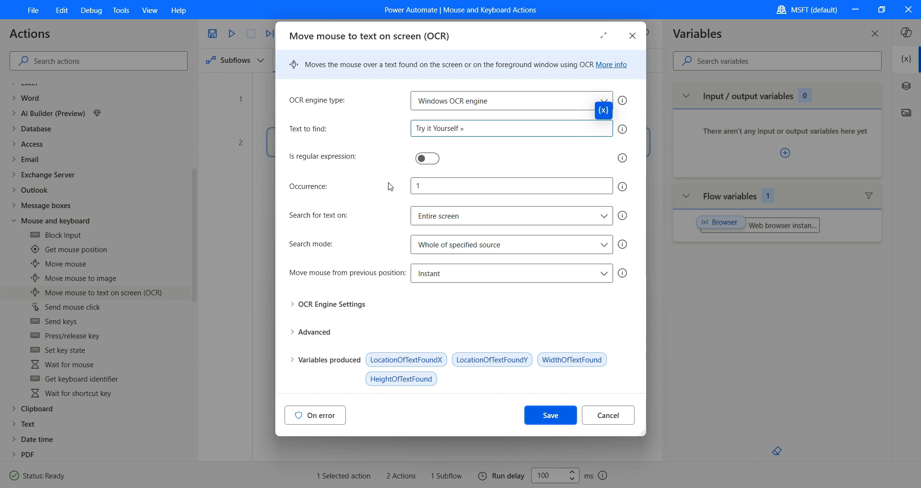
mouse_move(397, 194)
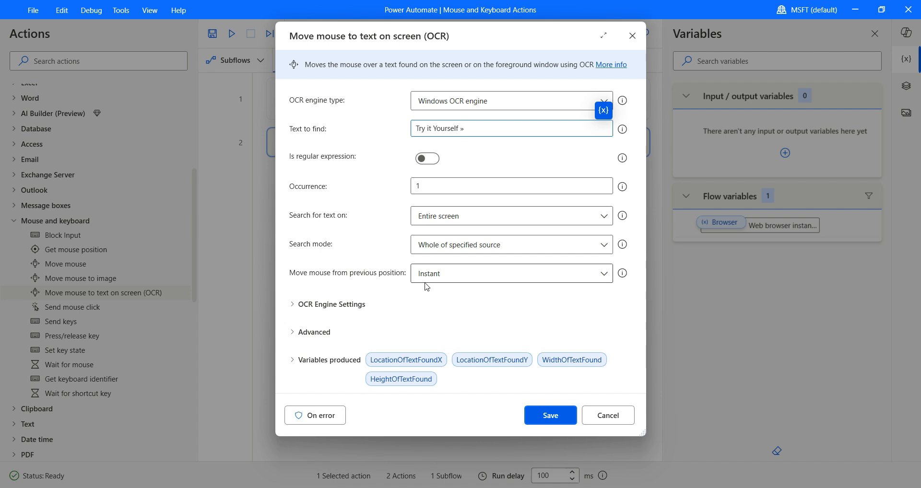
Set the OCR step to find 'Try it Yourself »' moving with animation (high speed)
left_click(601, 274)
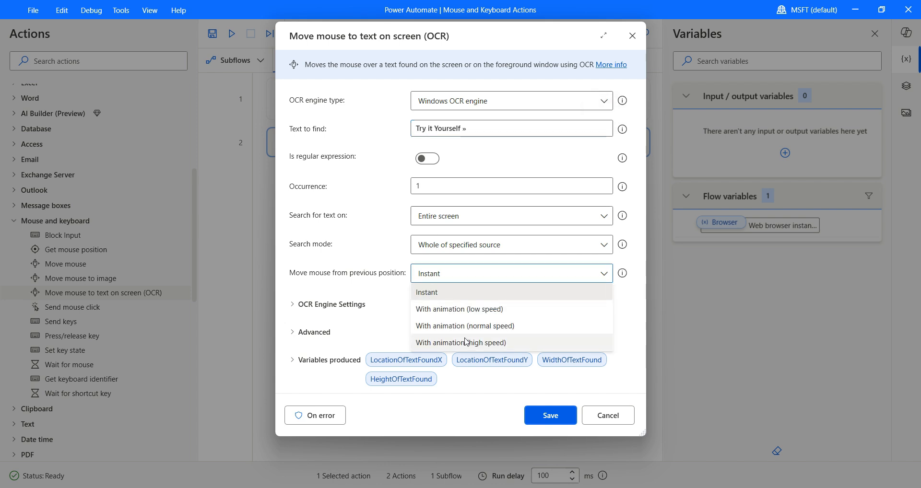
left_click(461, 343)
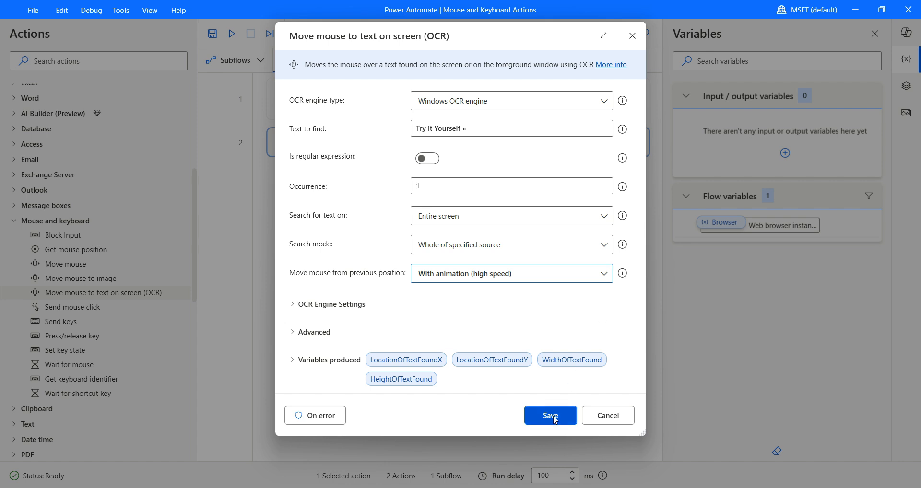
left_click(550, 416)
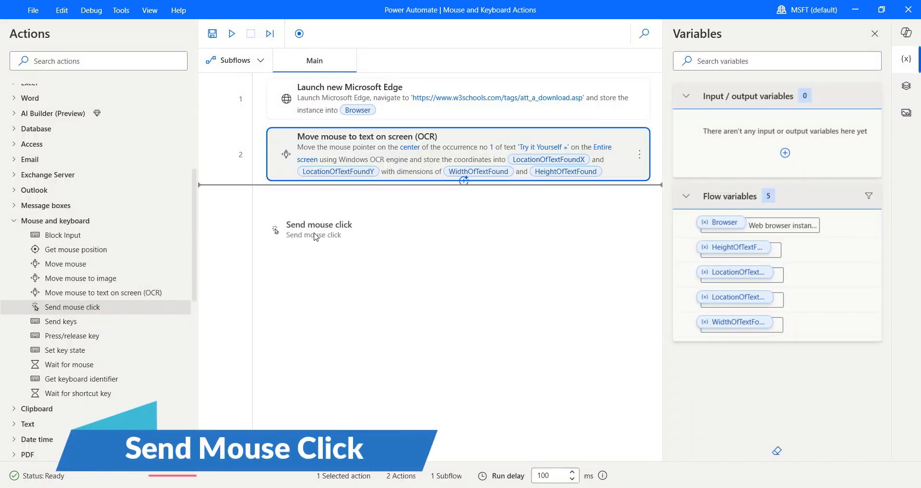
Add a Send mouse click step with Mouse event 'Left click' after the OCR step
double_click(319, 229)
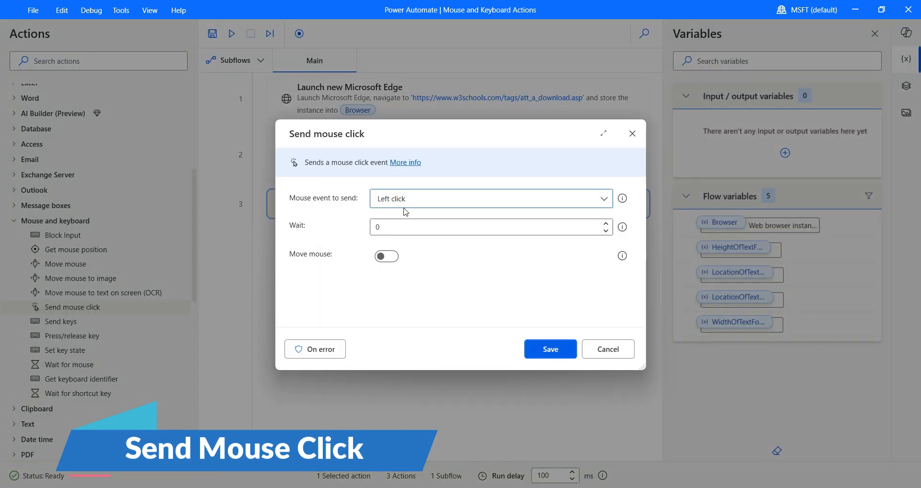
left_click(490, 198)
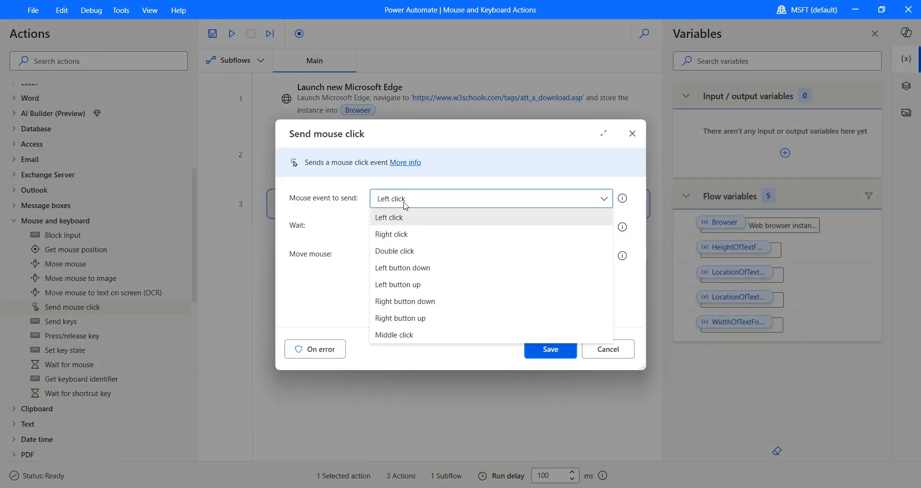
left_click(389, 217)
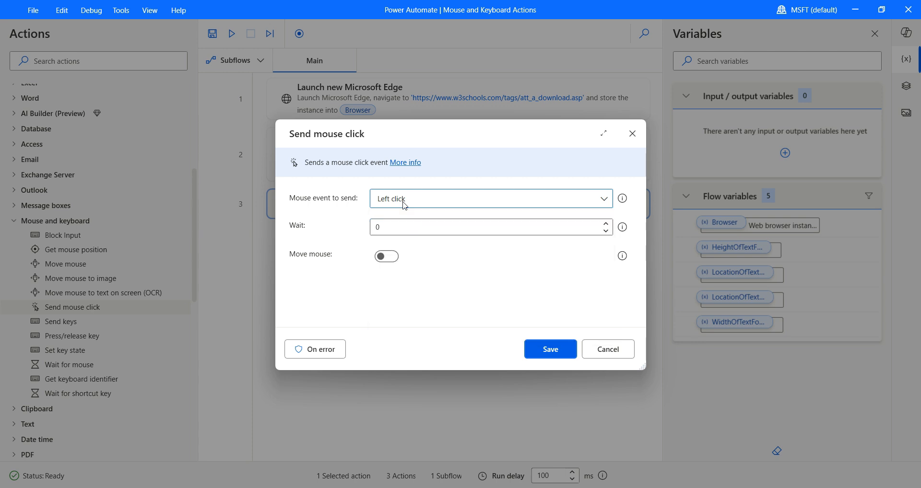
mouse_move(550, 350)
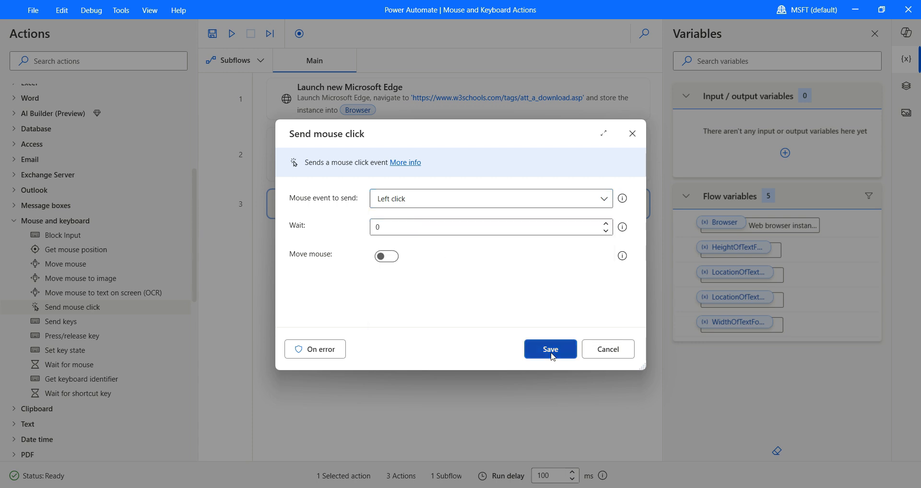
left_click(549, 349)
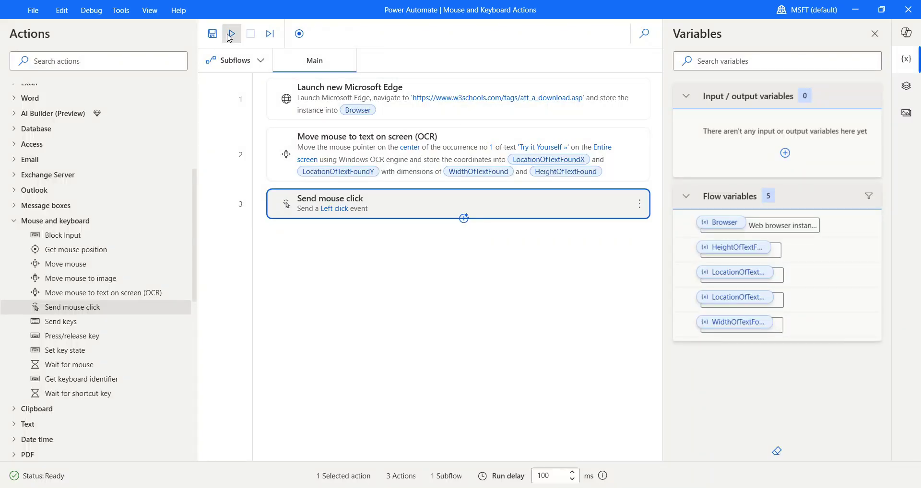
Run the flow so Edge opens the w3schools page and clicks 'Try it Yourself »'
left_click(231, 34)
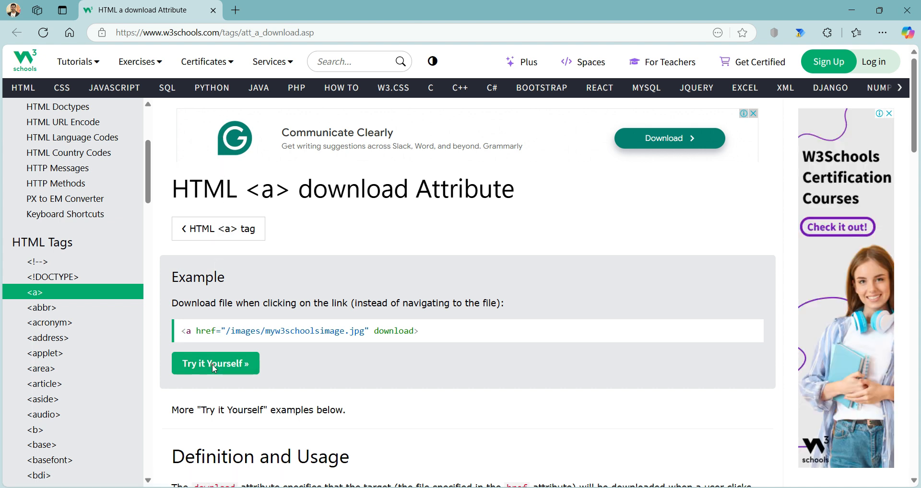
left_click(215, 364)
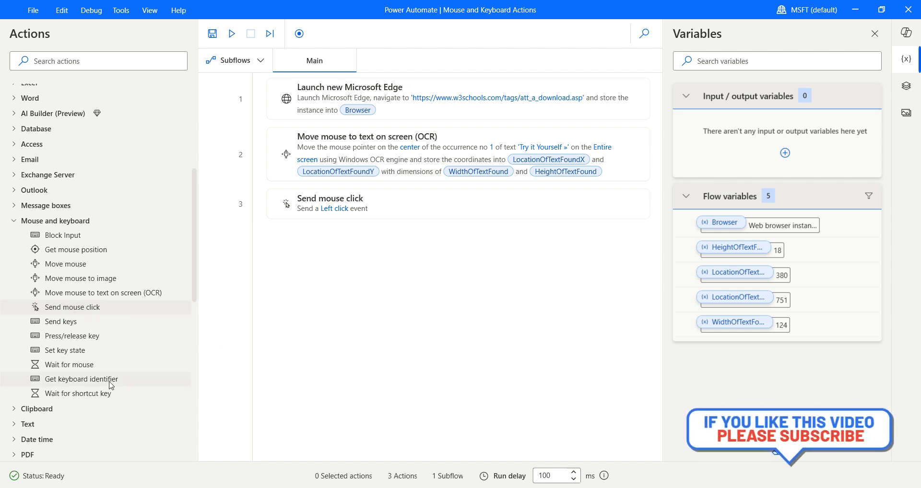
mouse_move(103, 382)
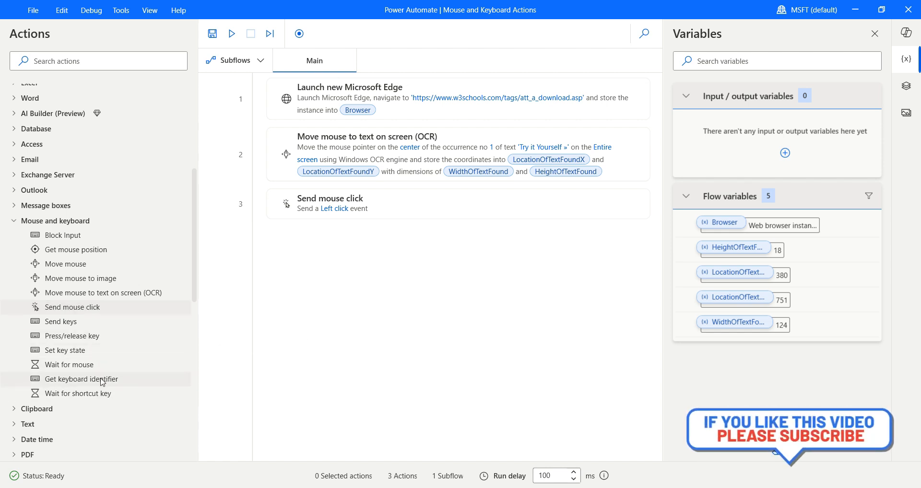
mouse_move(81, 379)
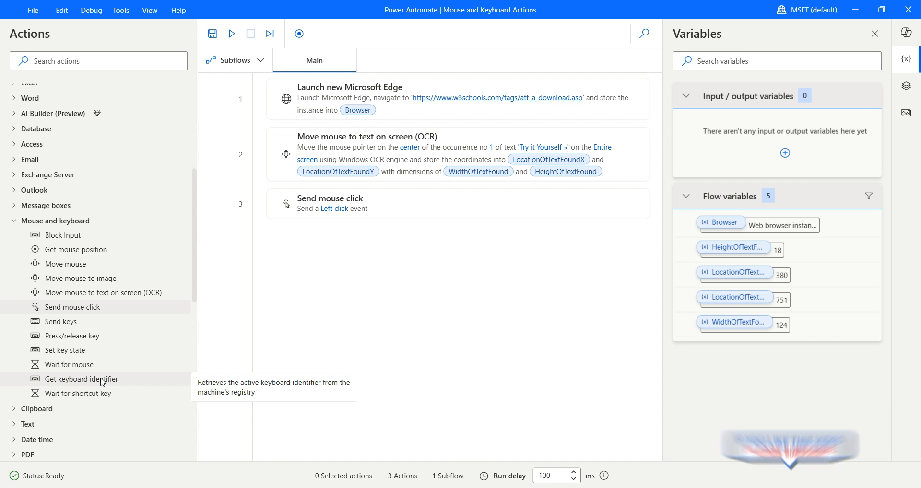
mouse_move(57, 453)
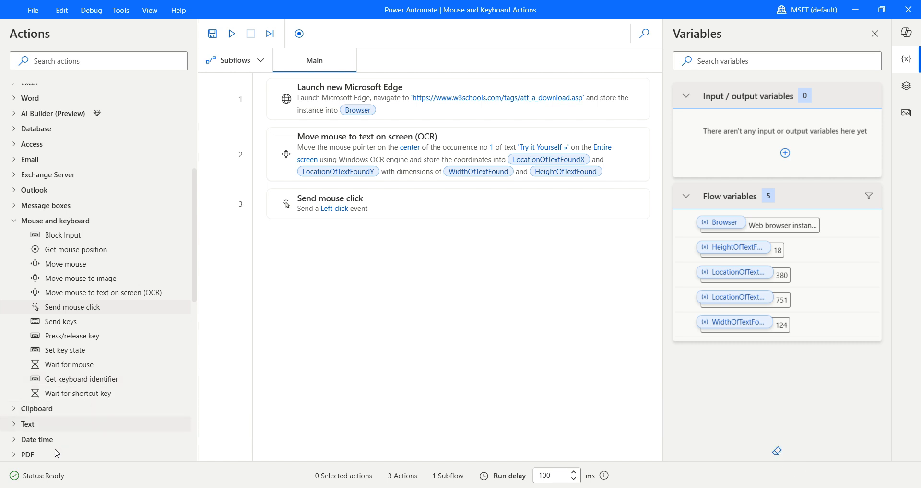